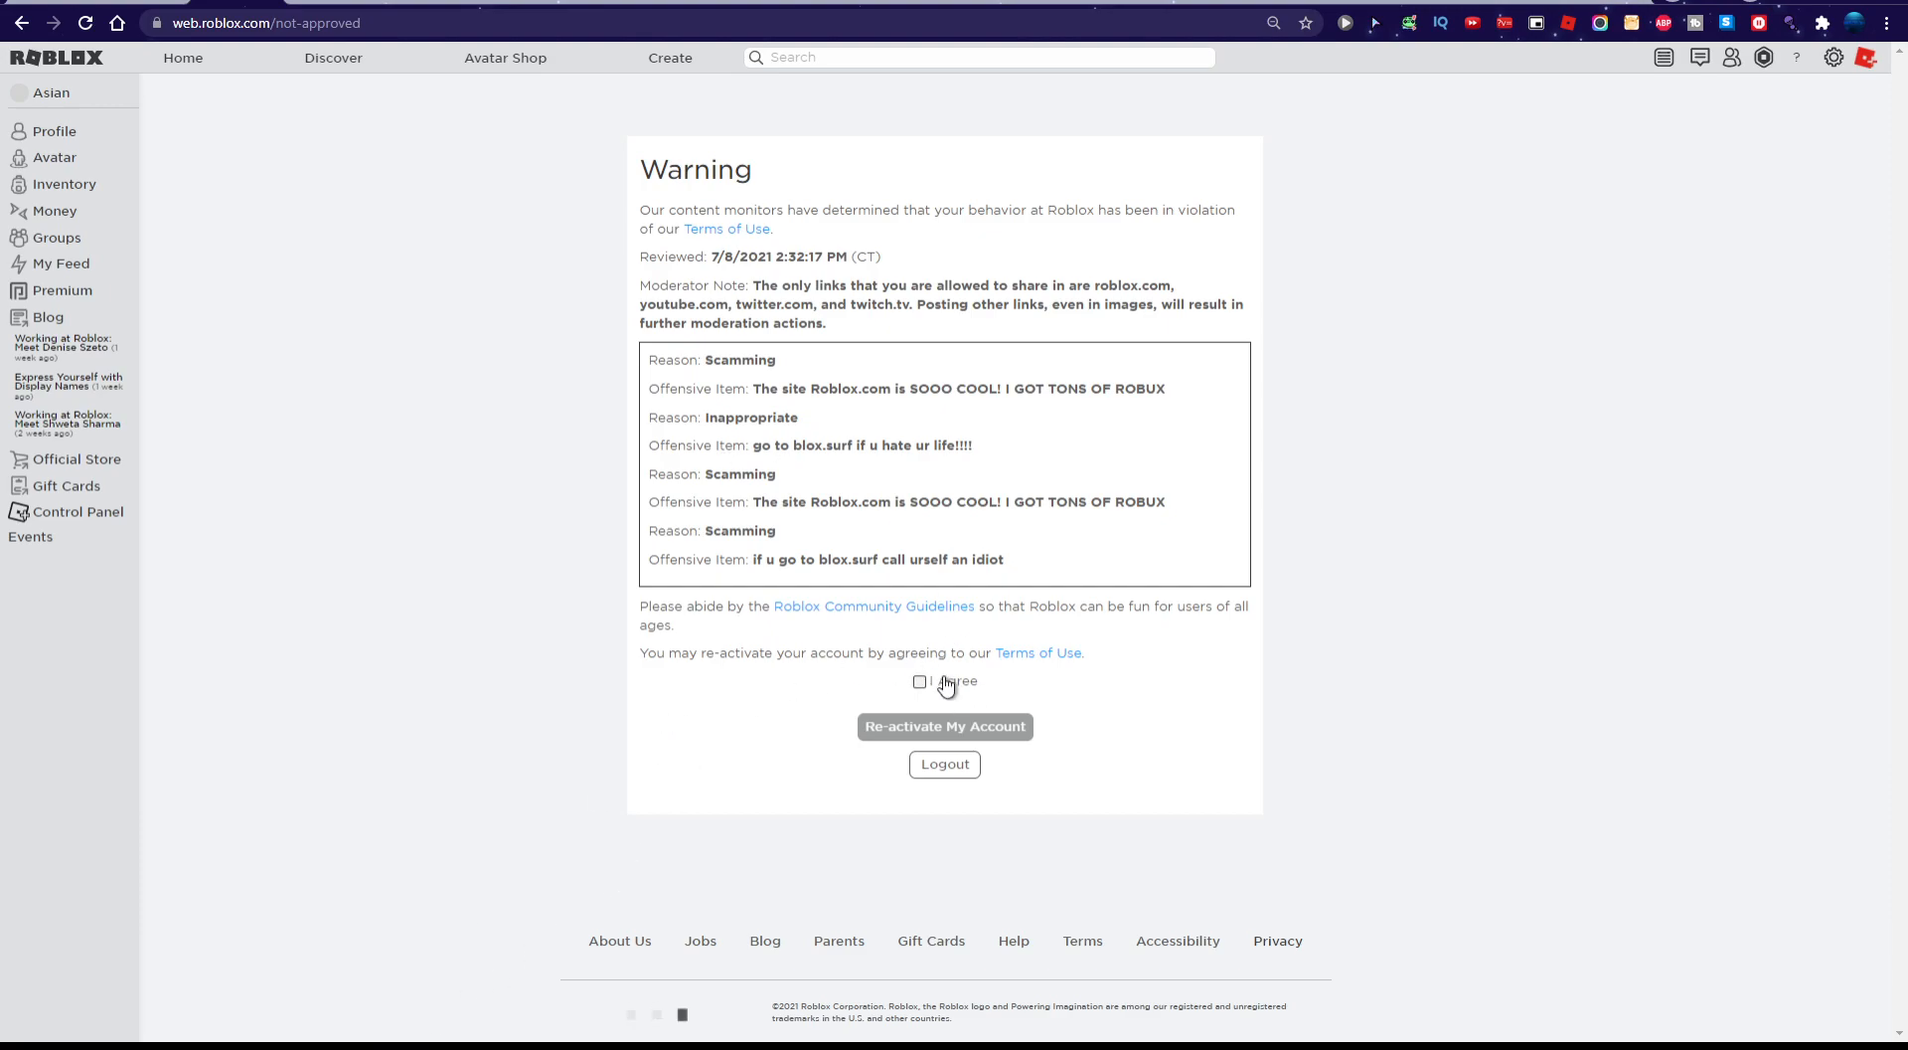
Agree to the terms and reactivate the account, browse Super Golf's page, then go home
click(946, 727)
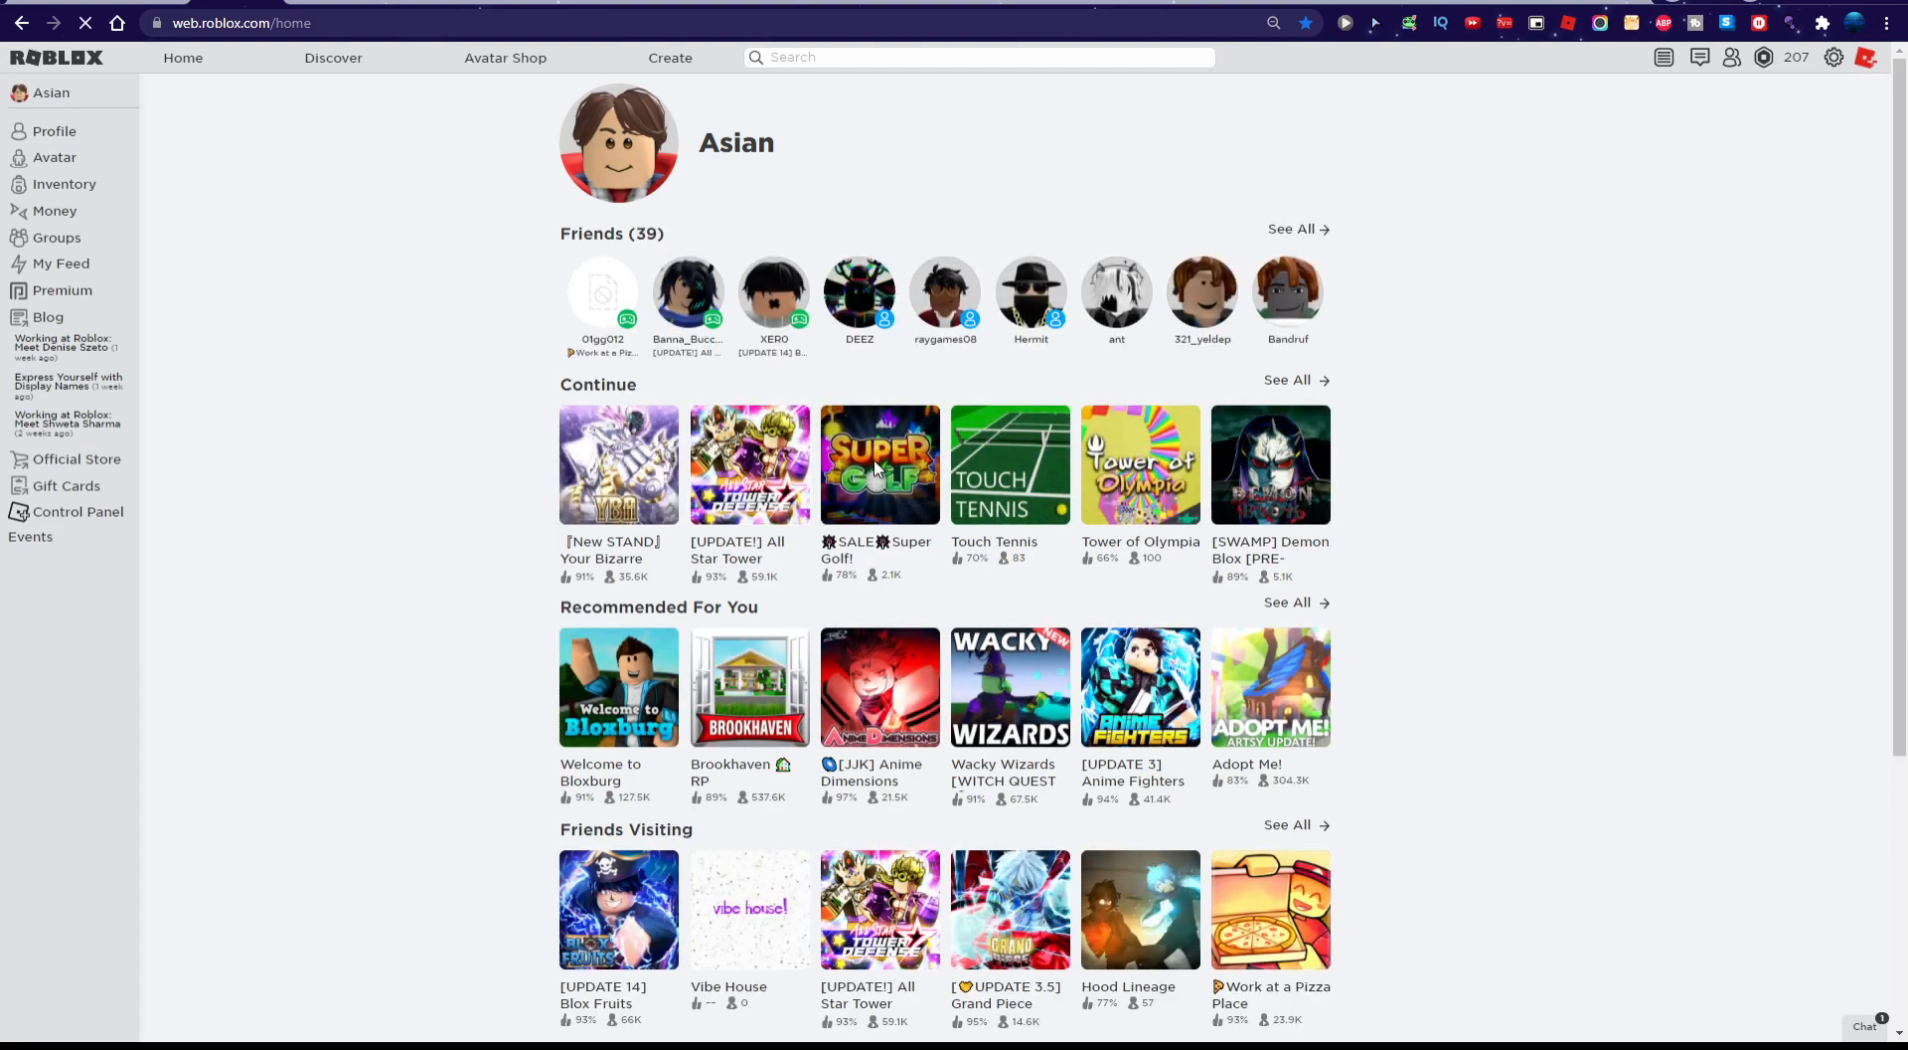
click(879, 465)
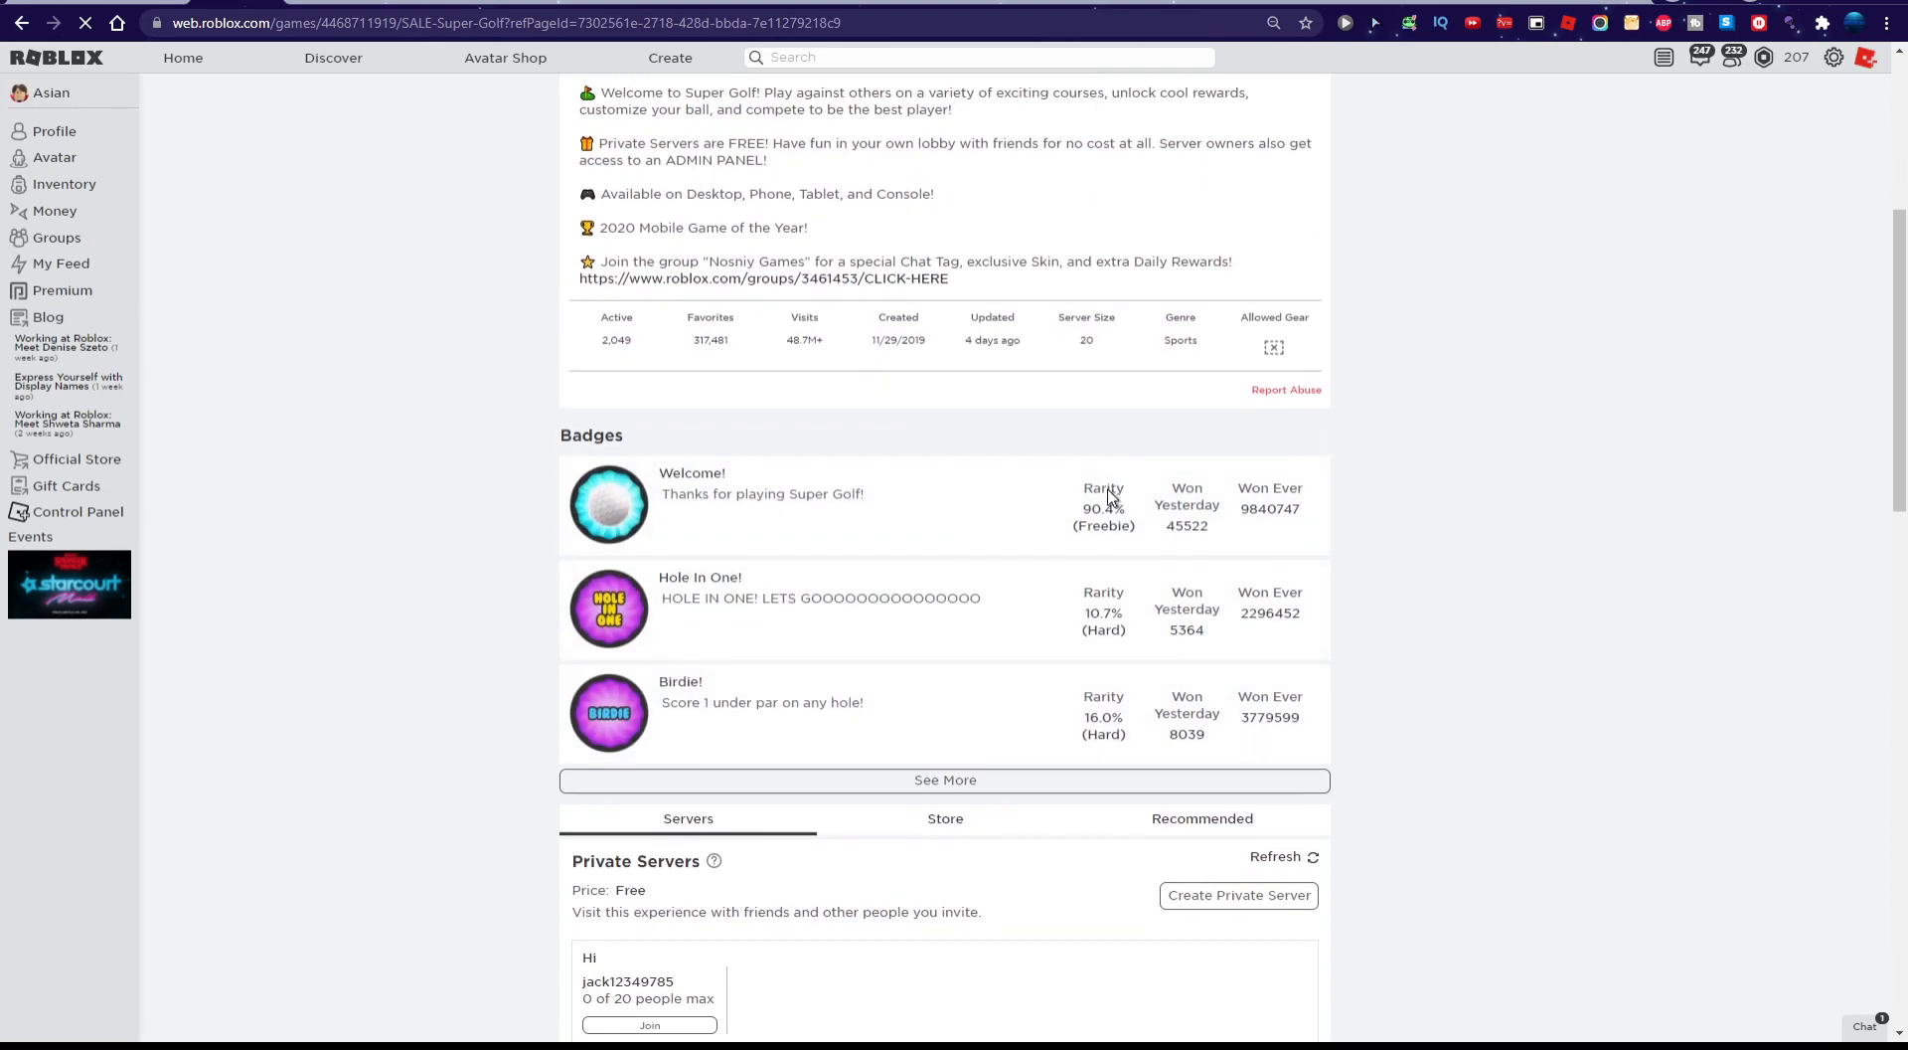
scroll(down, 3)
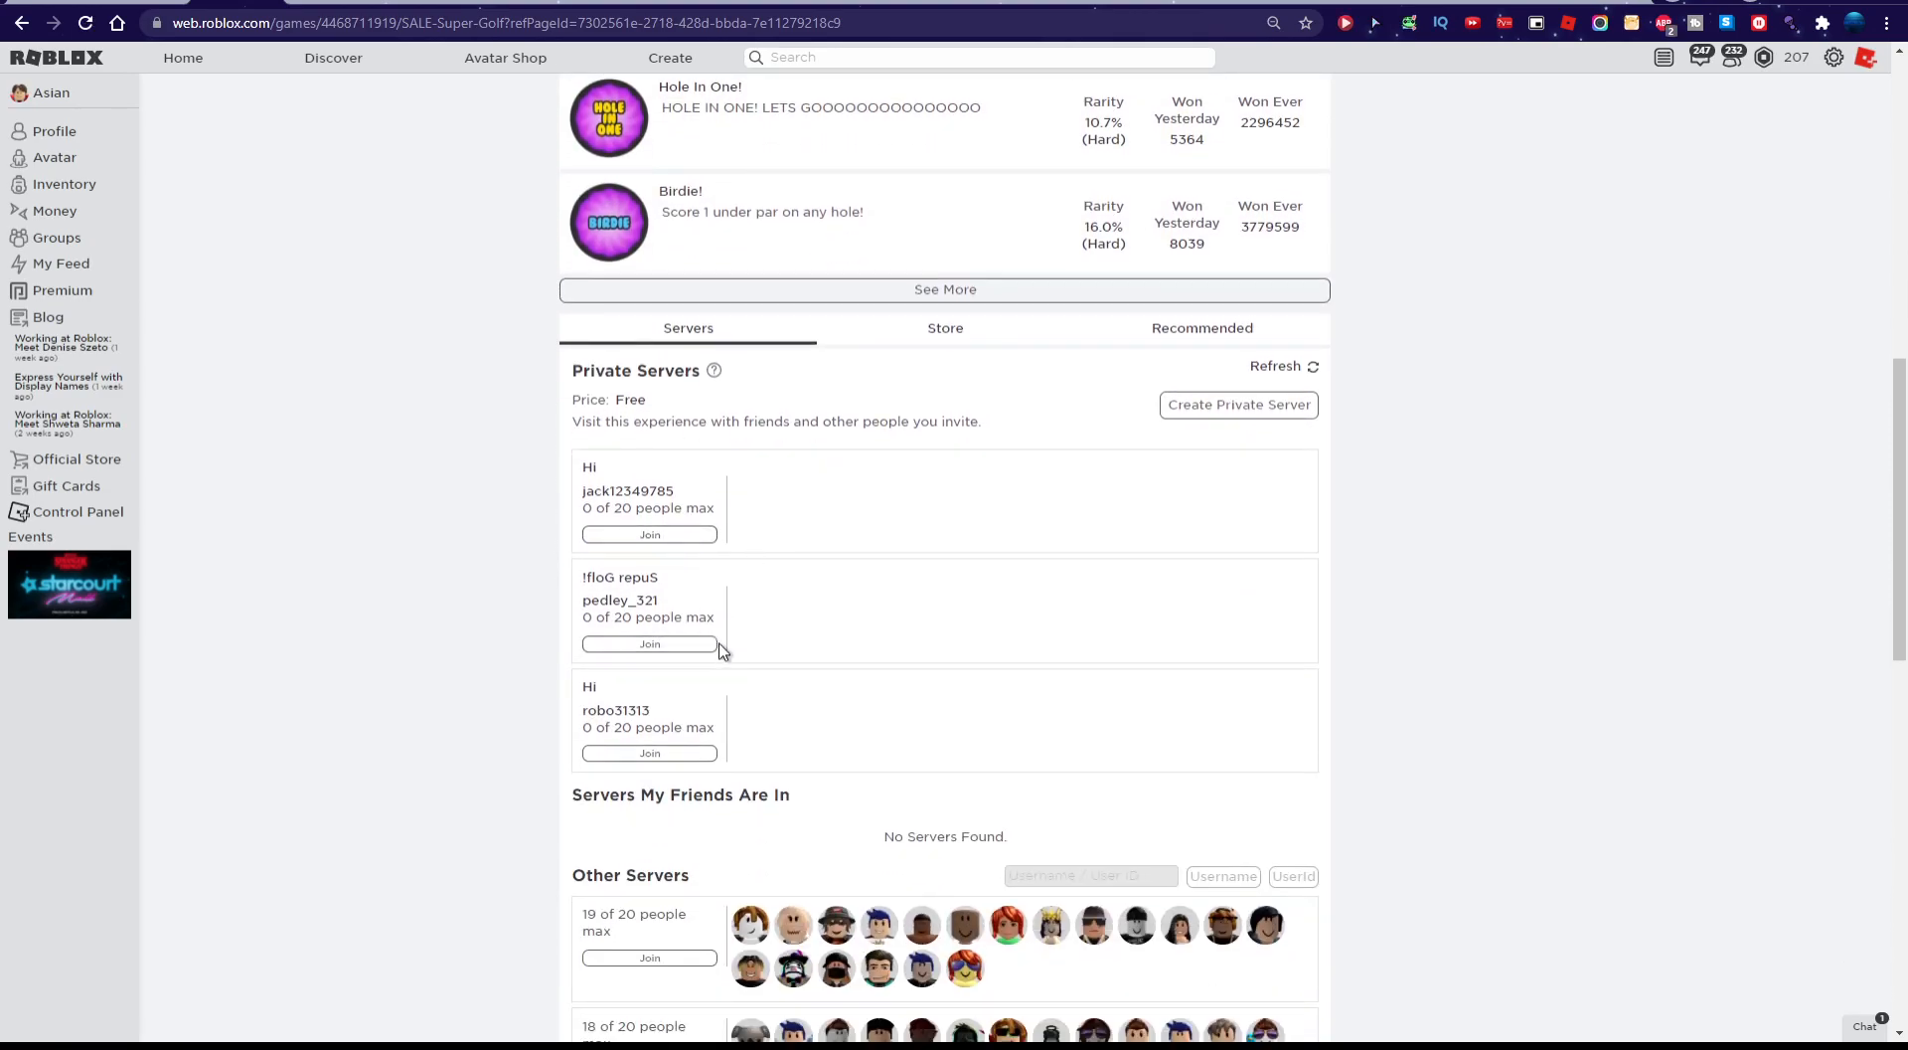
scroll(down, 3)
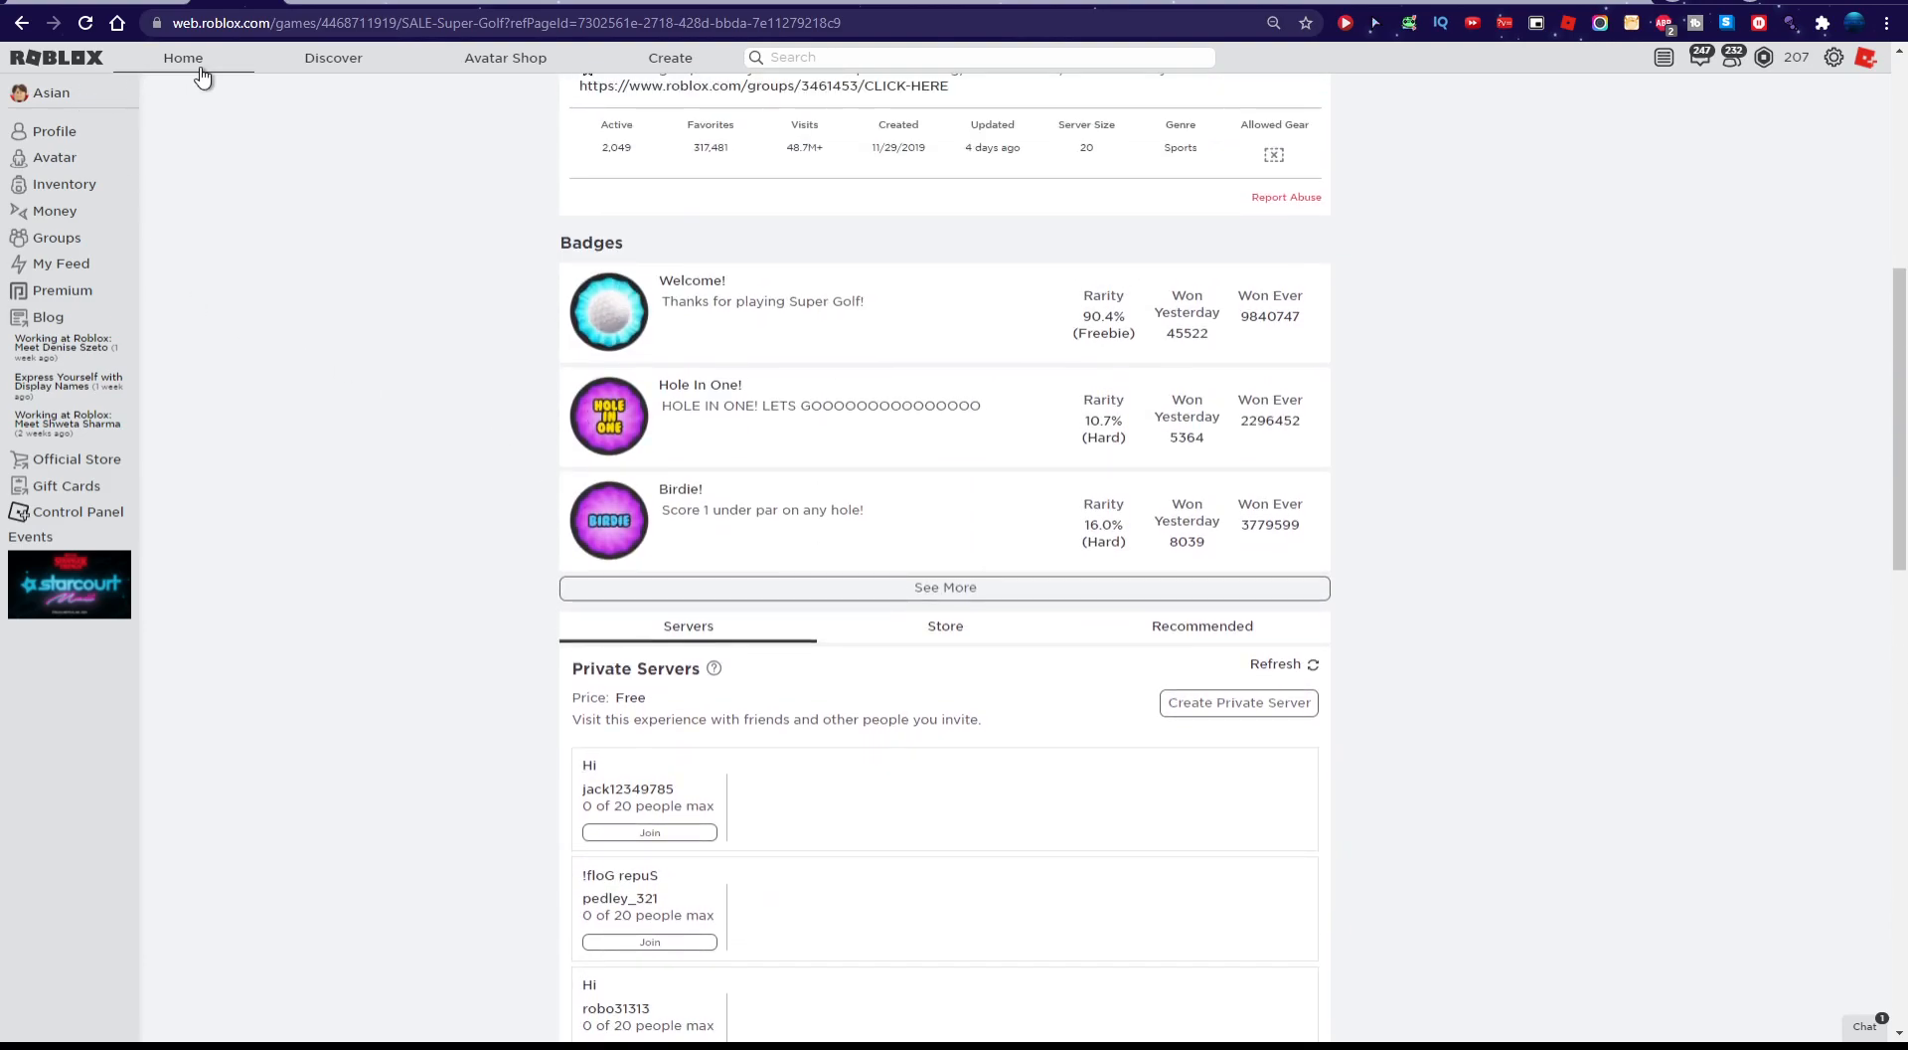
click(183, 58)
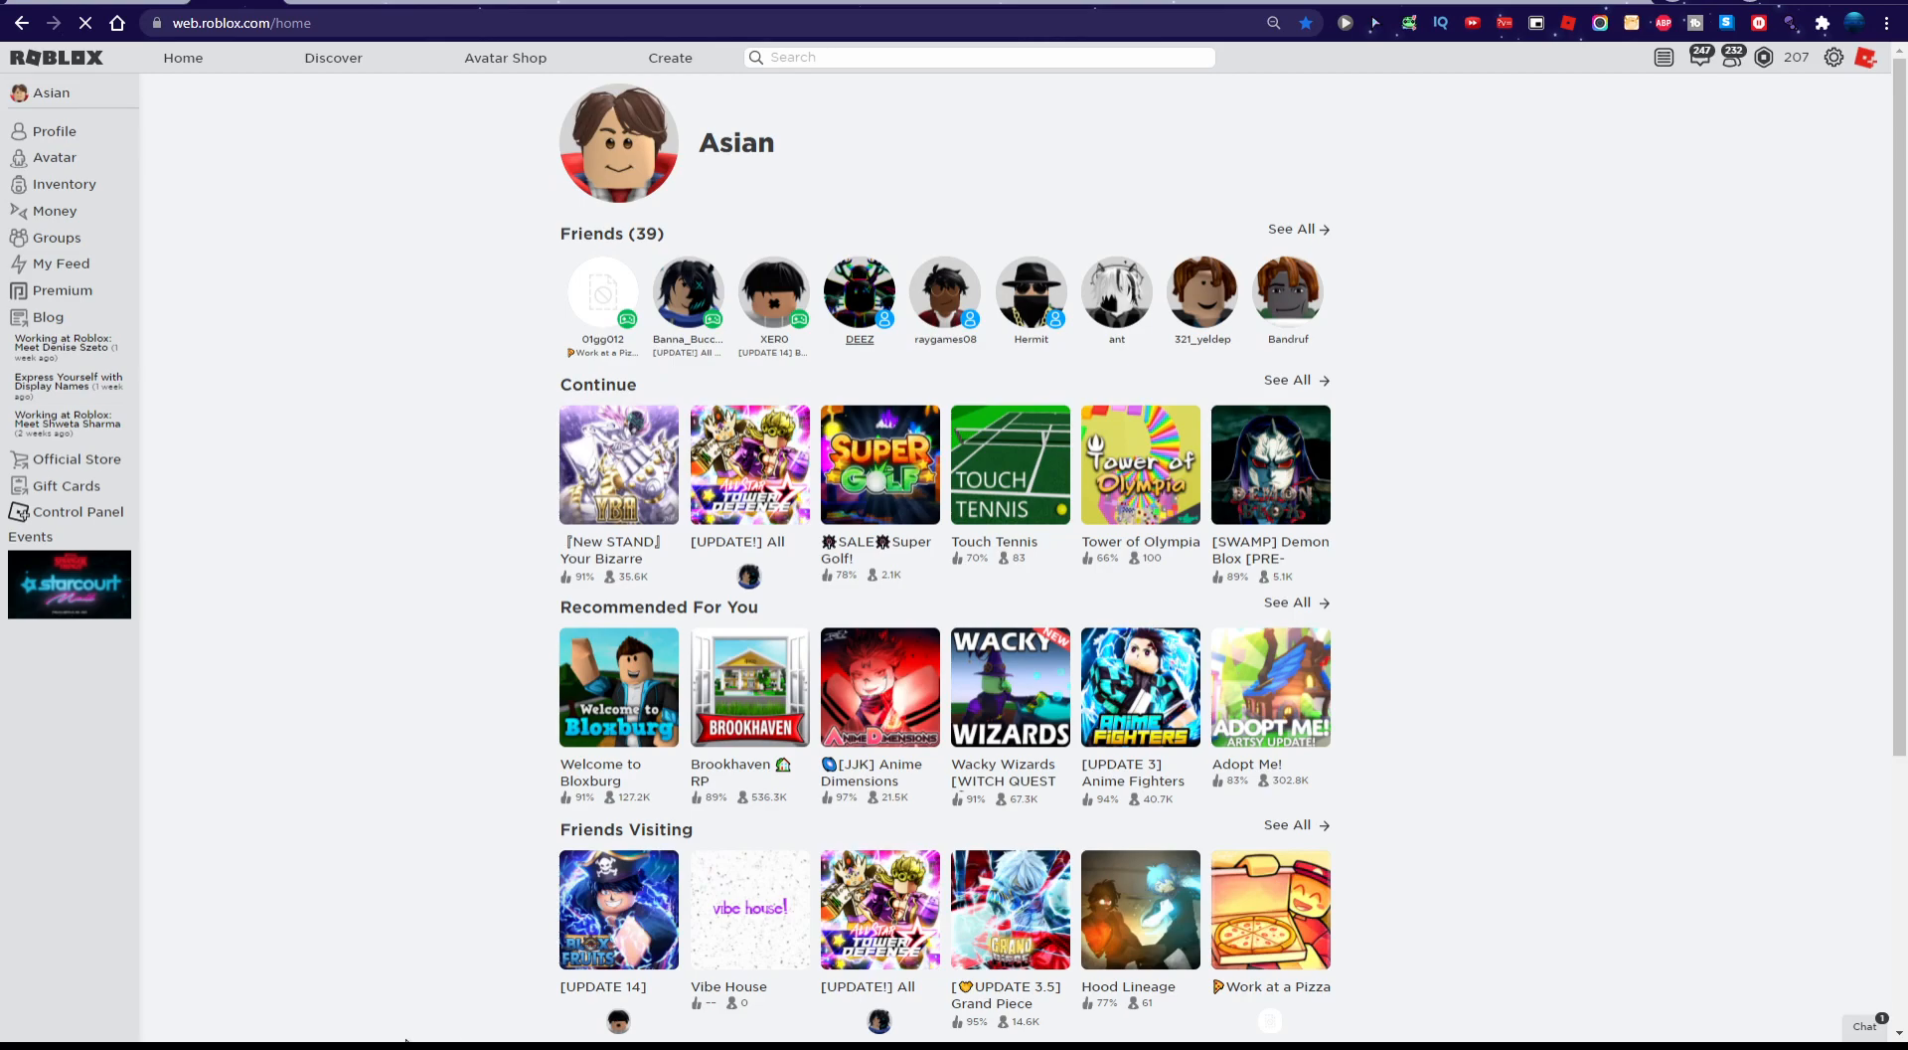
click(858, 290)
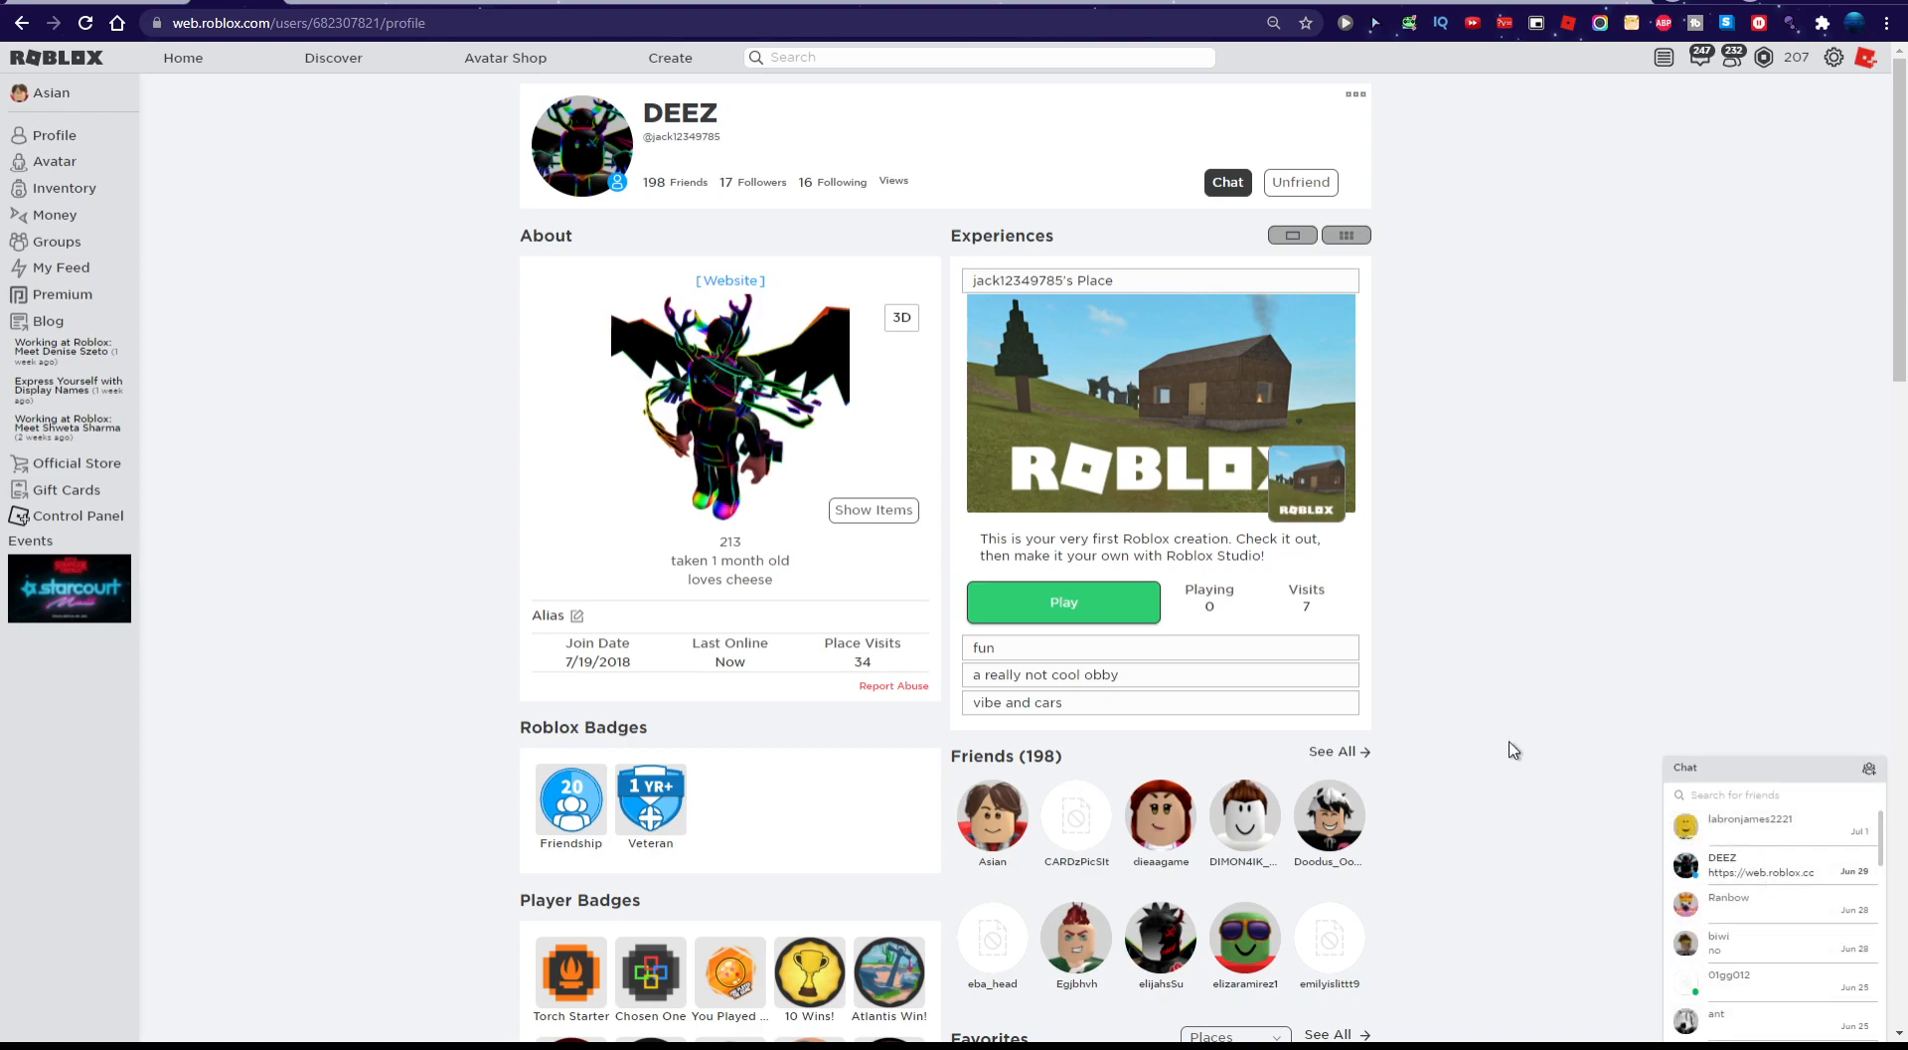
mouse_move(1690, 775)
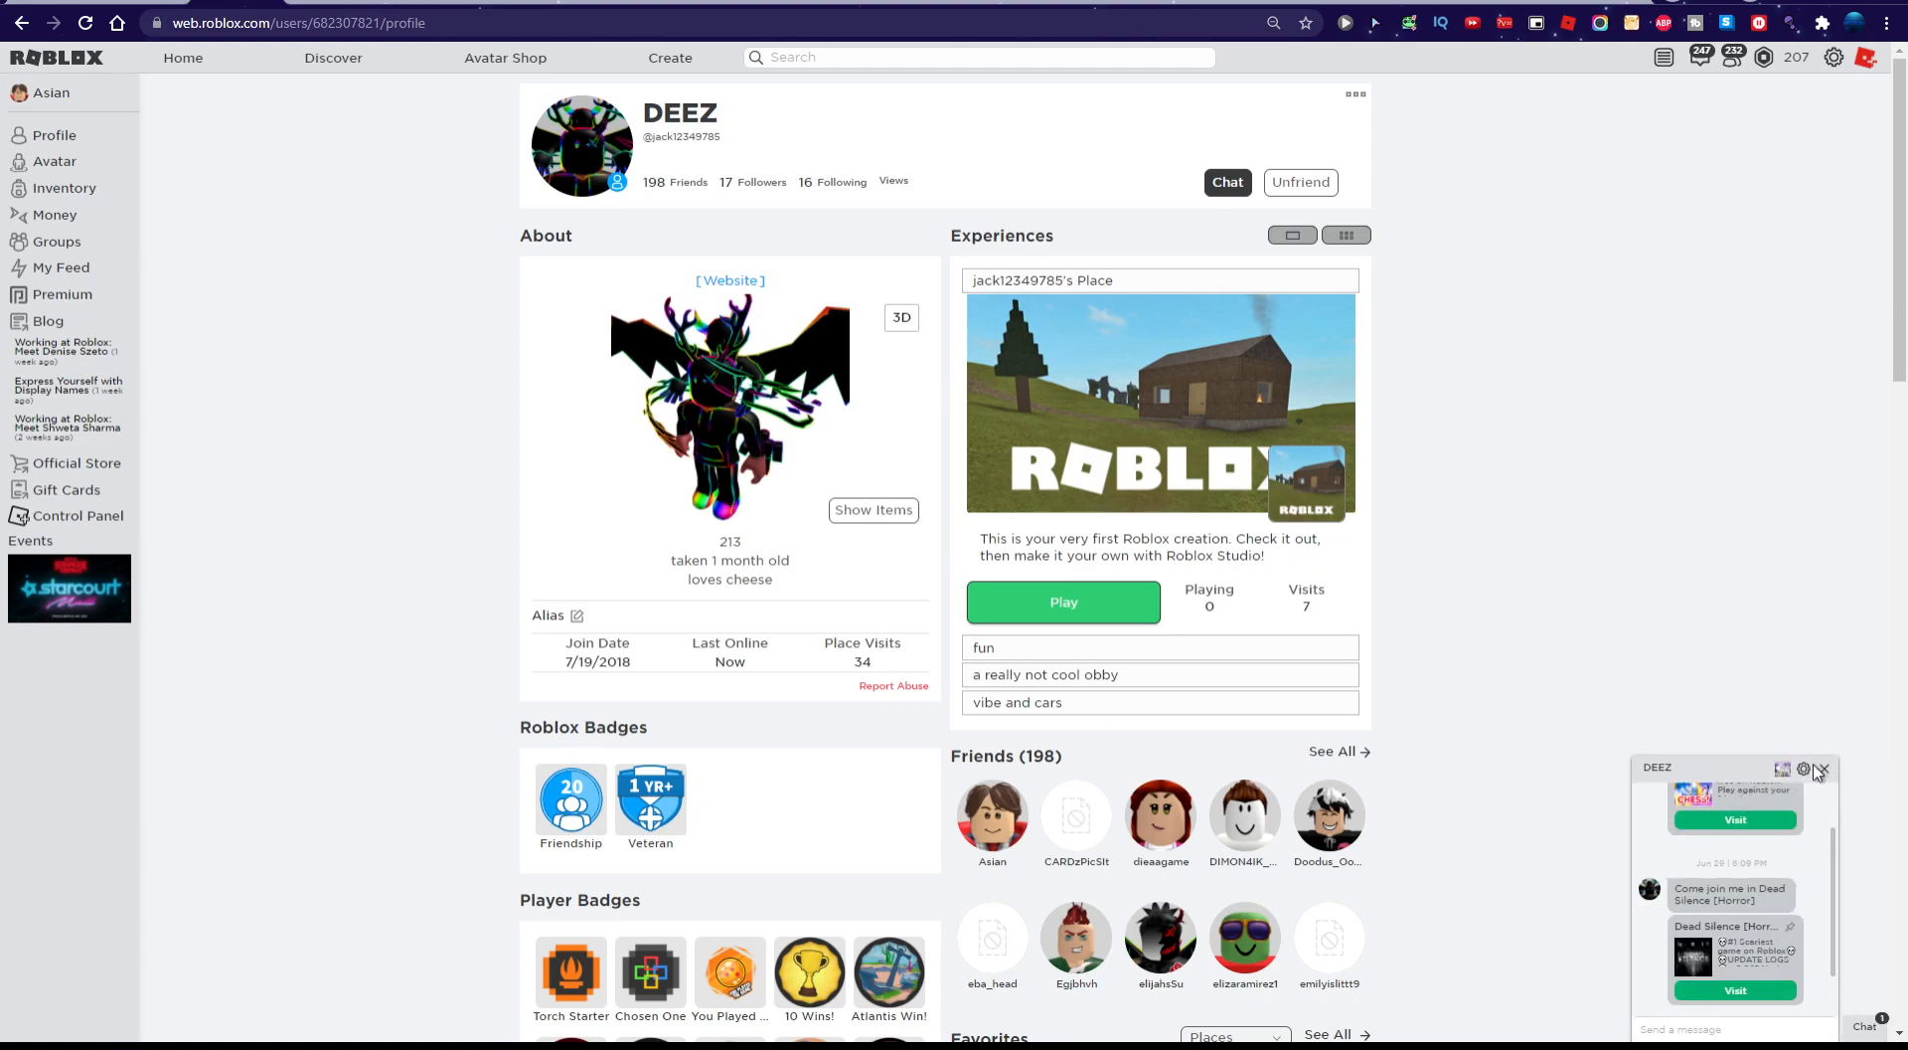
click(1801, 769)
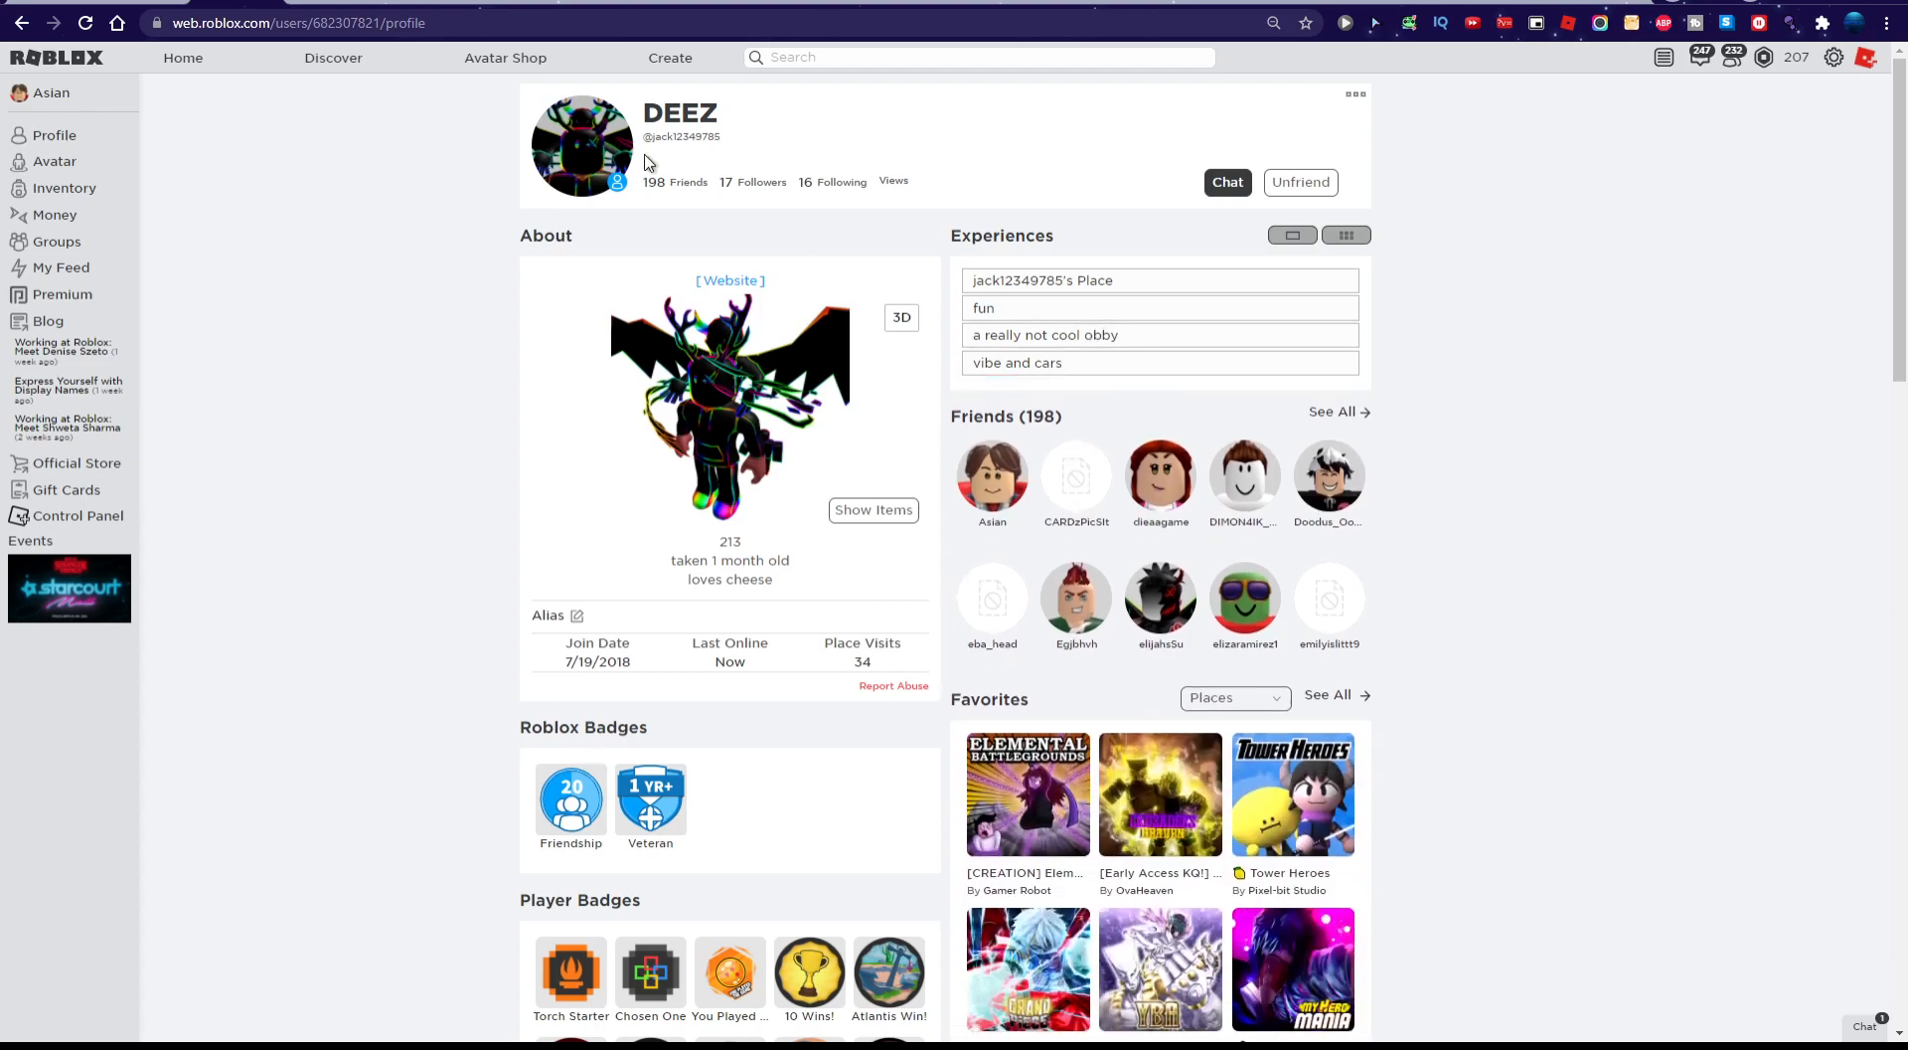
click(183, 57)
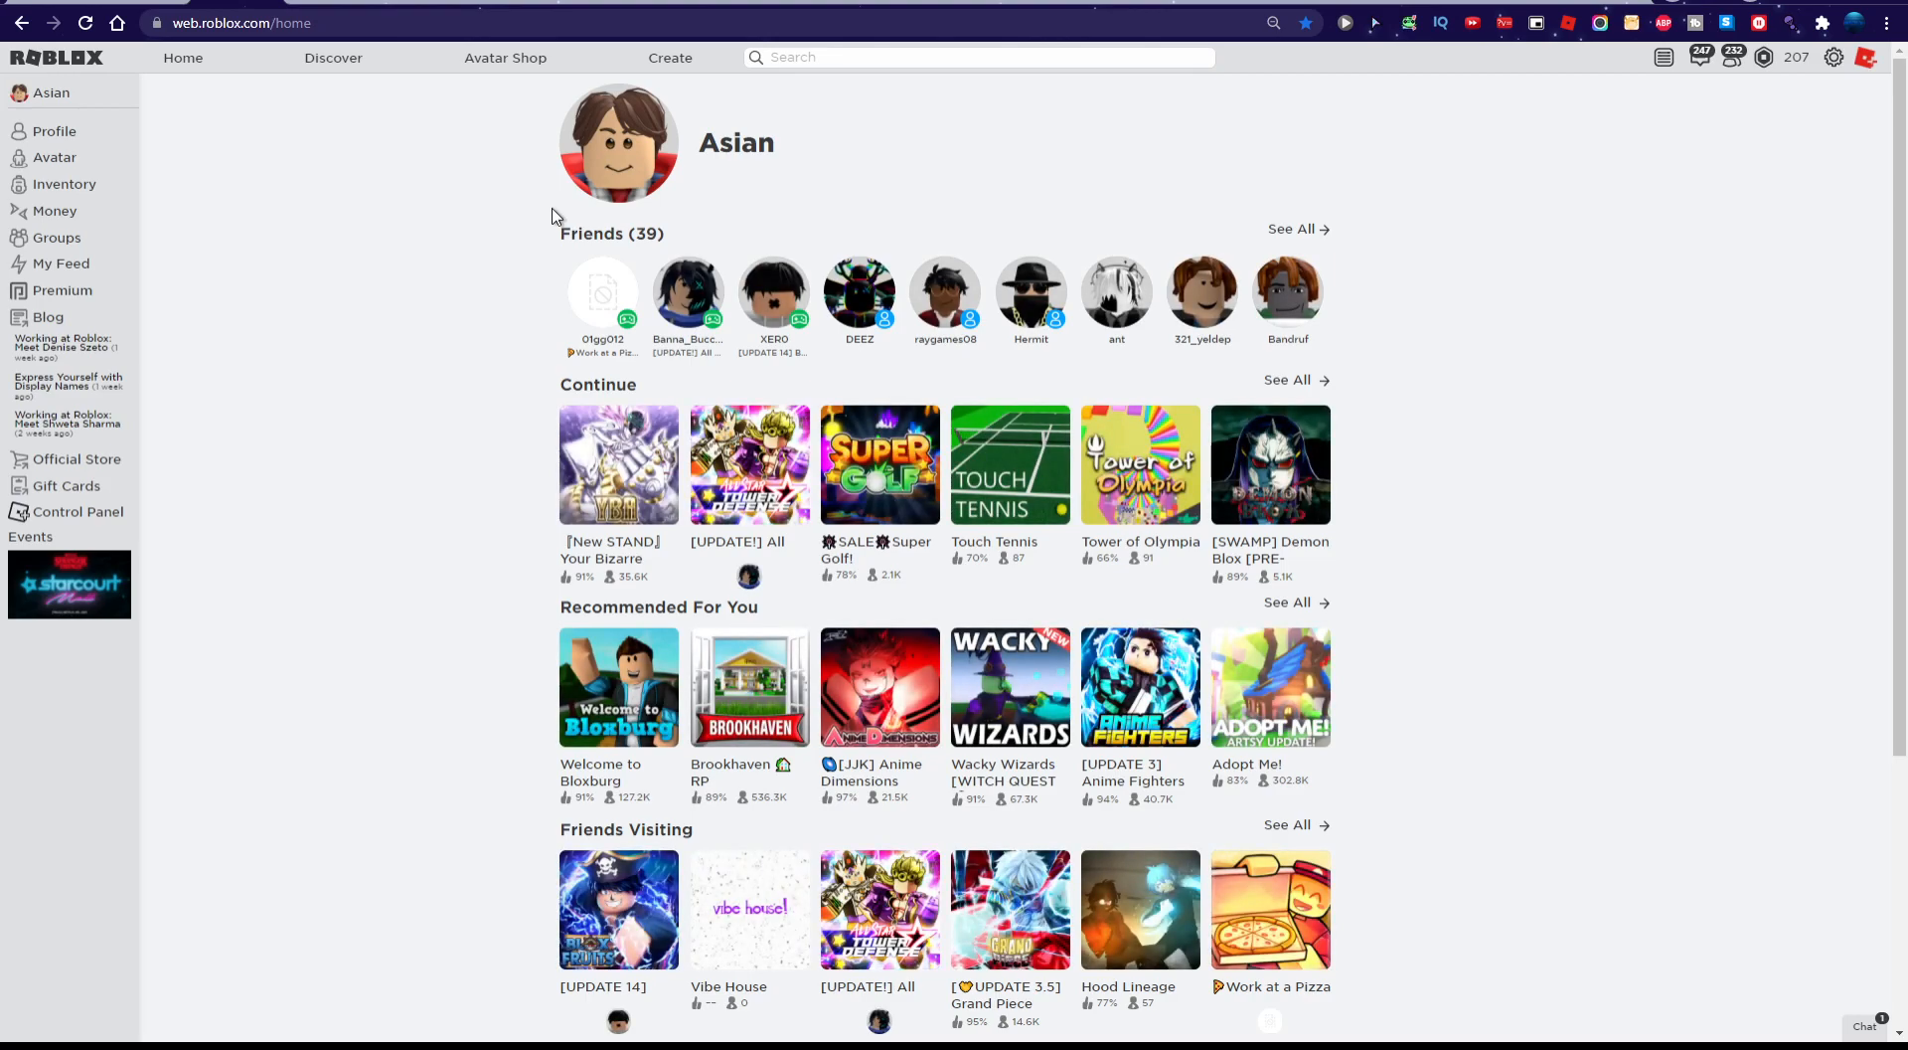
Scroll down through the home page's friends and game rows
click(602, 292)
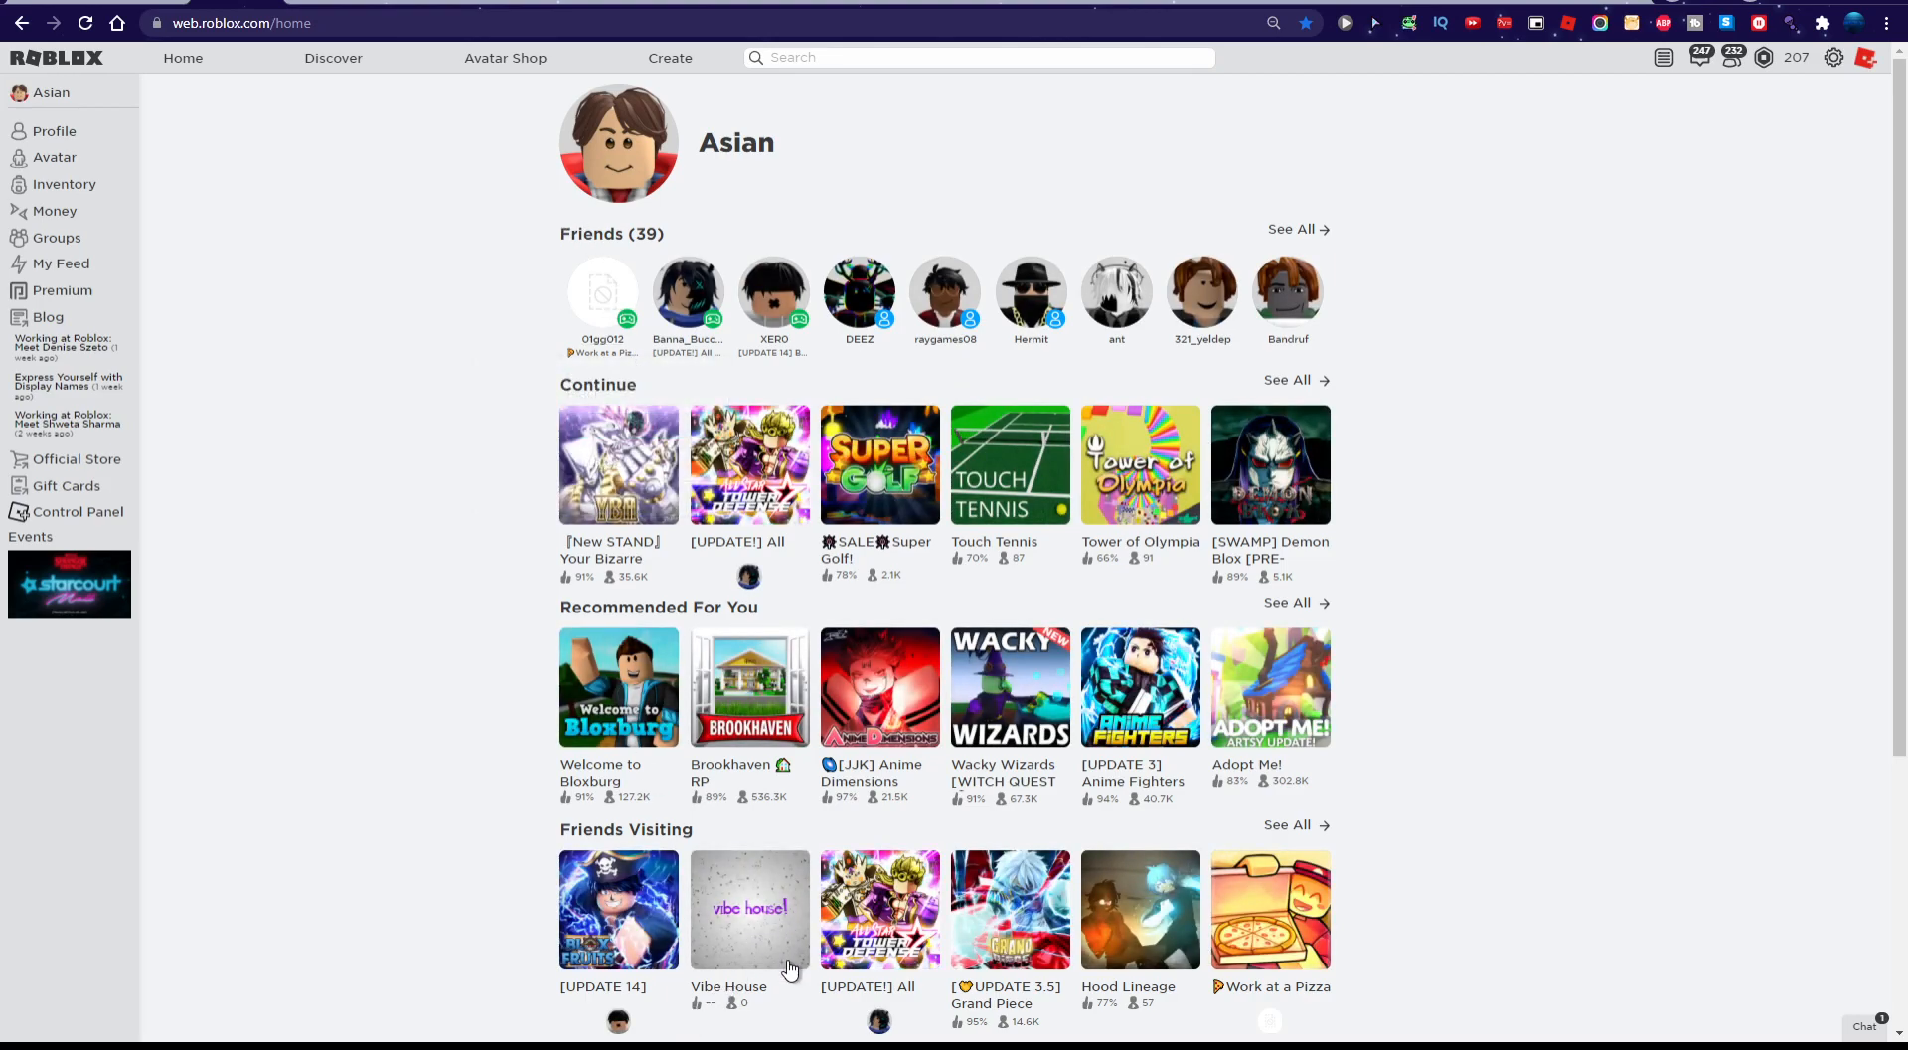
scroll(down, 3)
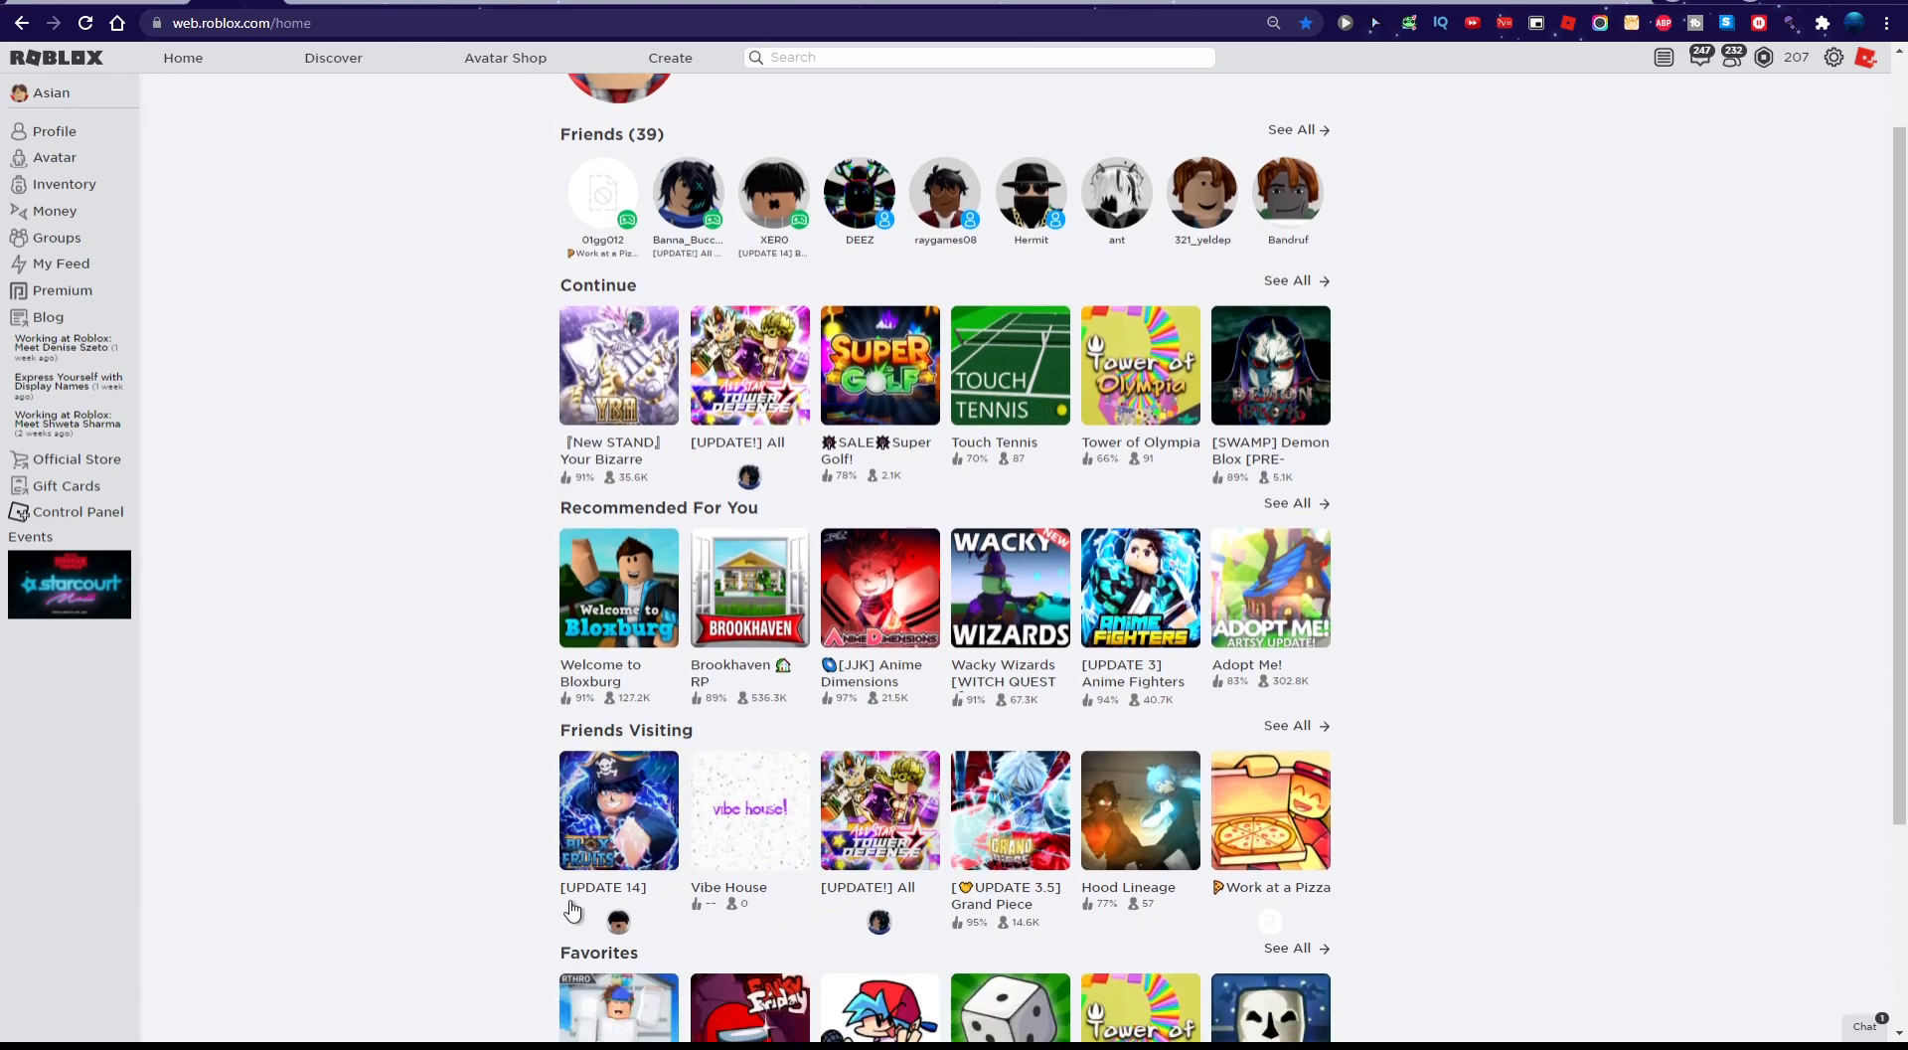
scroll(down, 3)
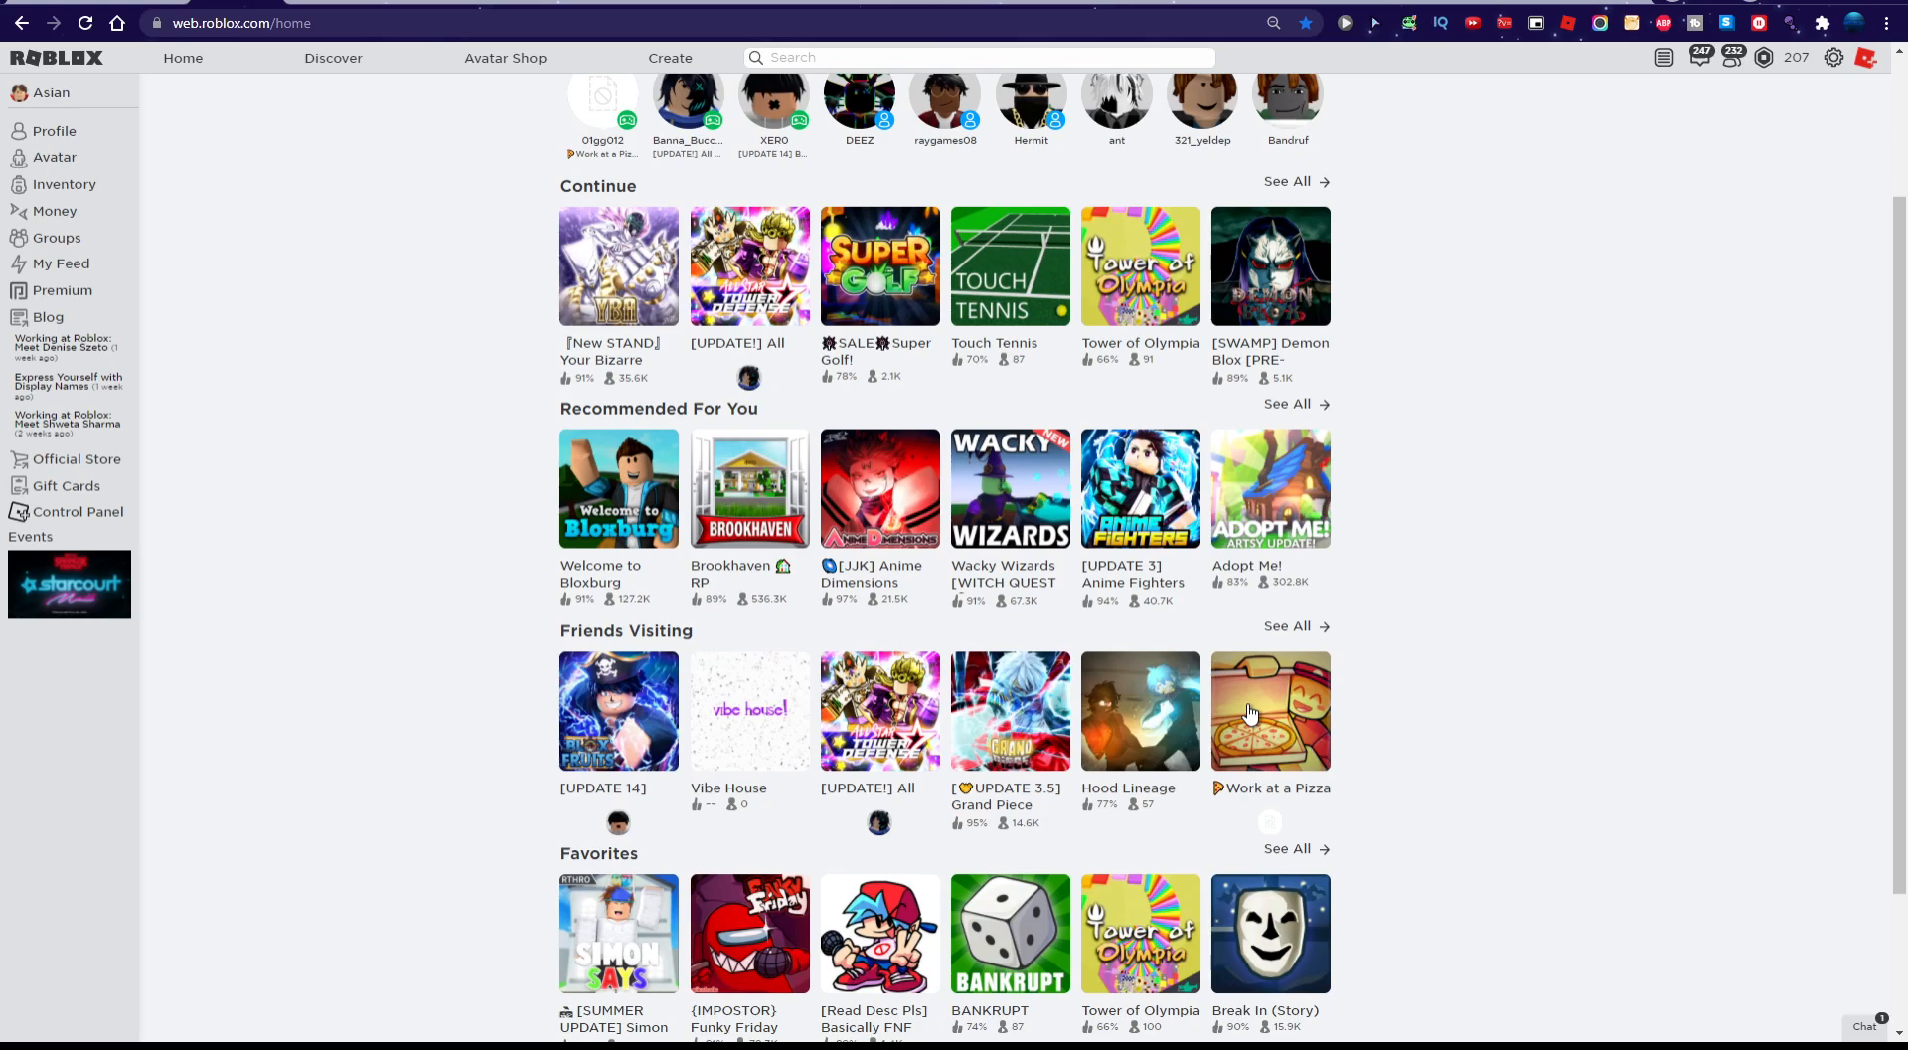
scroll(down, 3)
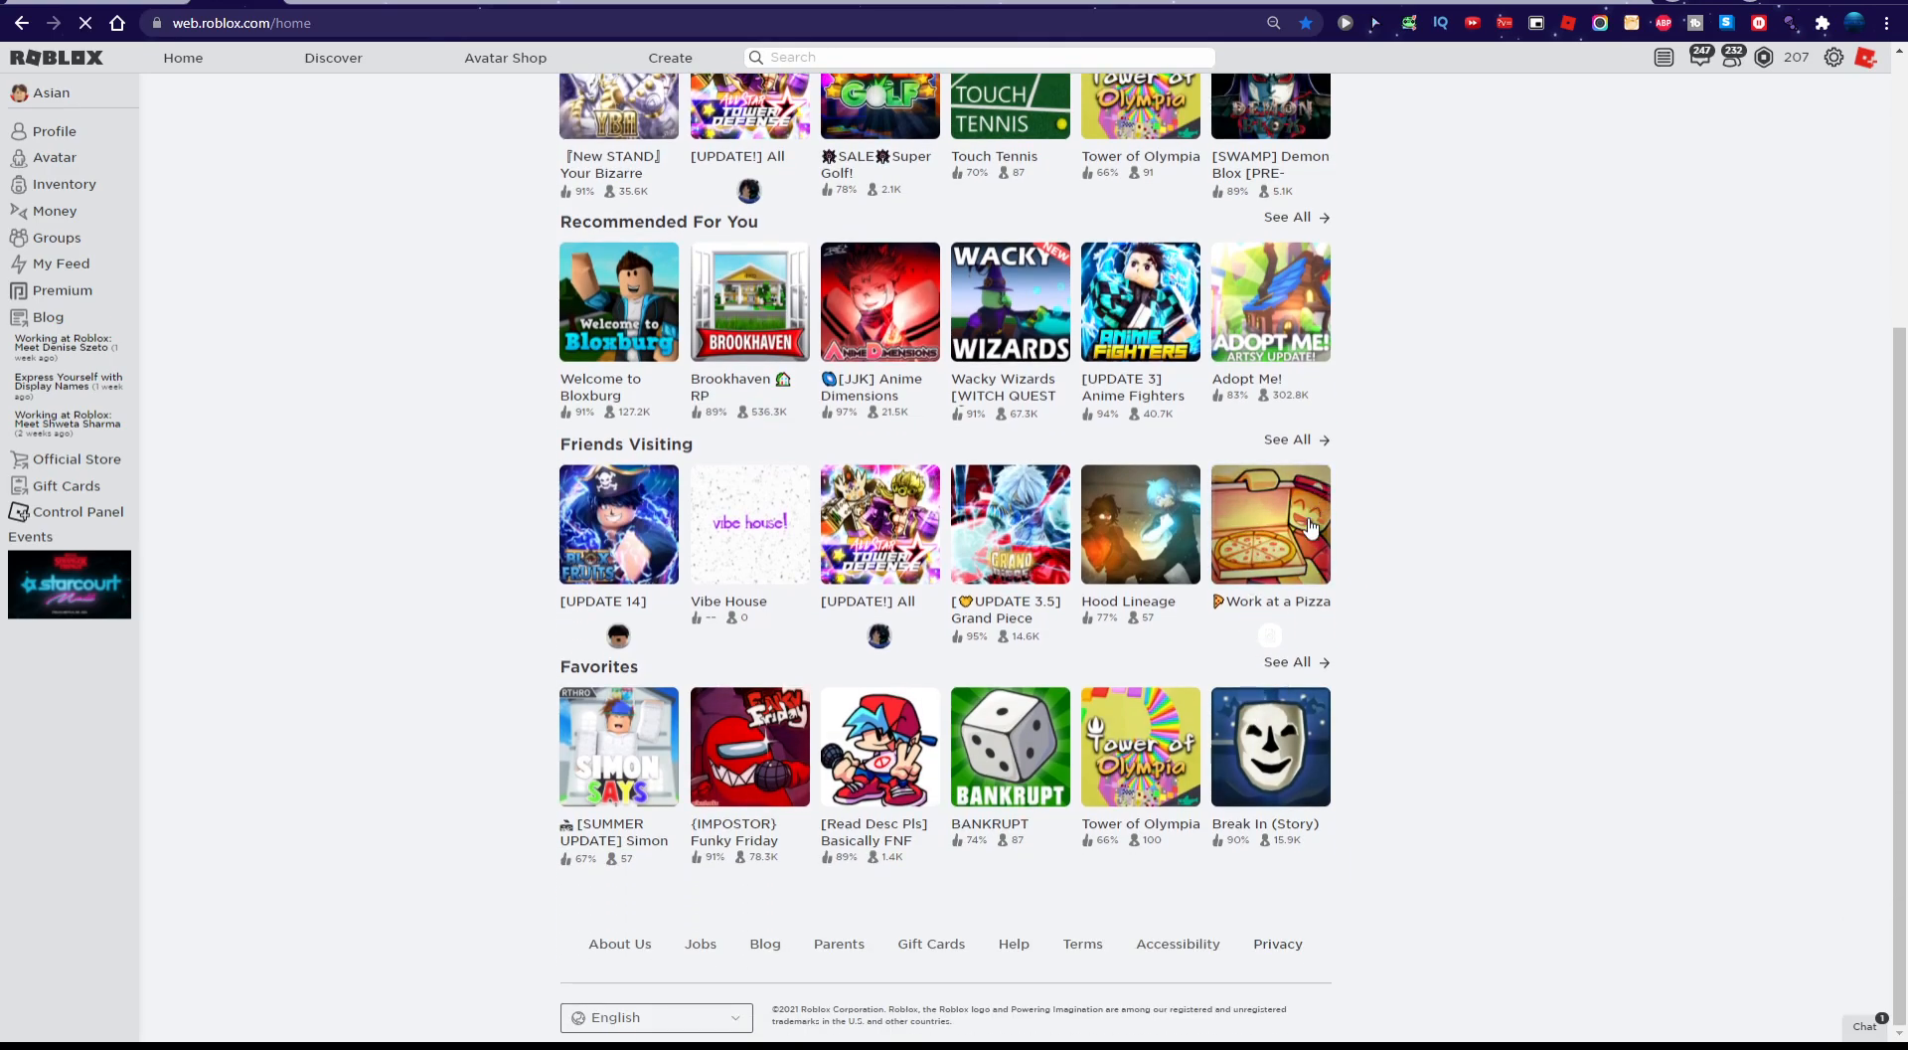
View Work at a Pizza Place and creator Dued1's profile, then return home
click(1271, 525)
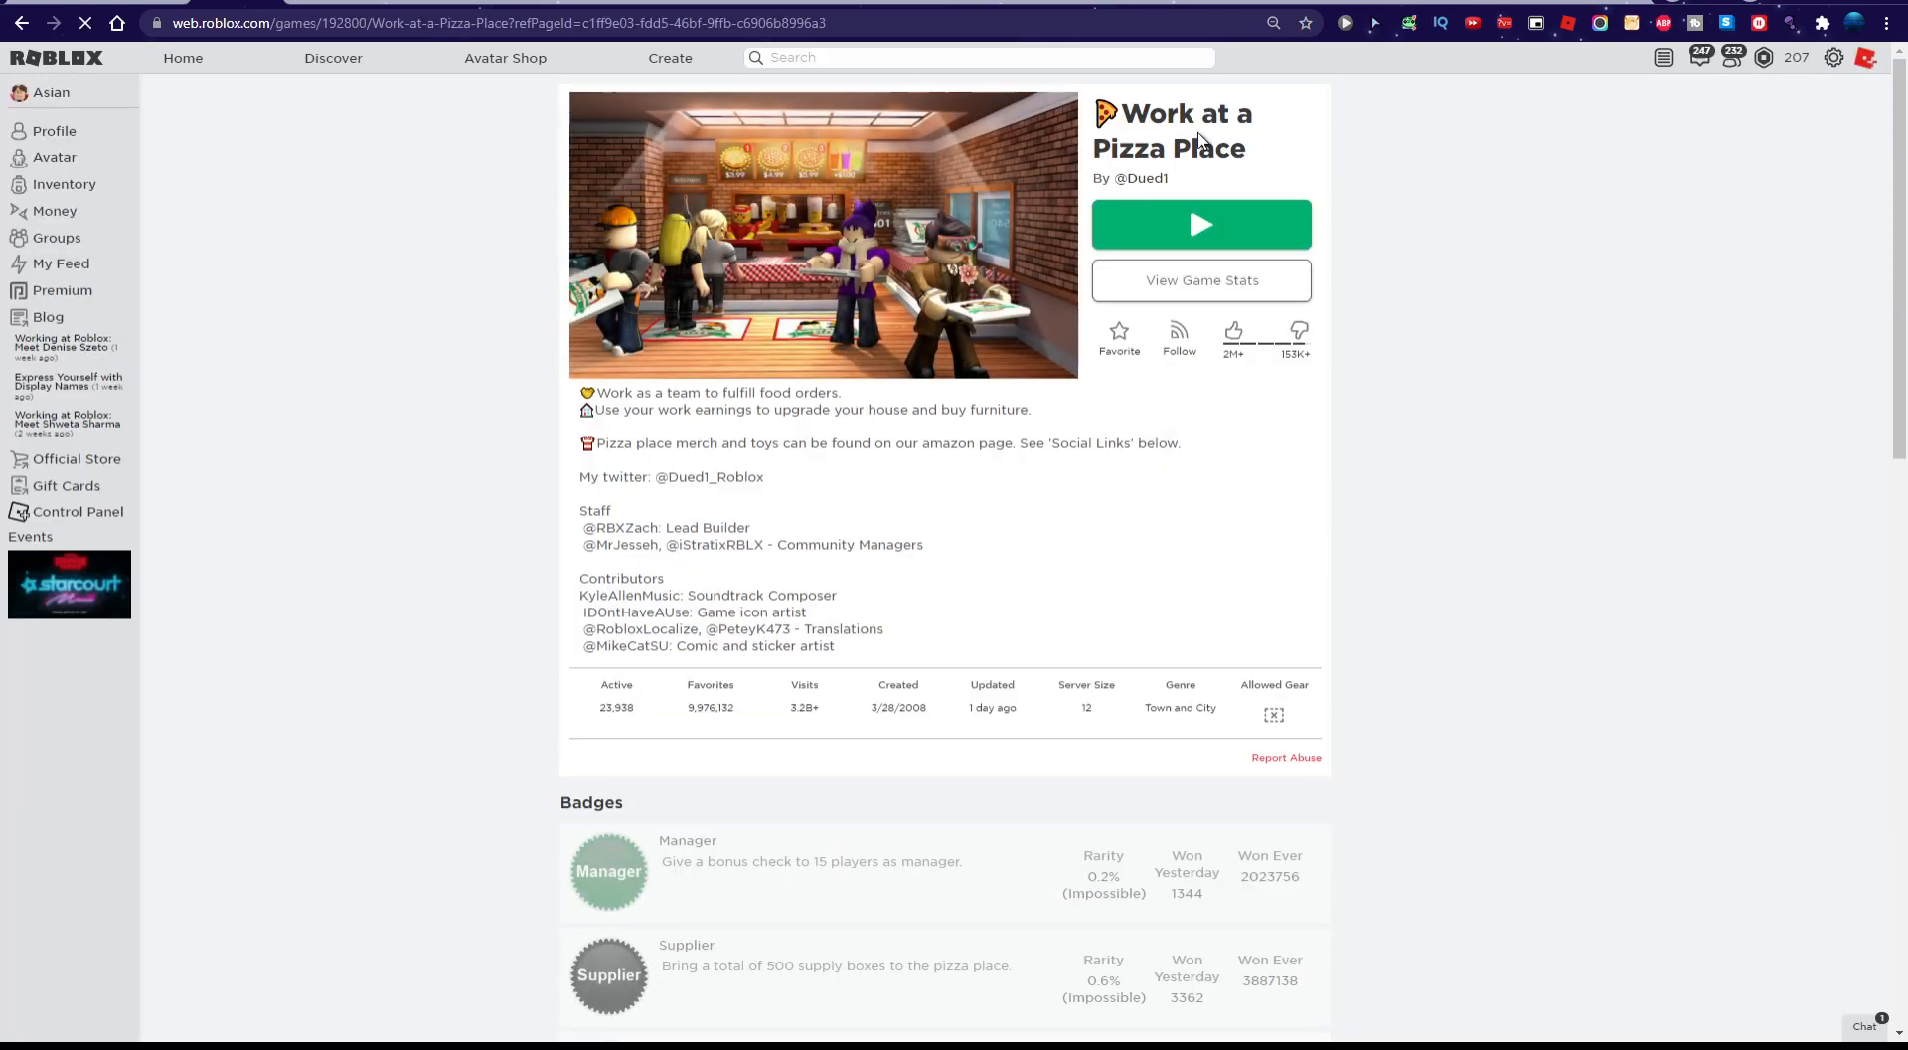
mouse_move(1149, 193)
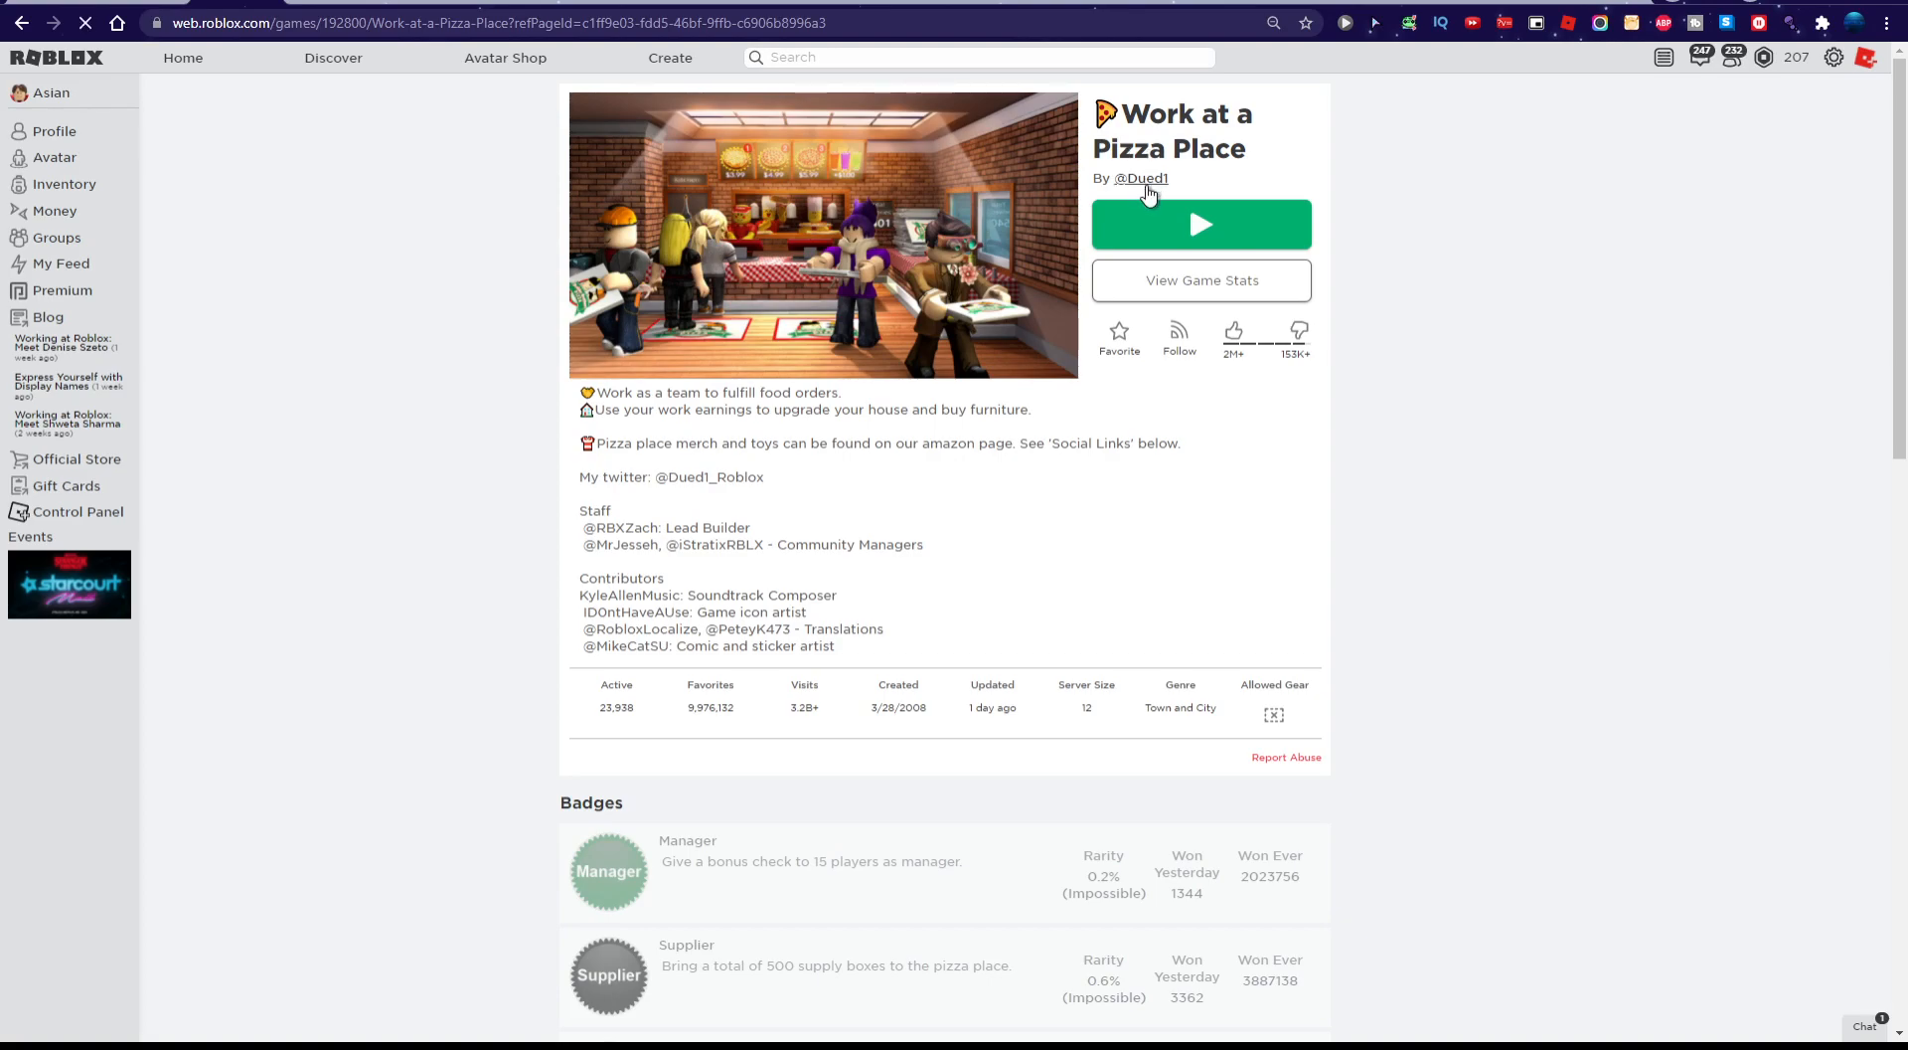
click(1141, 179)
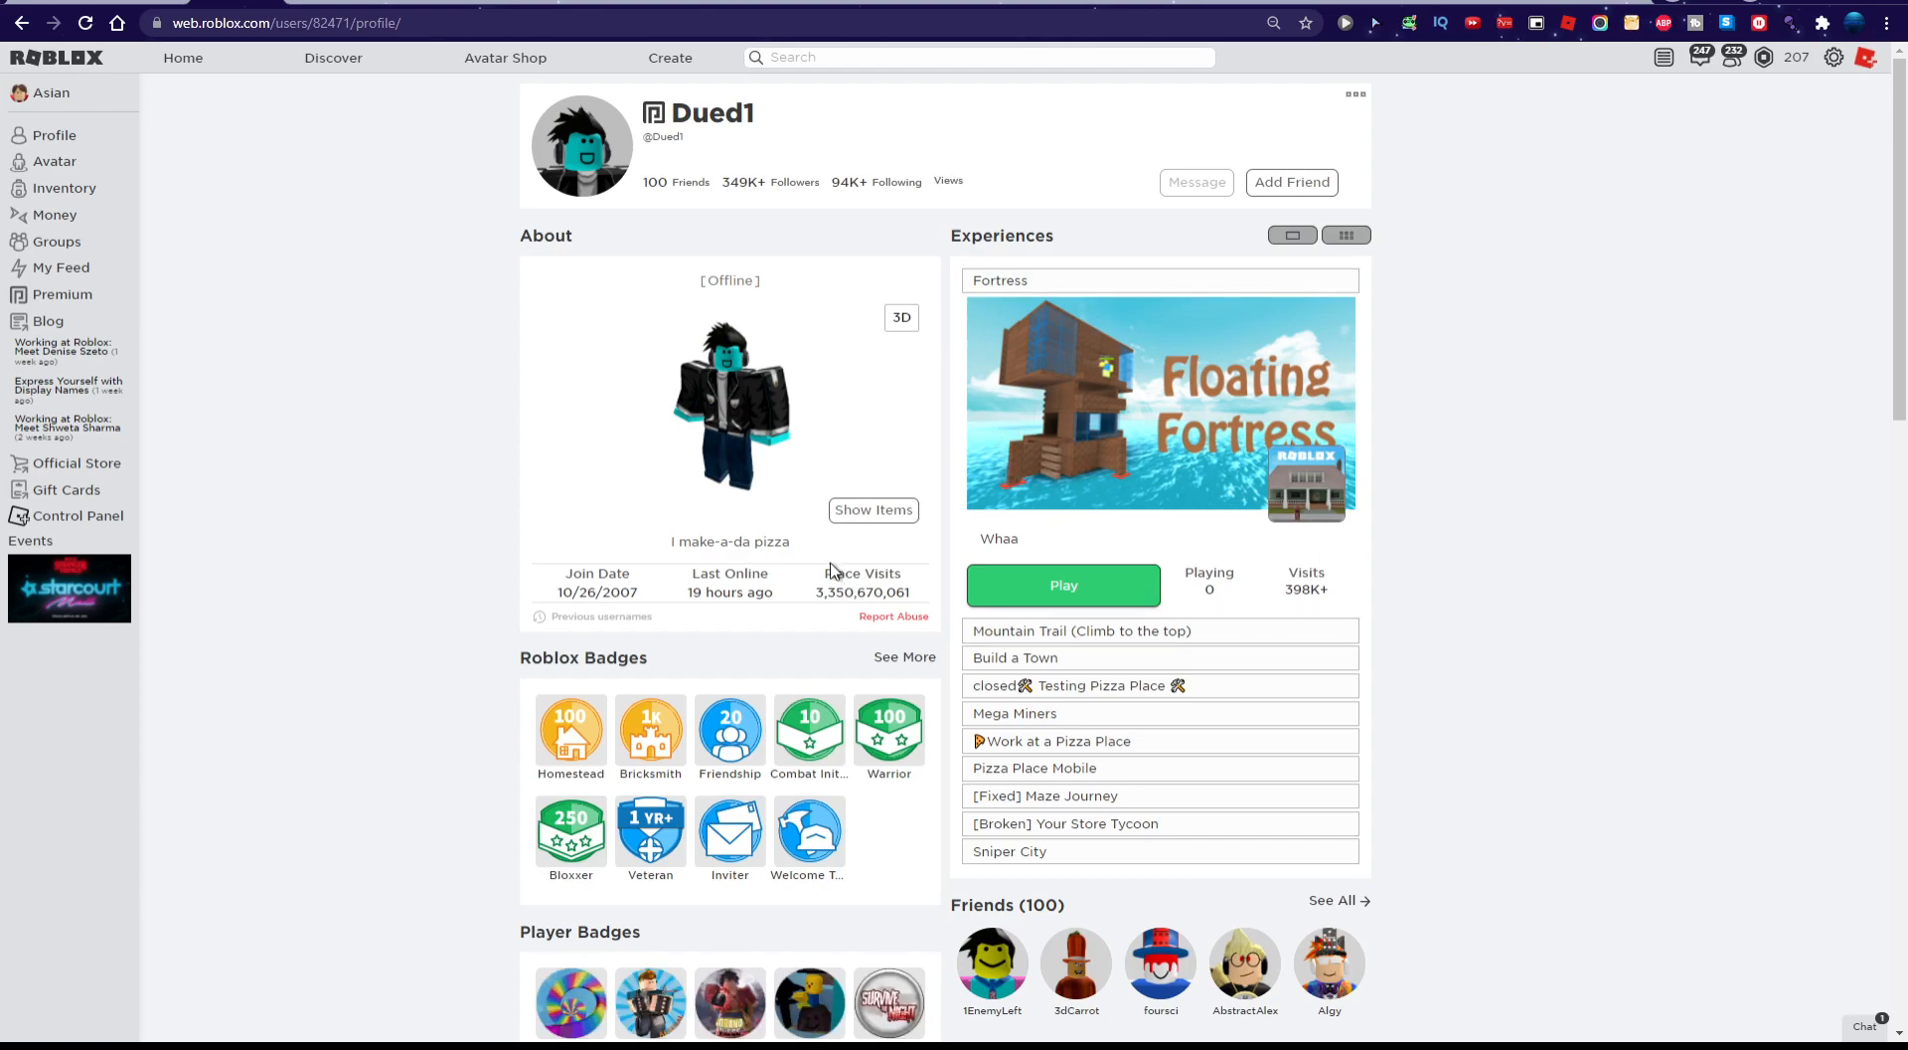
click(183, 57)
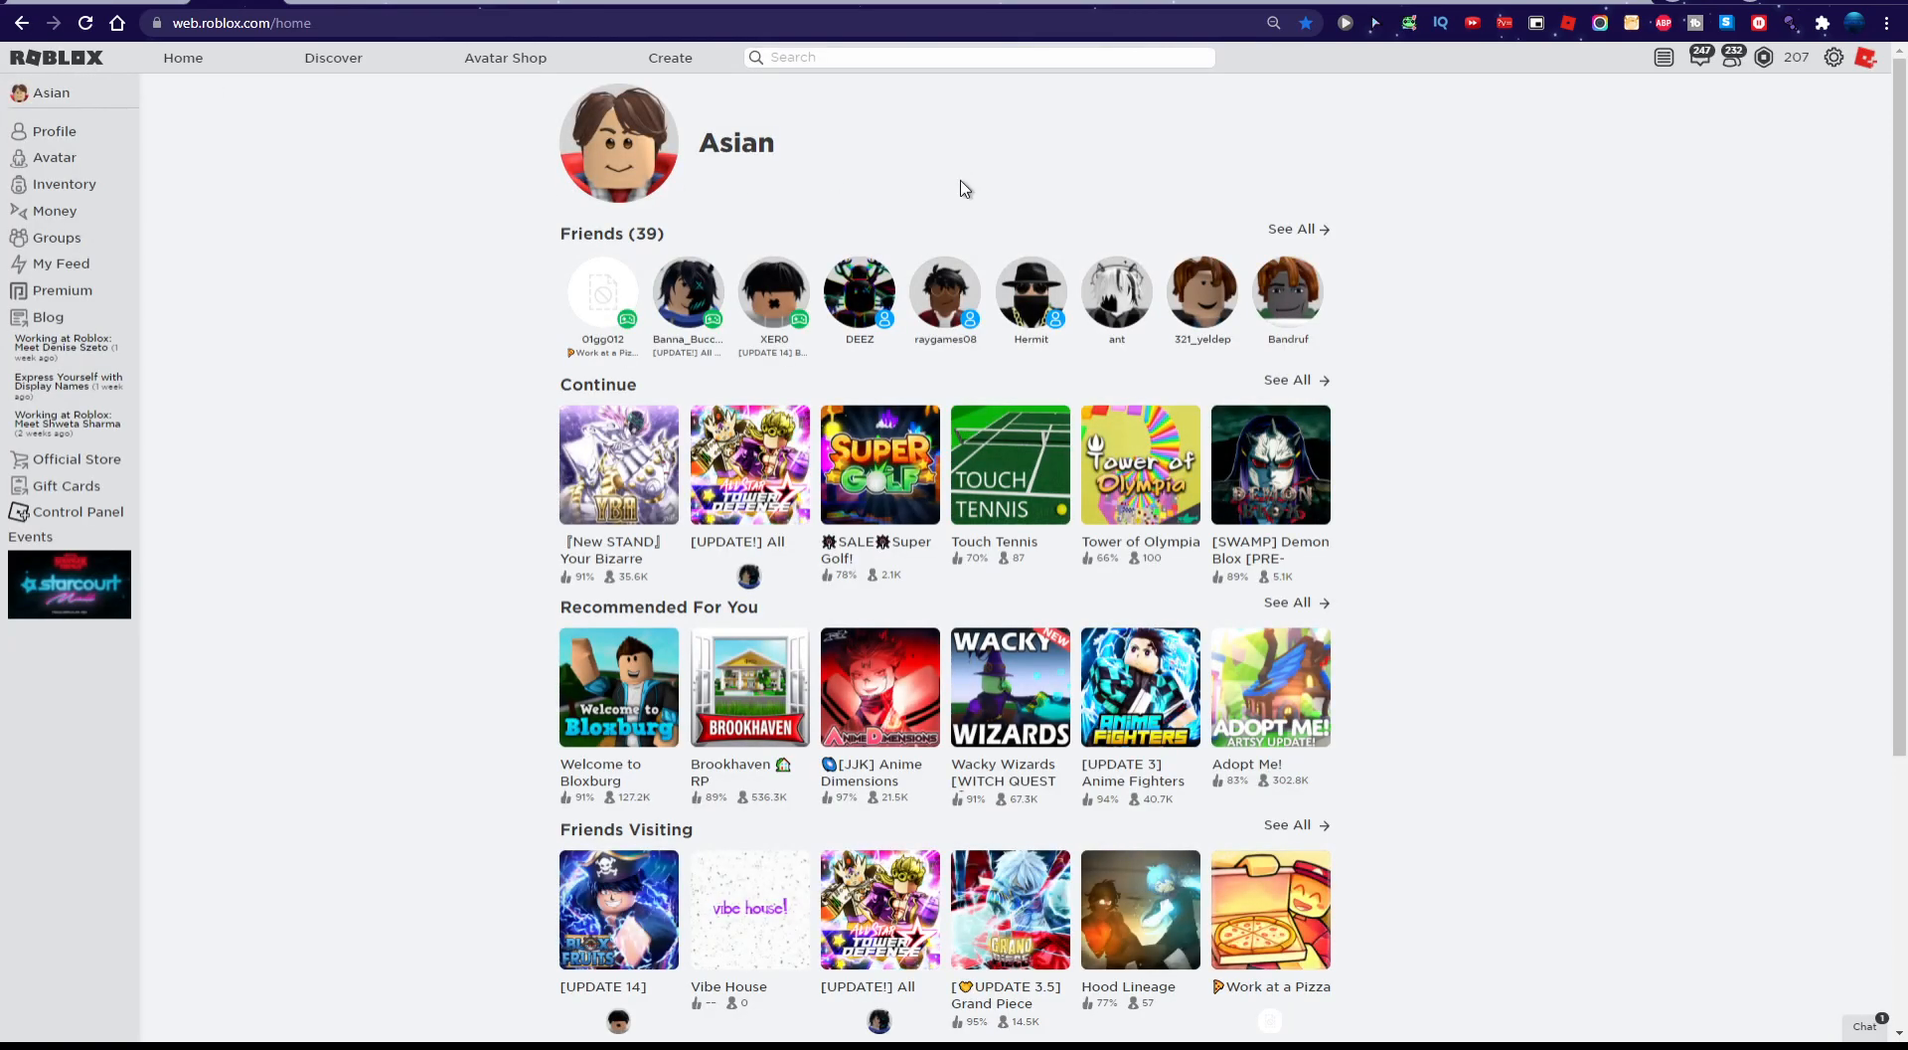
mouse_move(1020, 505)
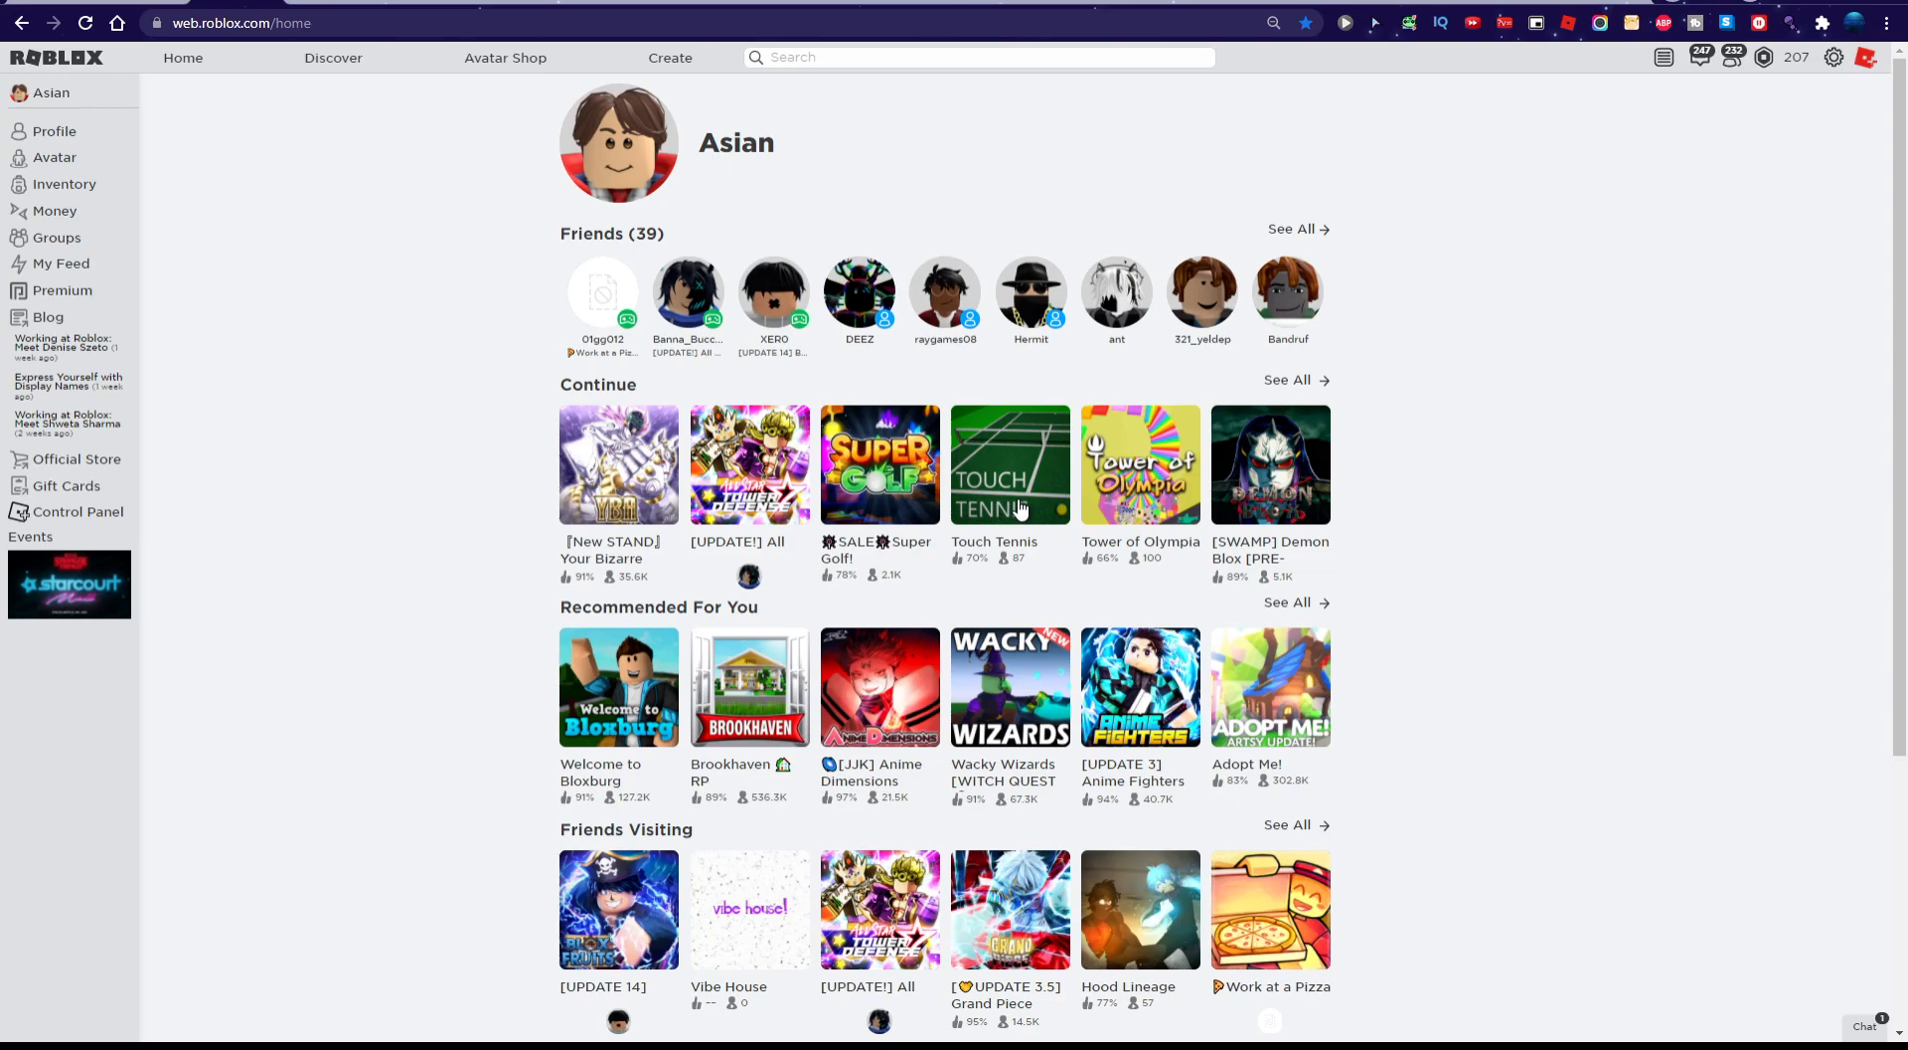
scroll(down, 3)
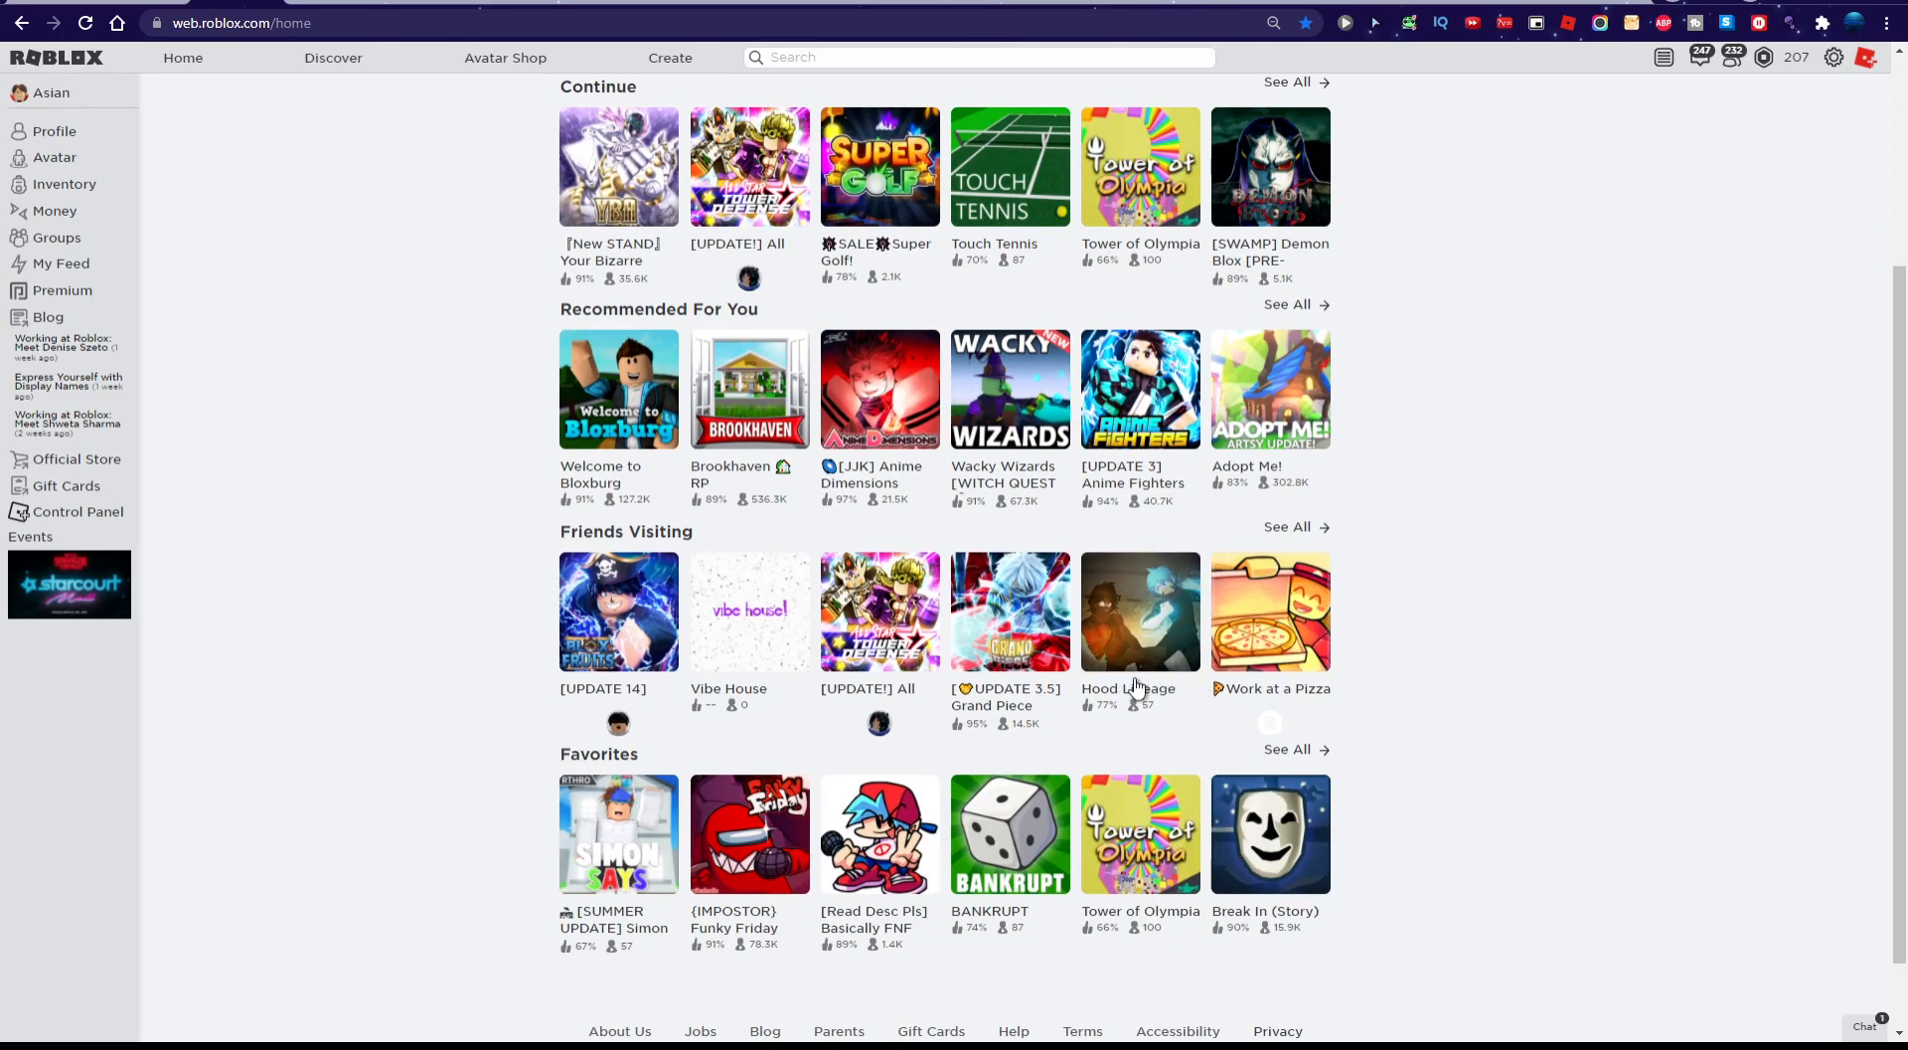
mouse_move(609, 590)
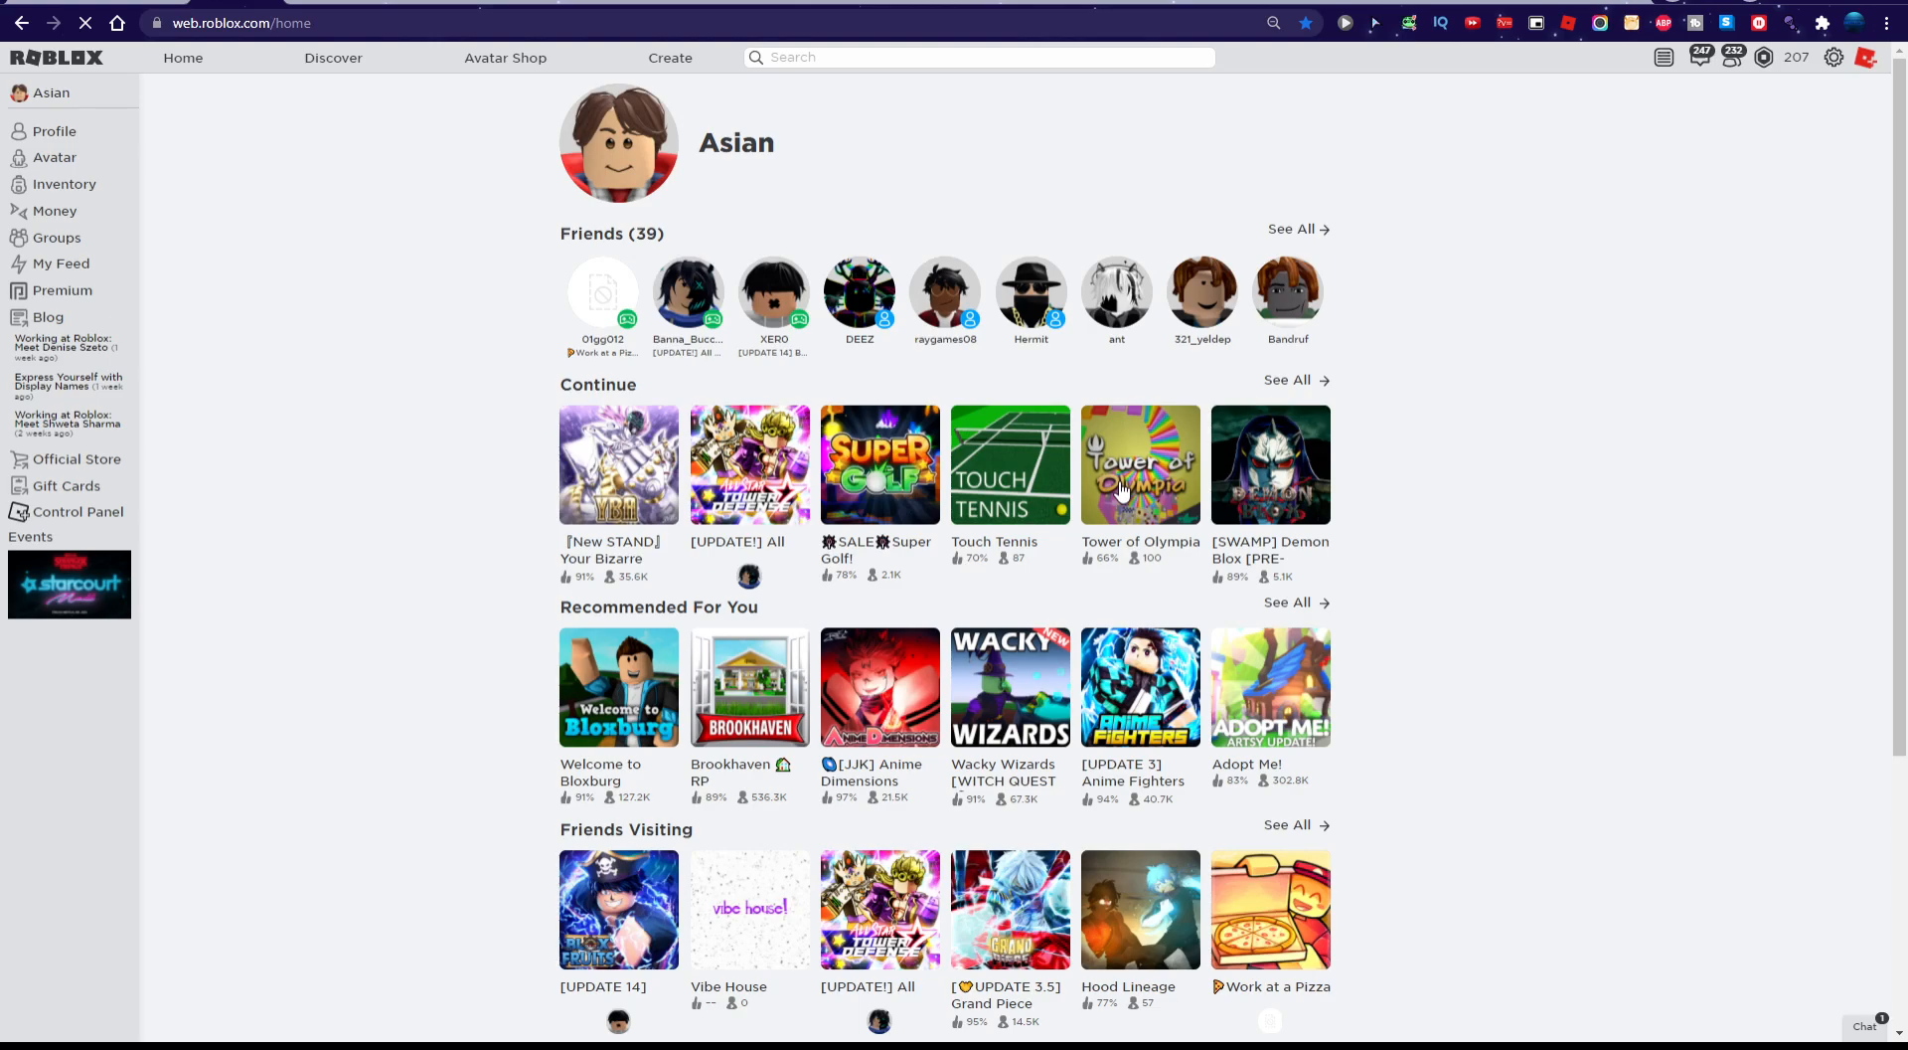
Launch Tower of Olympia by Sharkbyte Studios in Roblox Player
click(1141, 465)
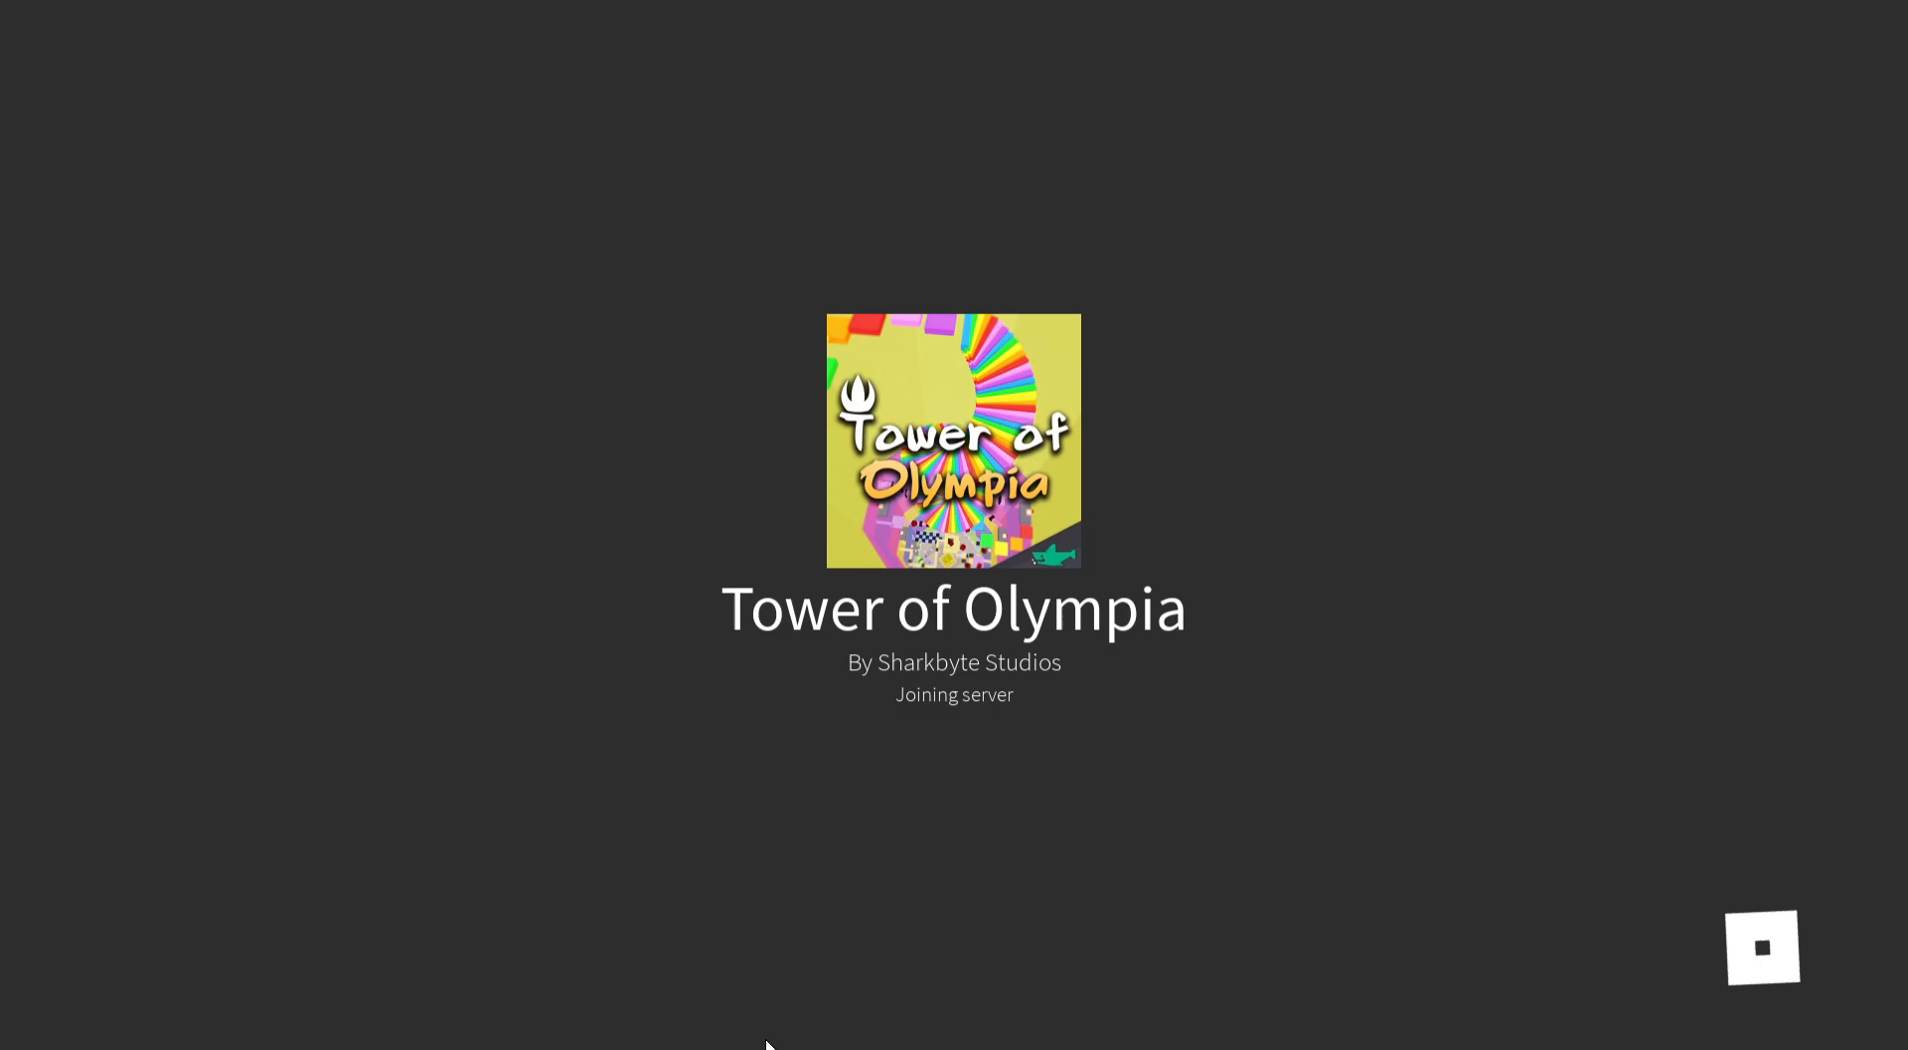
mouse_move(1324, 482)
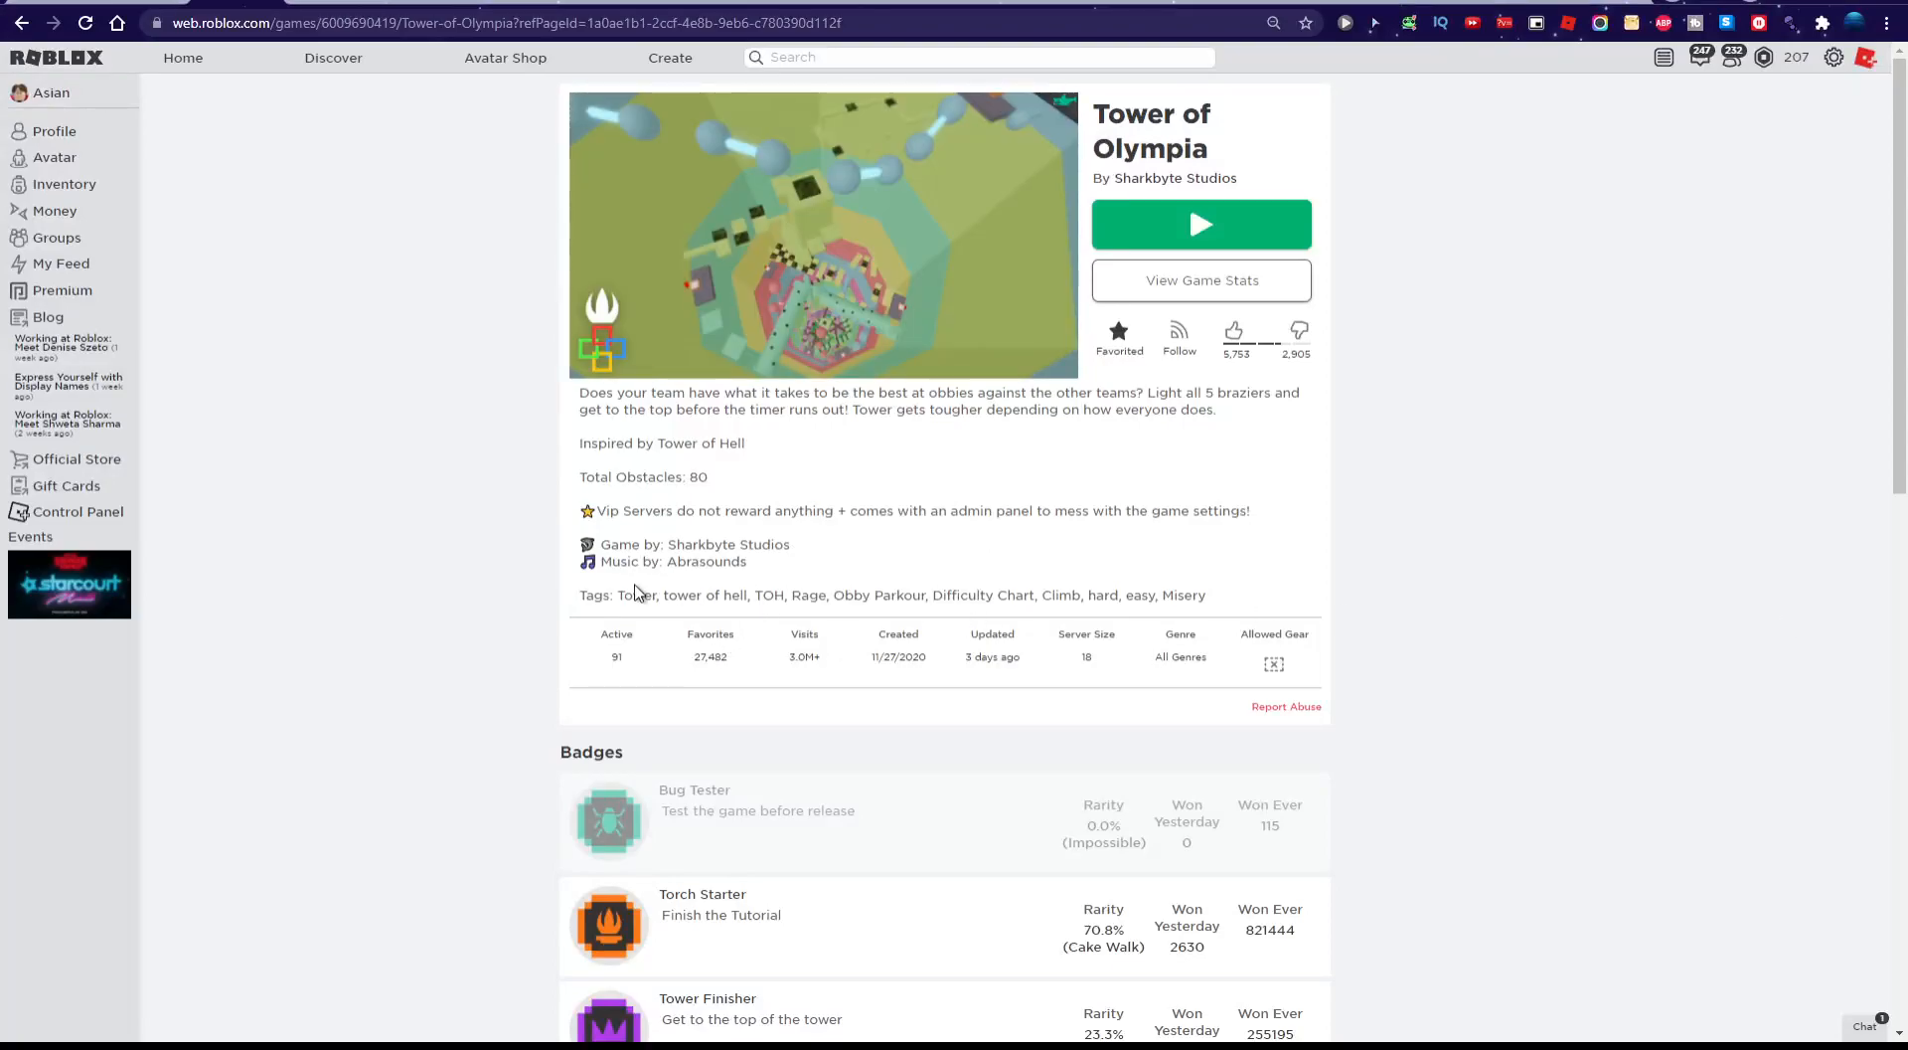
Expand Tower of Olympia's badge list and select the Chosen One badge text
scroll(down, 3)
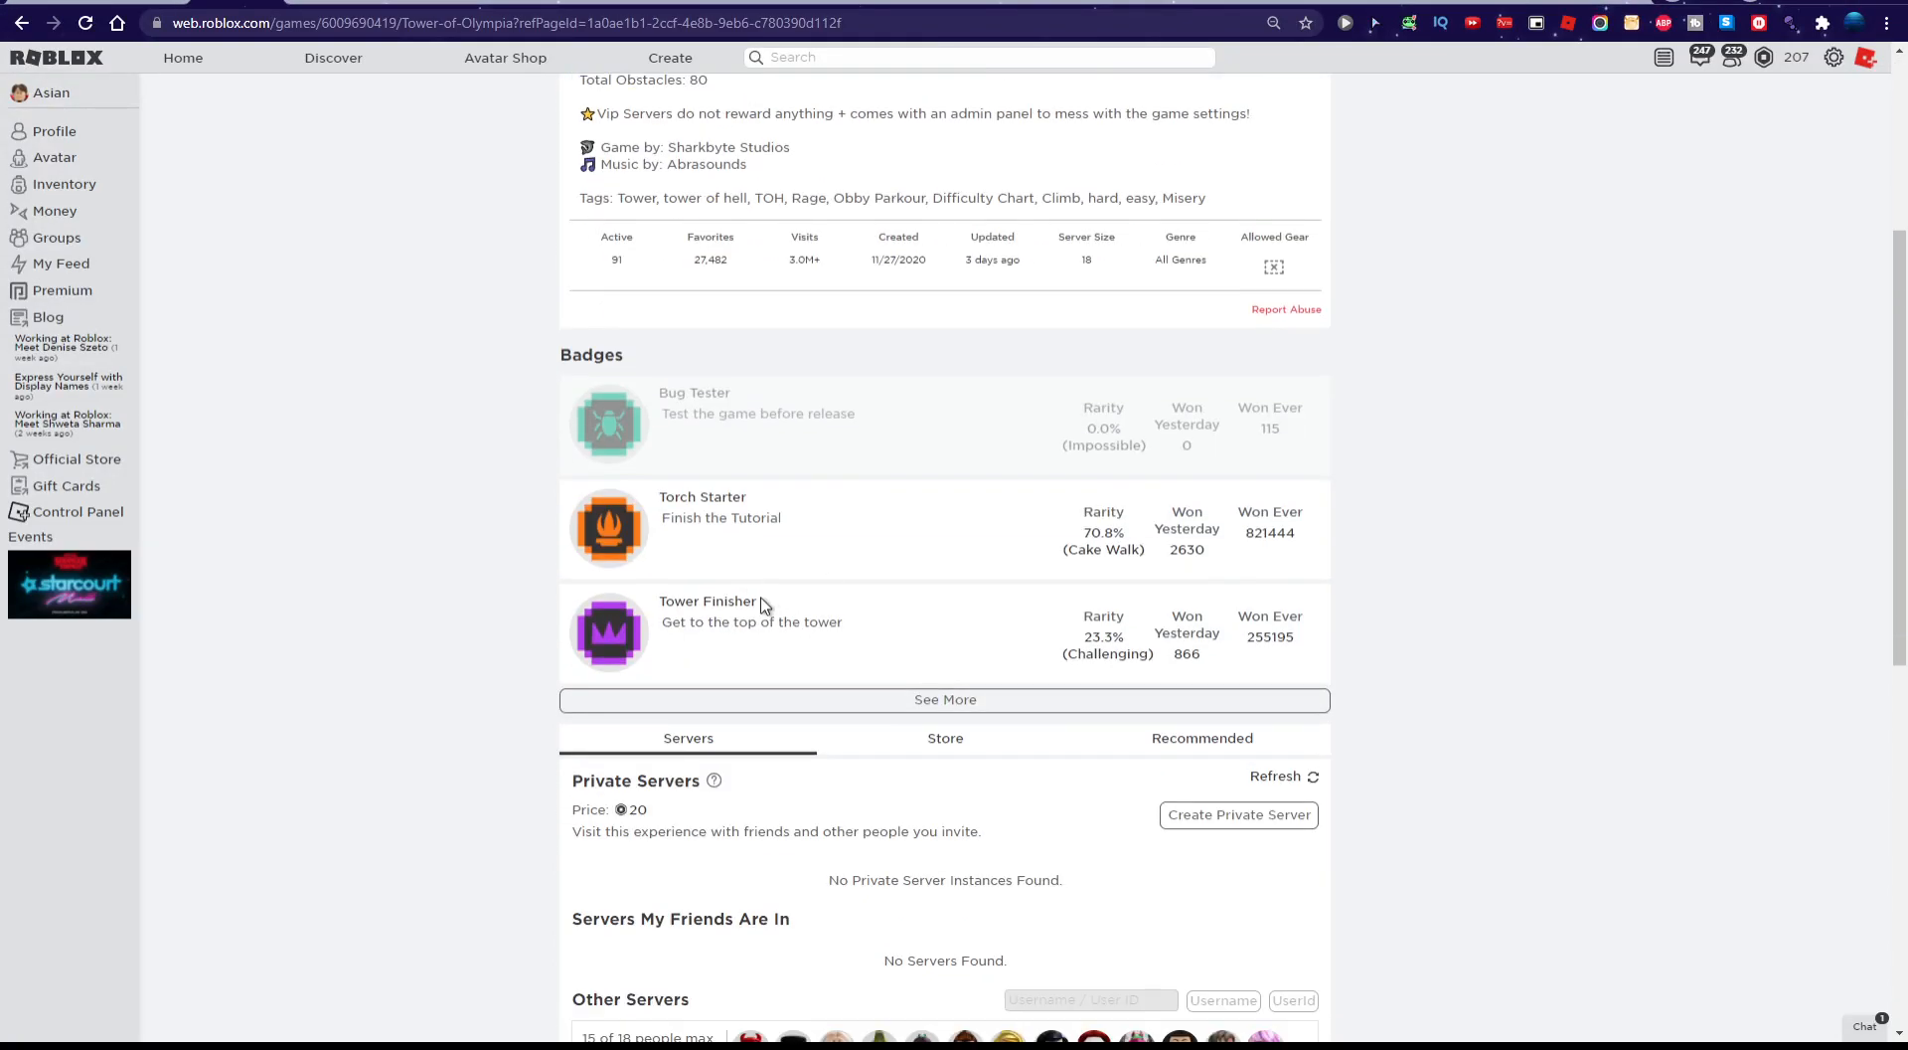
mouse_move(894, 493)
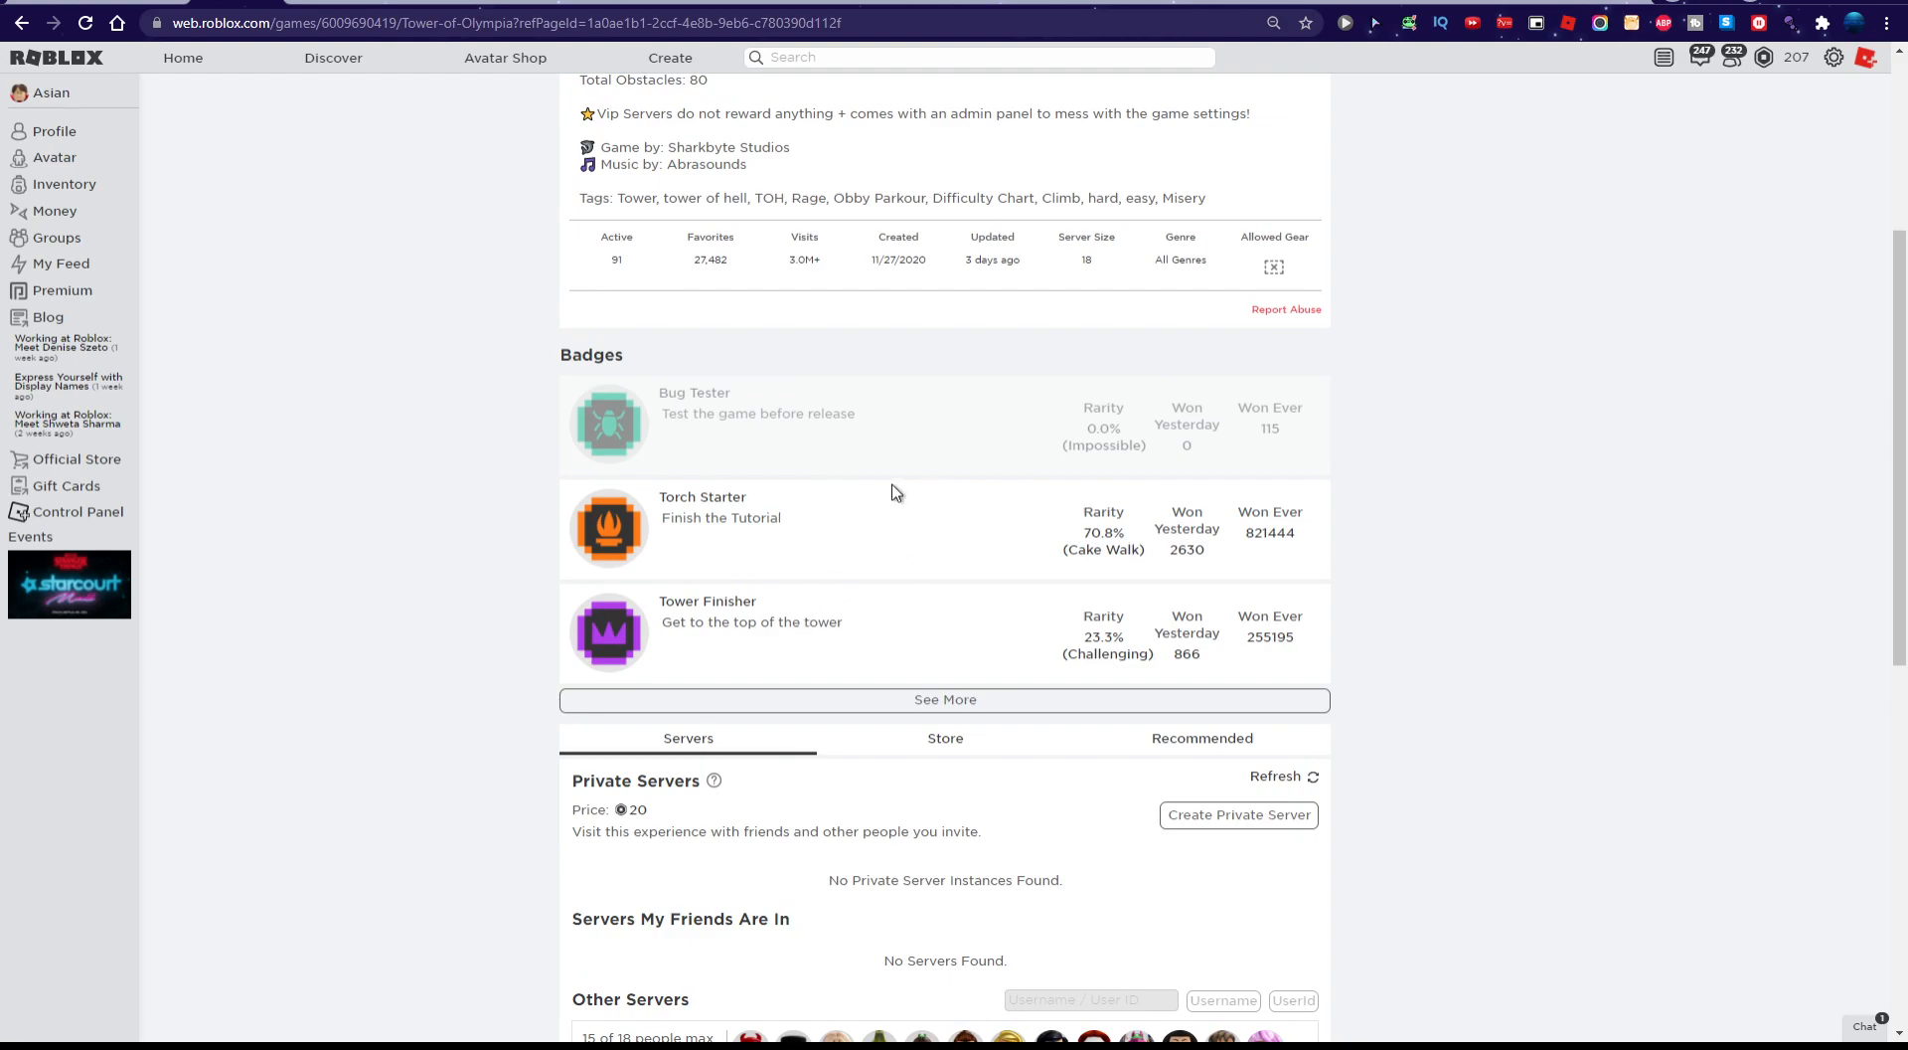
click(946, 699)
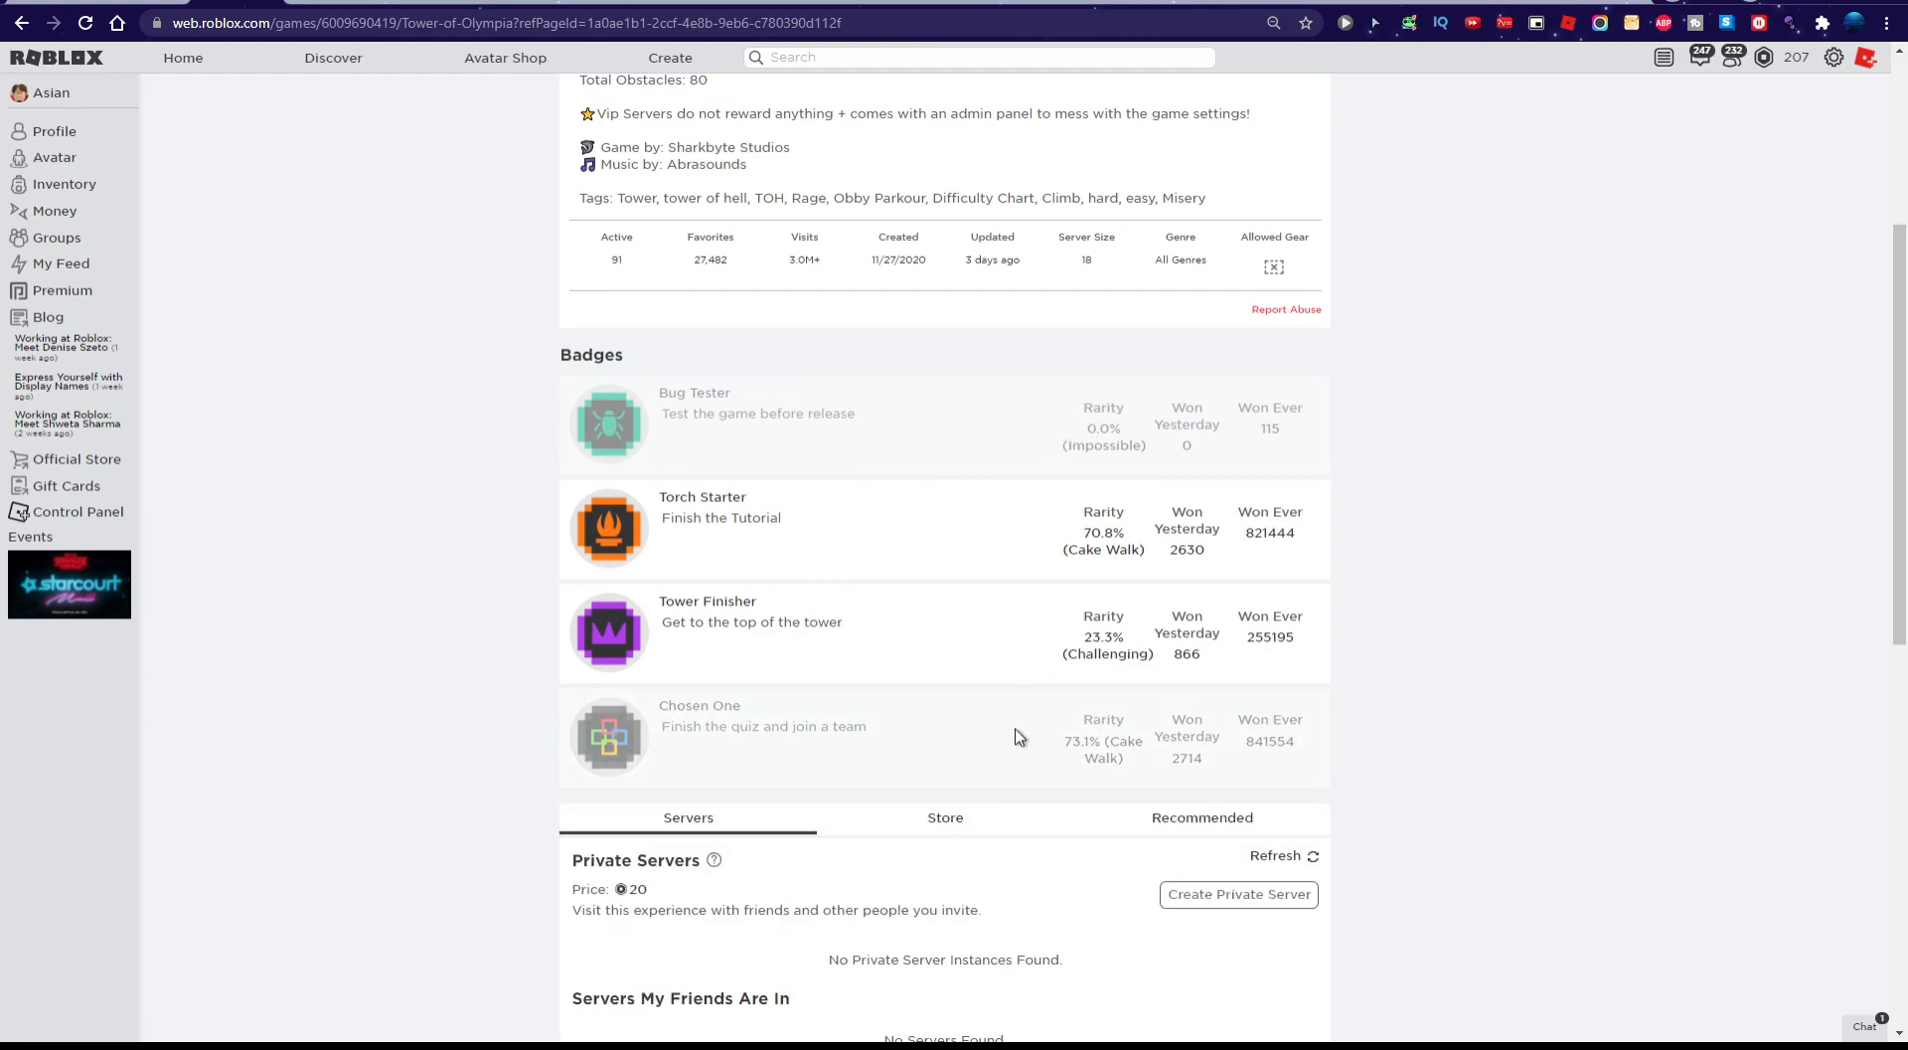
drag(658, 705, 813, 726)
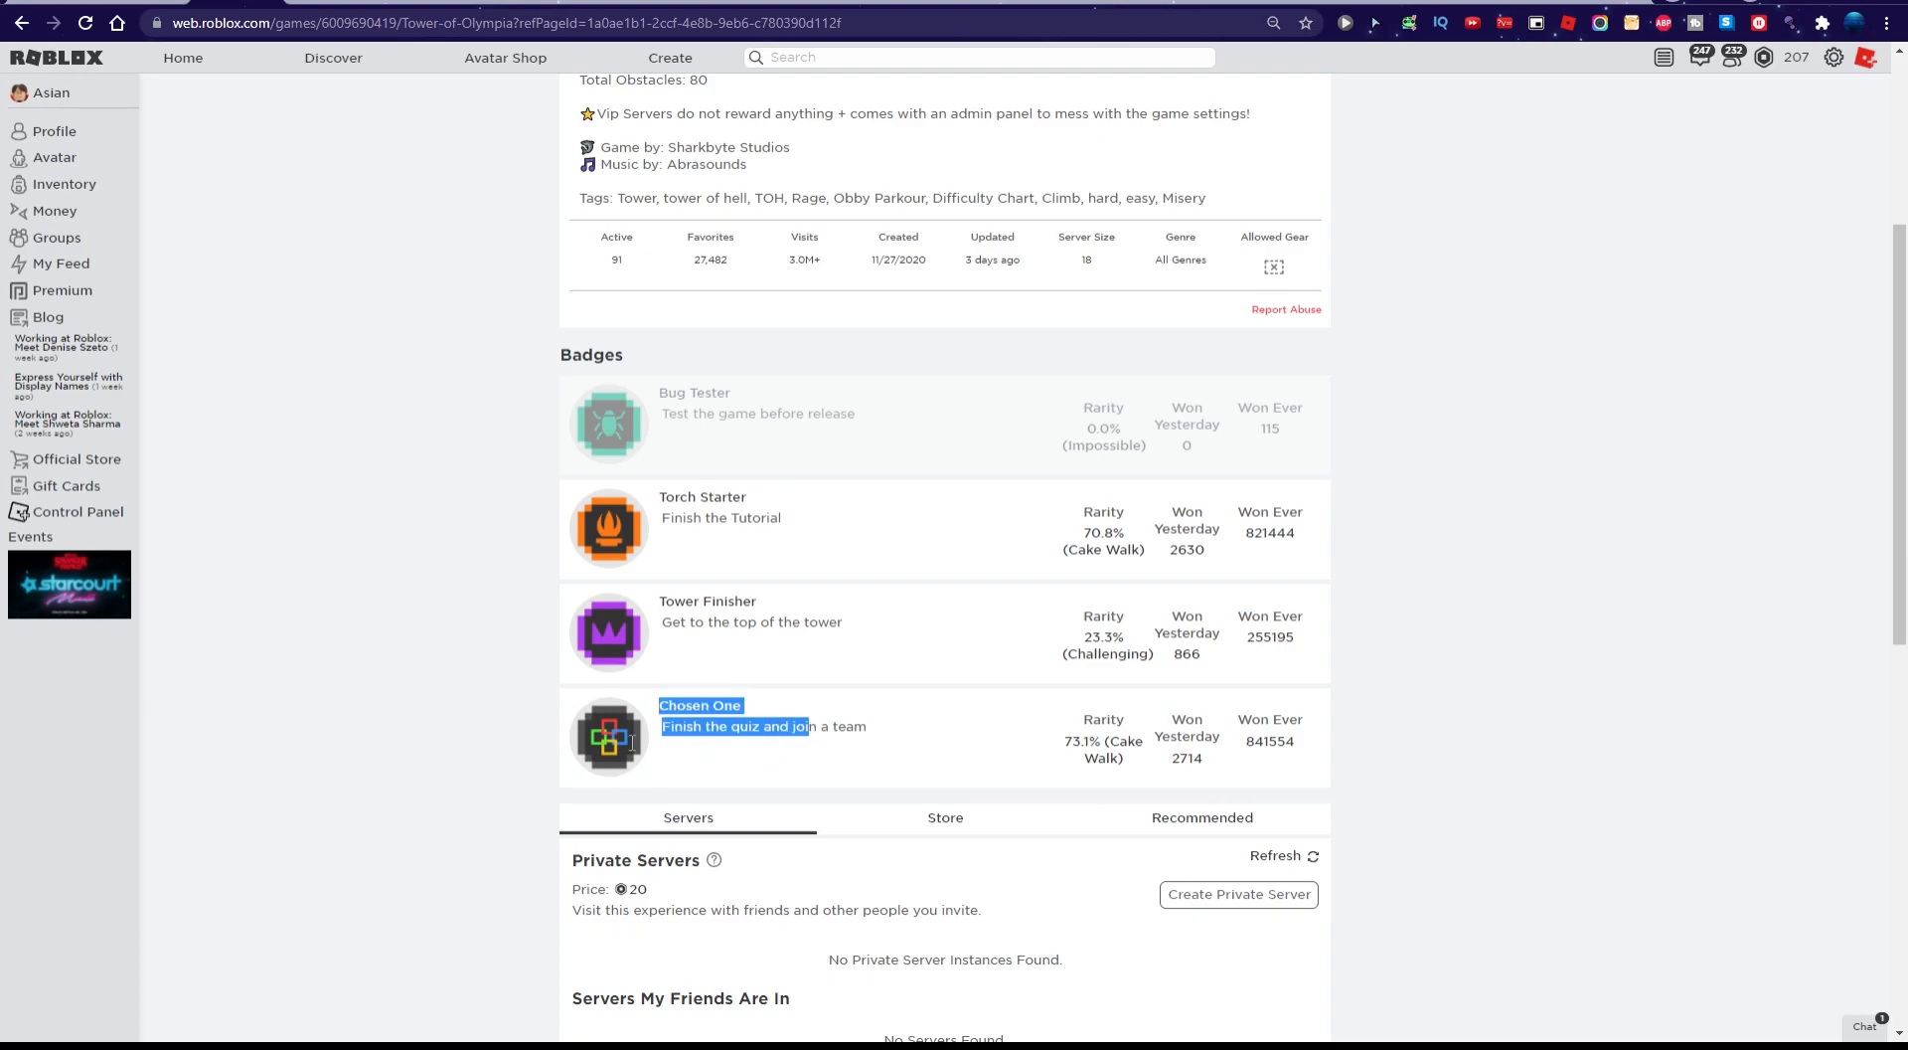
scroll(down, 3)
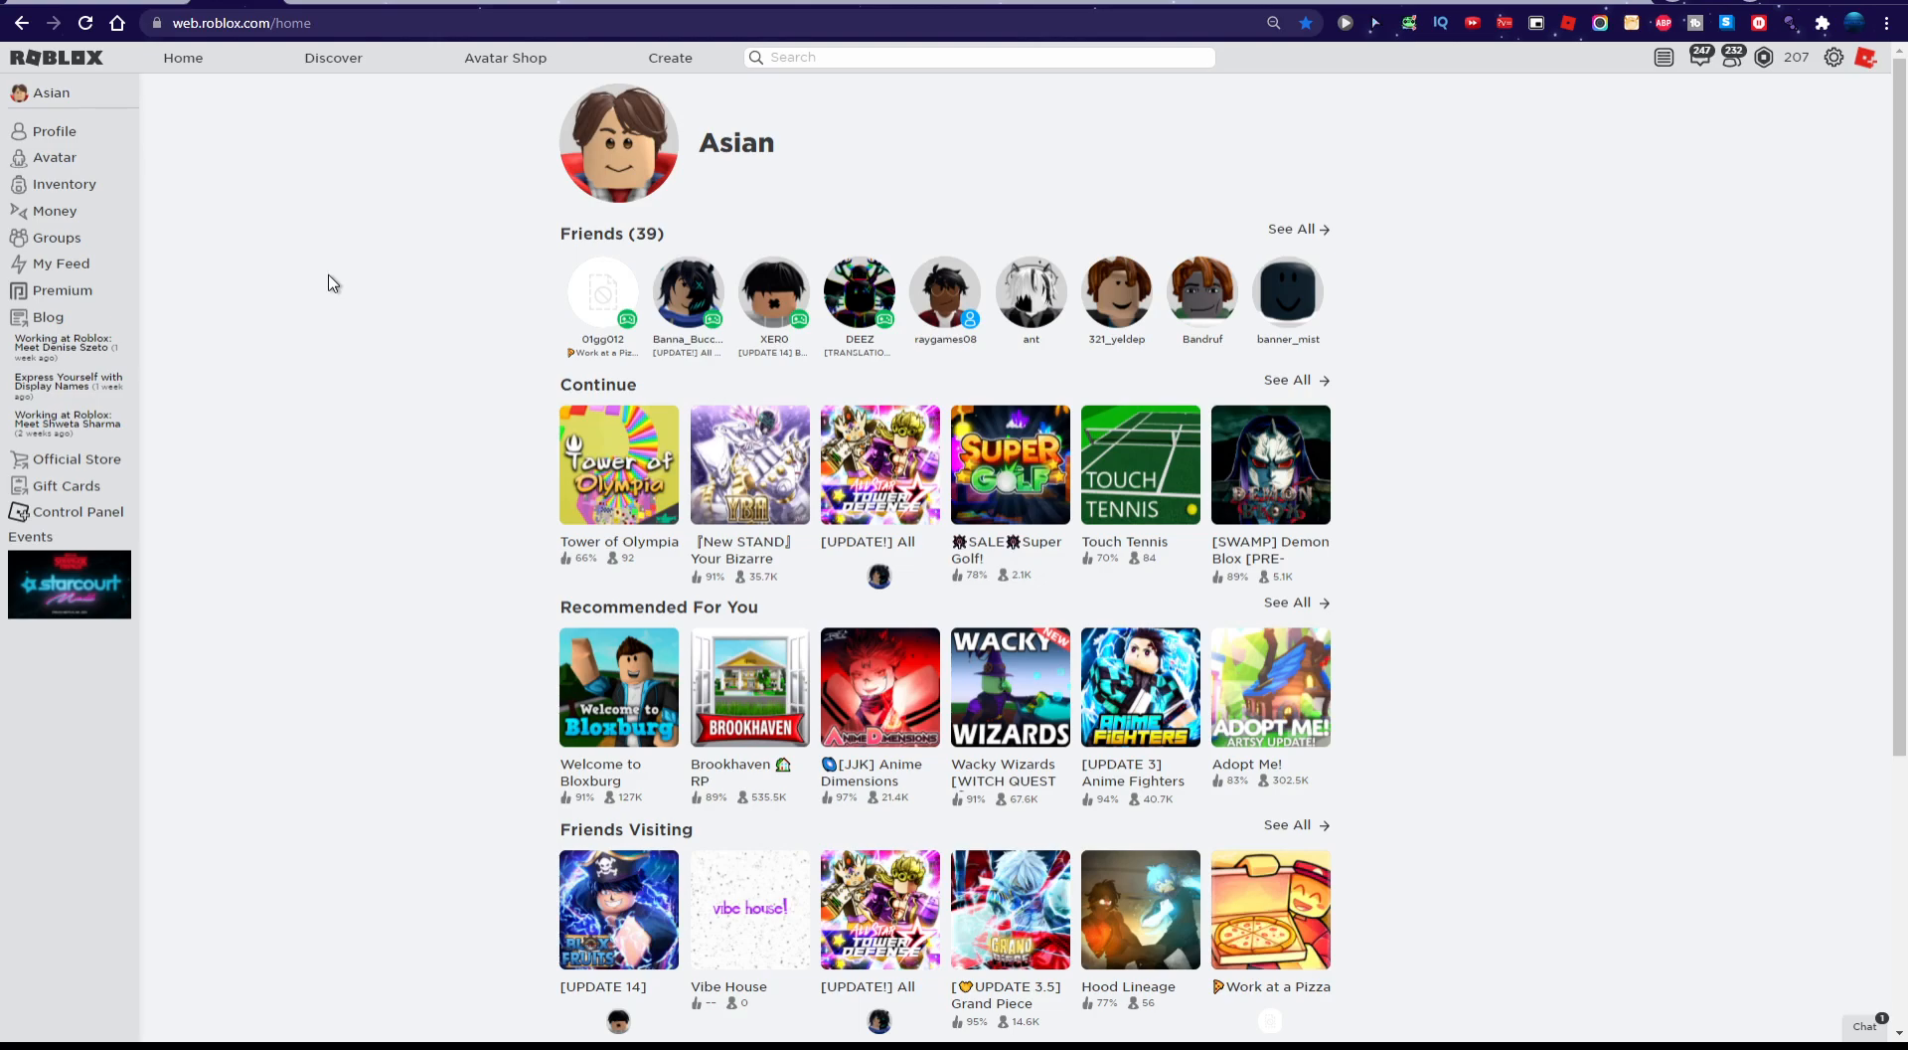
Scroll to Touch Tennis and start searching for tennis in the top bar
scroll(down, 3)
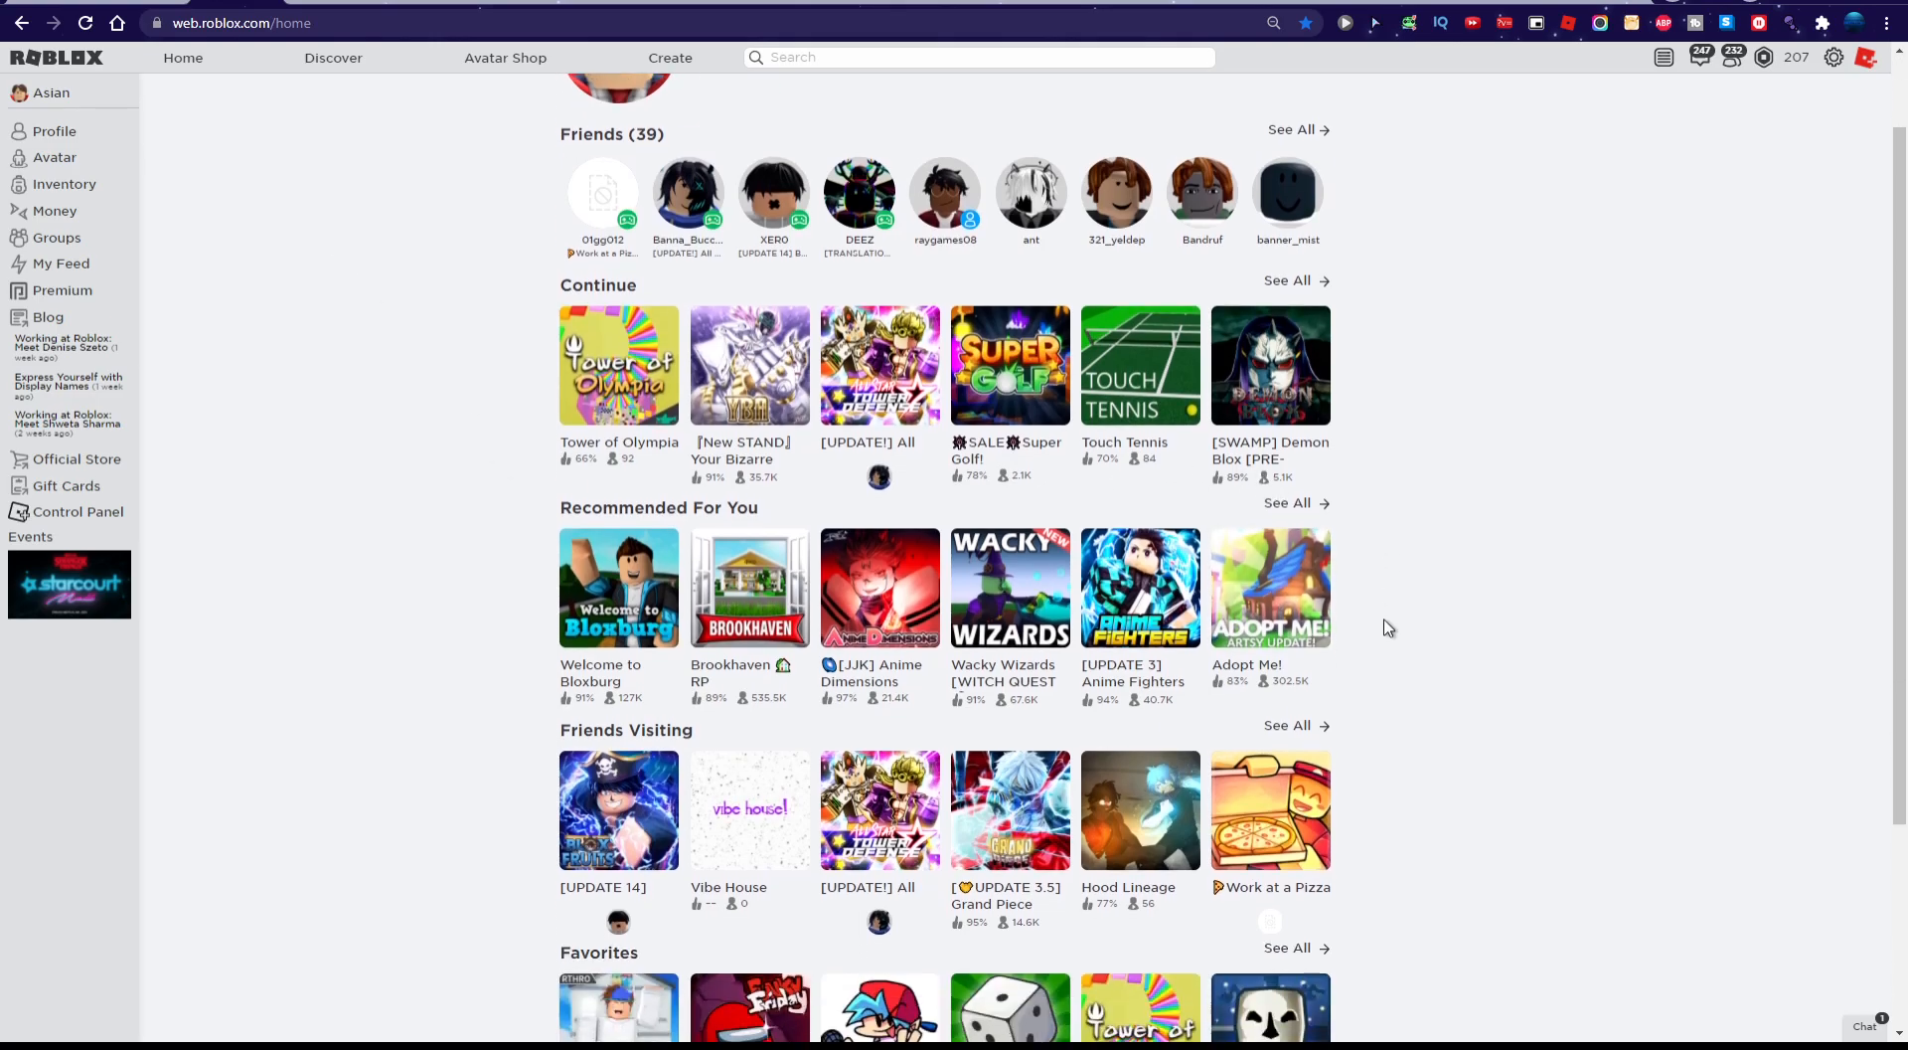
scroll(down, 3)
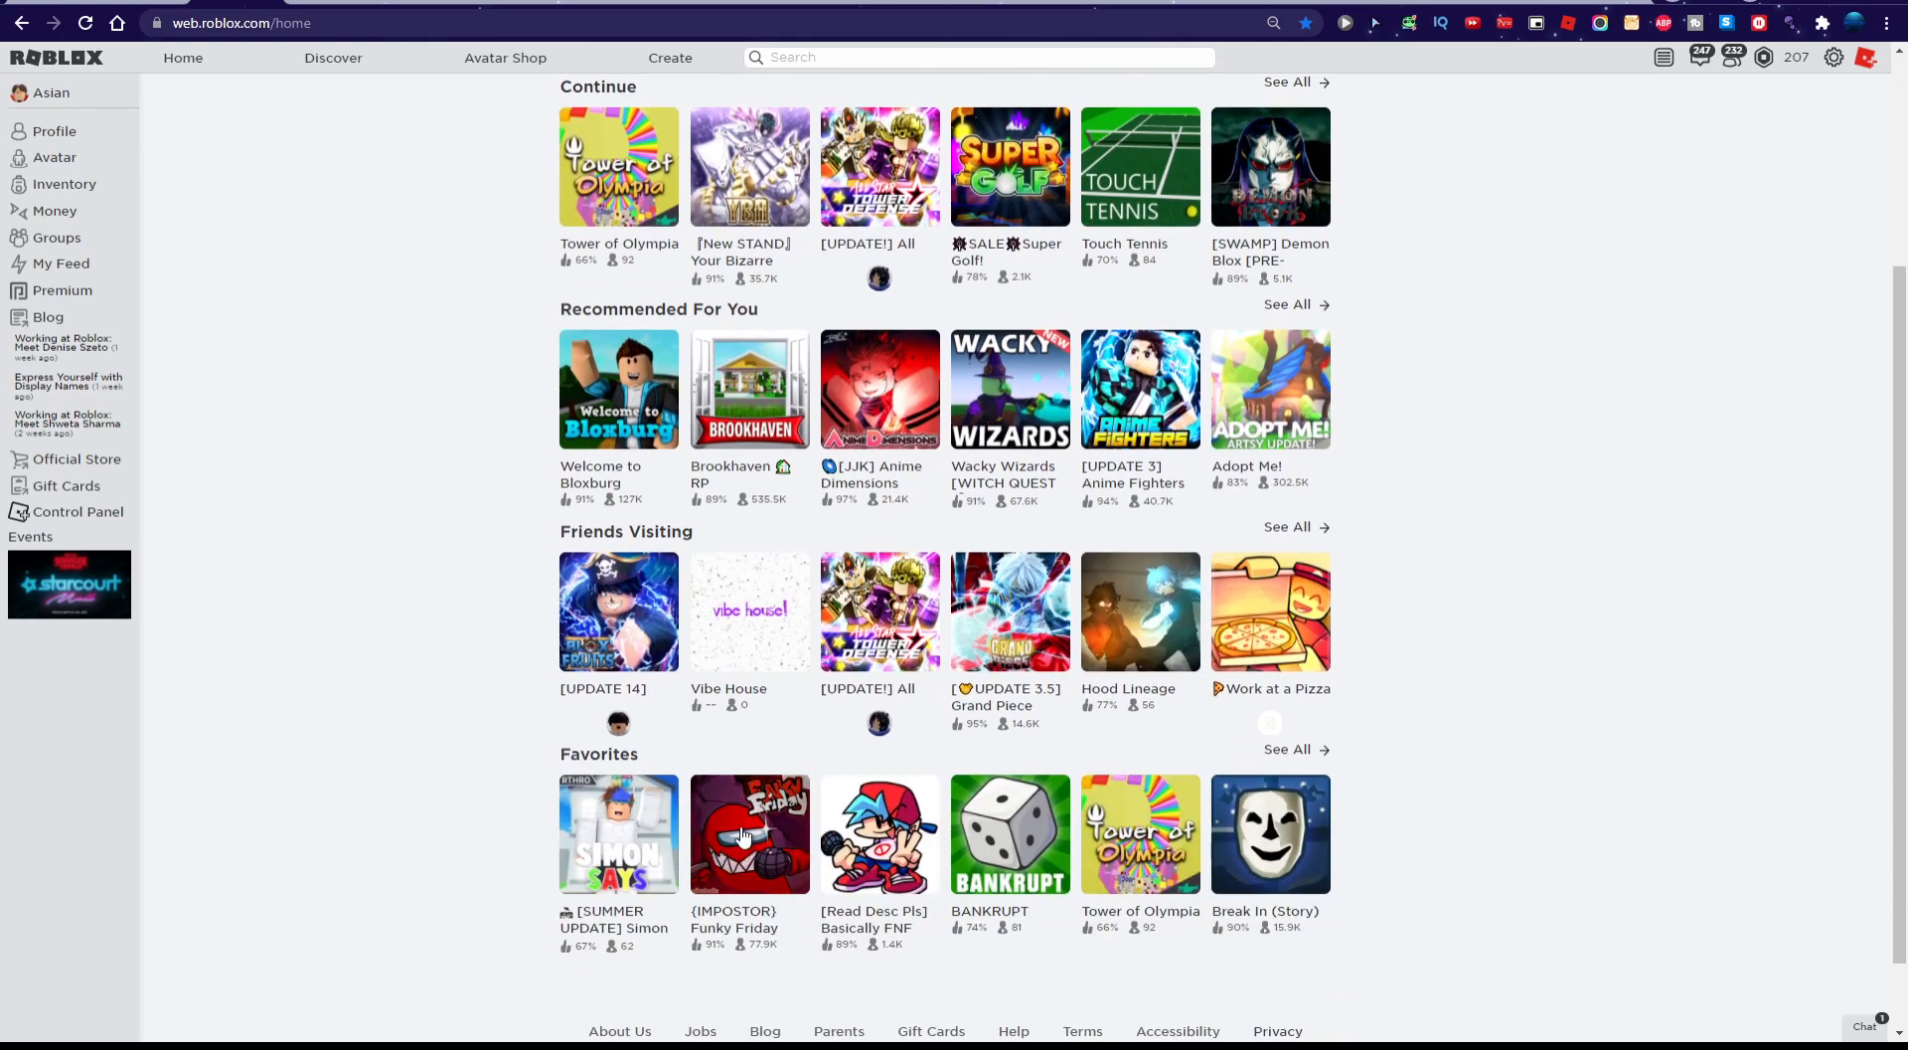
mouse_move(762, 837)
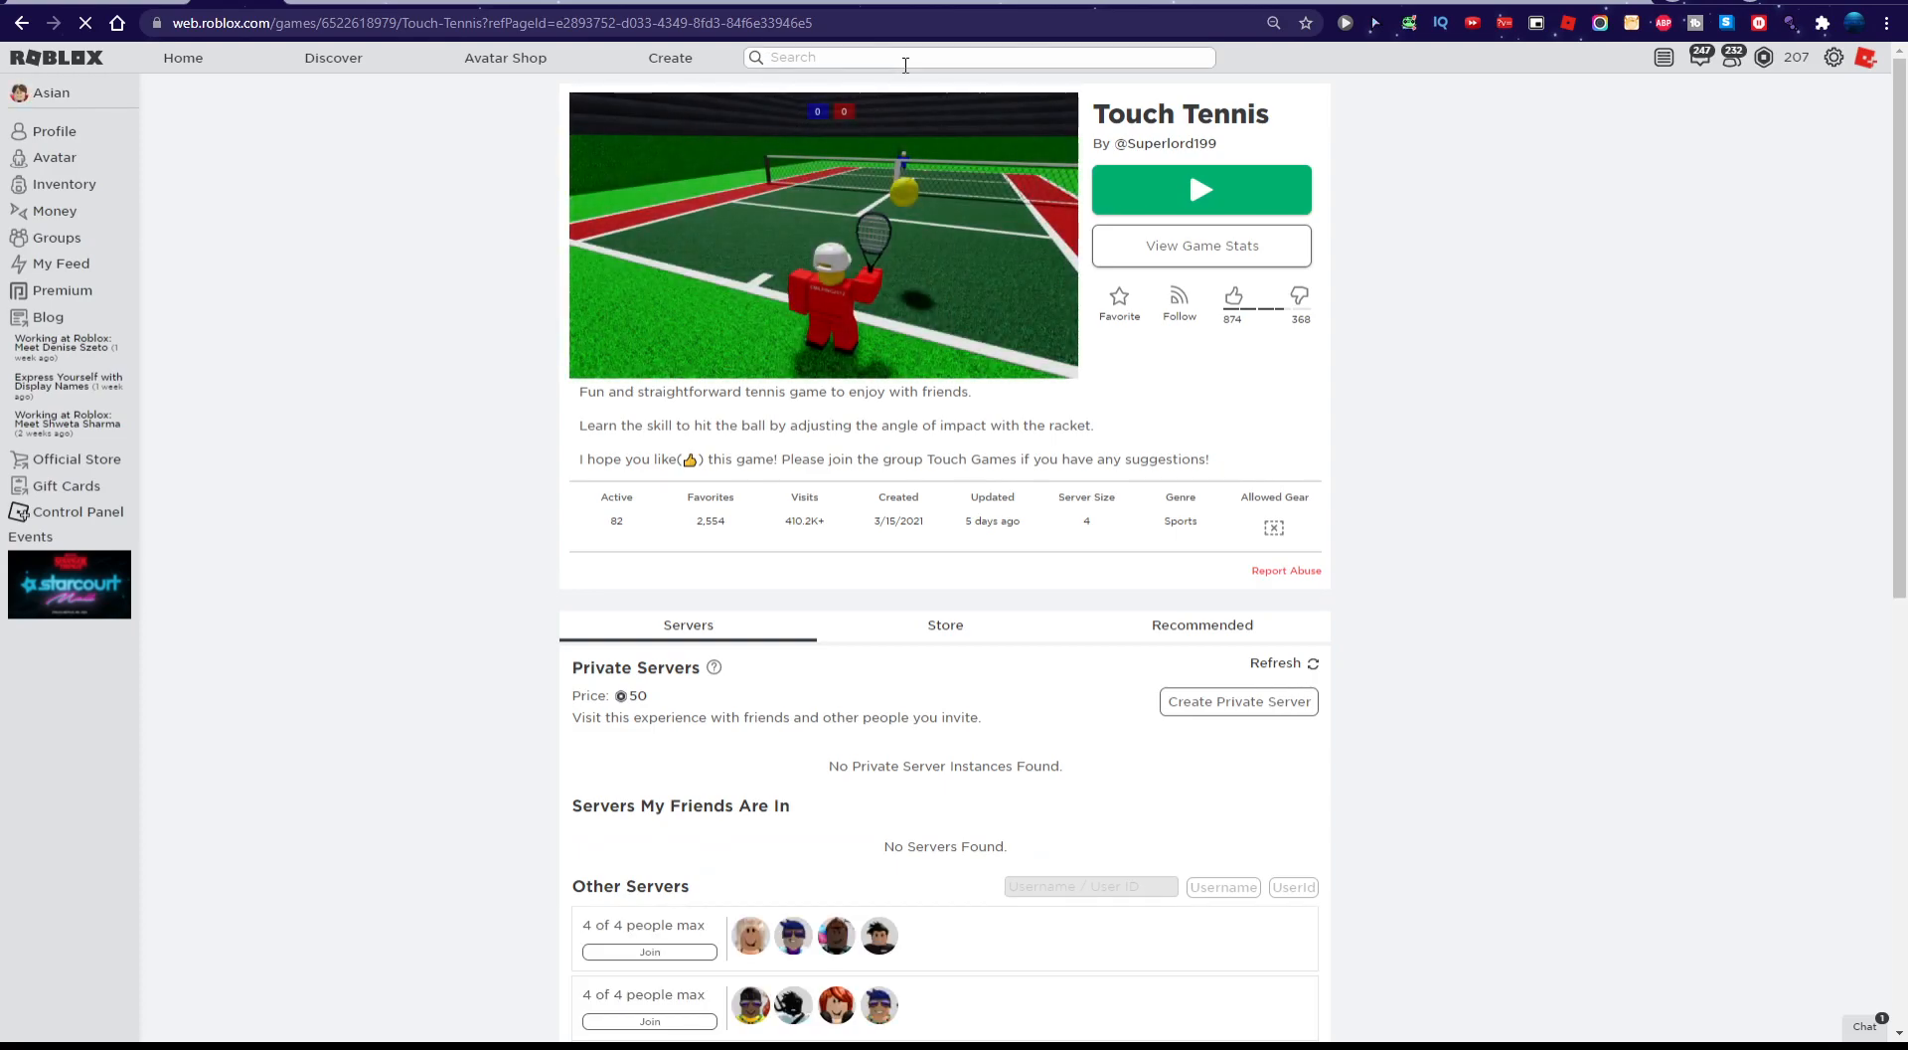
text(tenni)
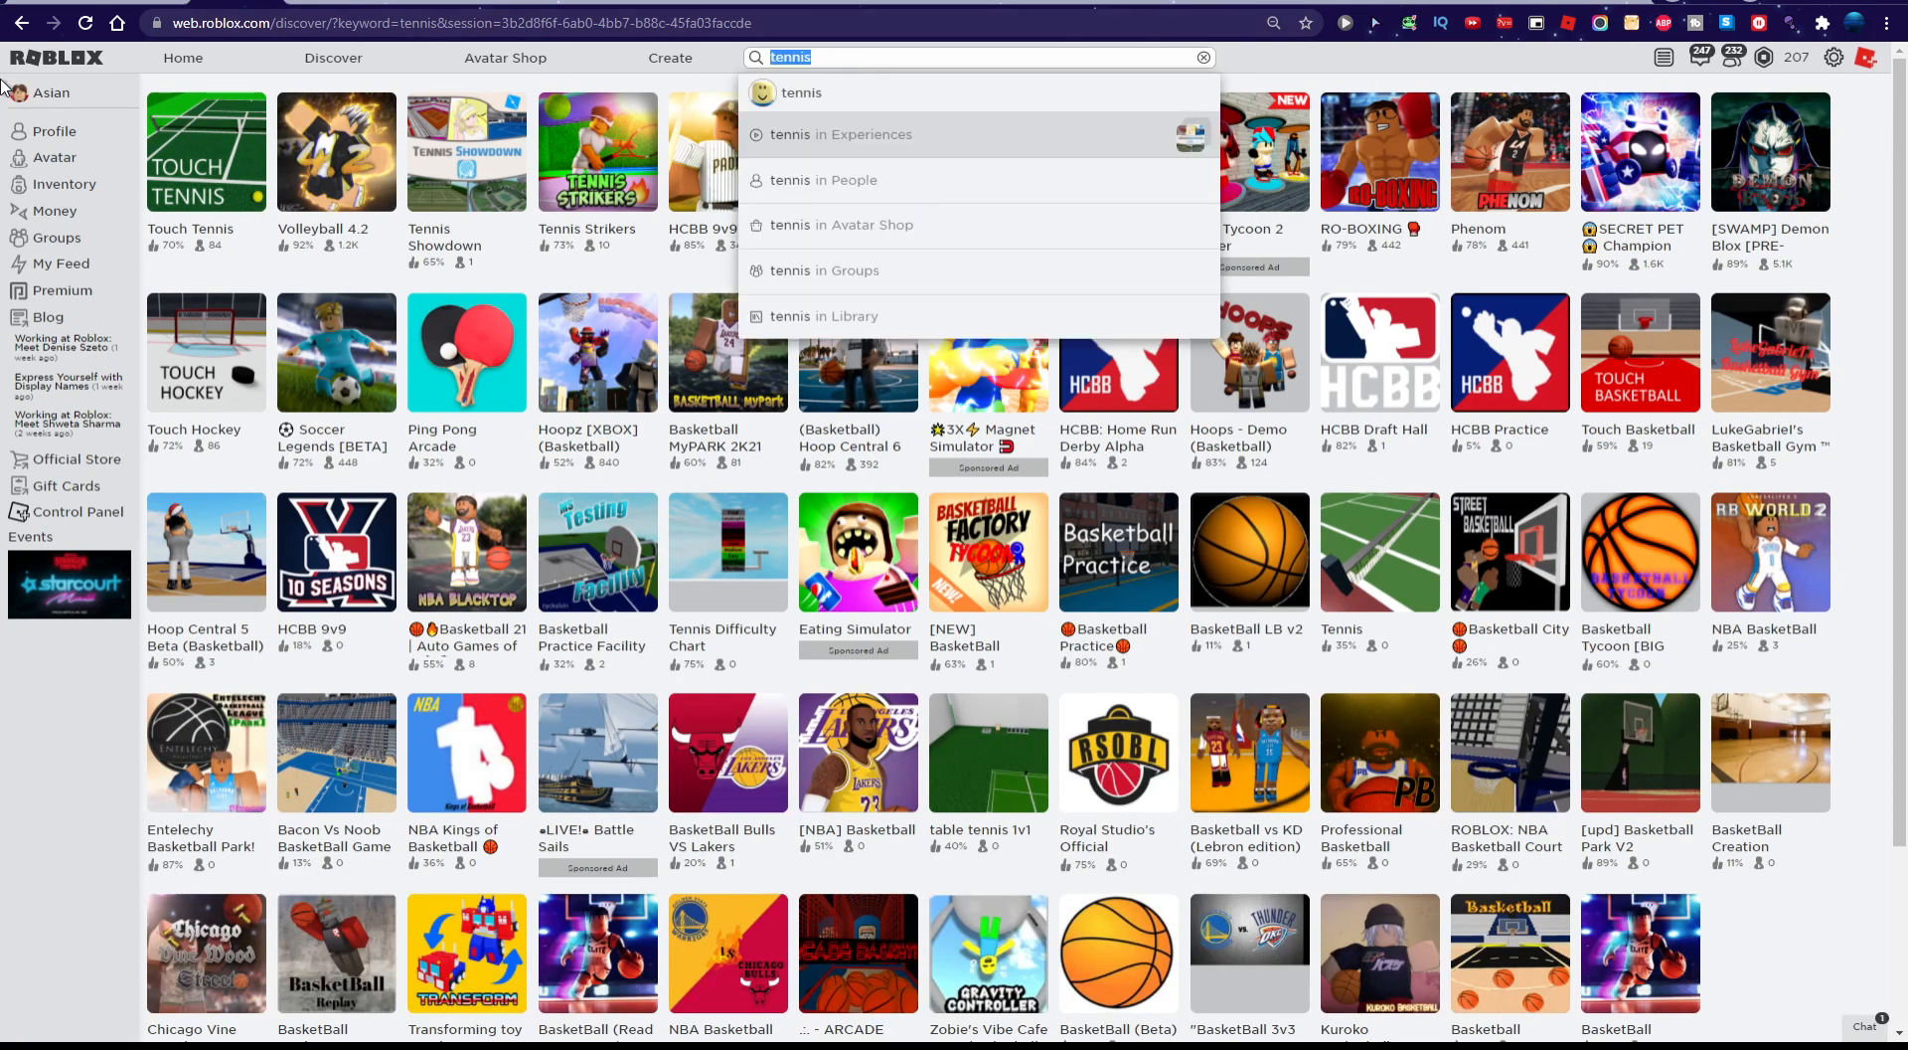
text(sos)
text(A)
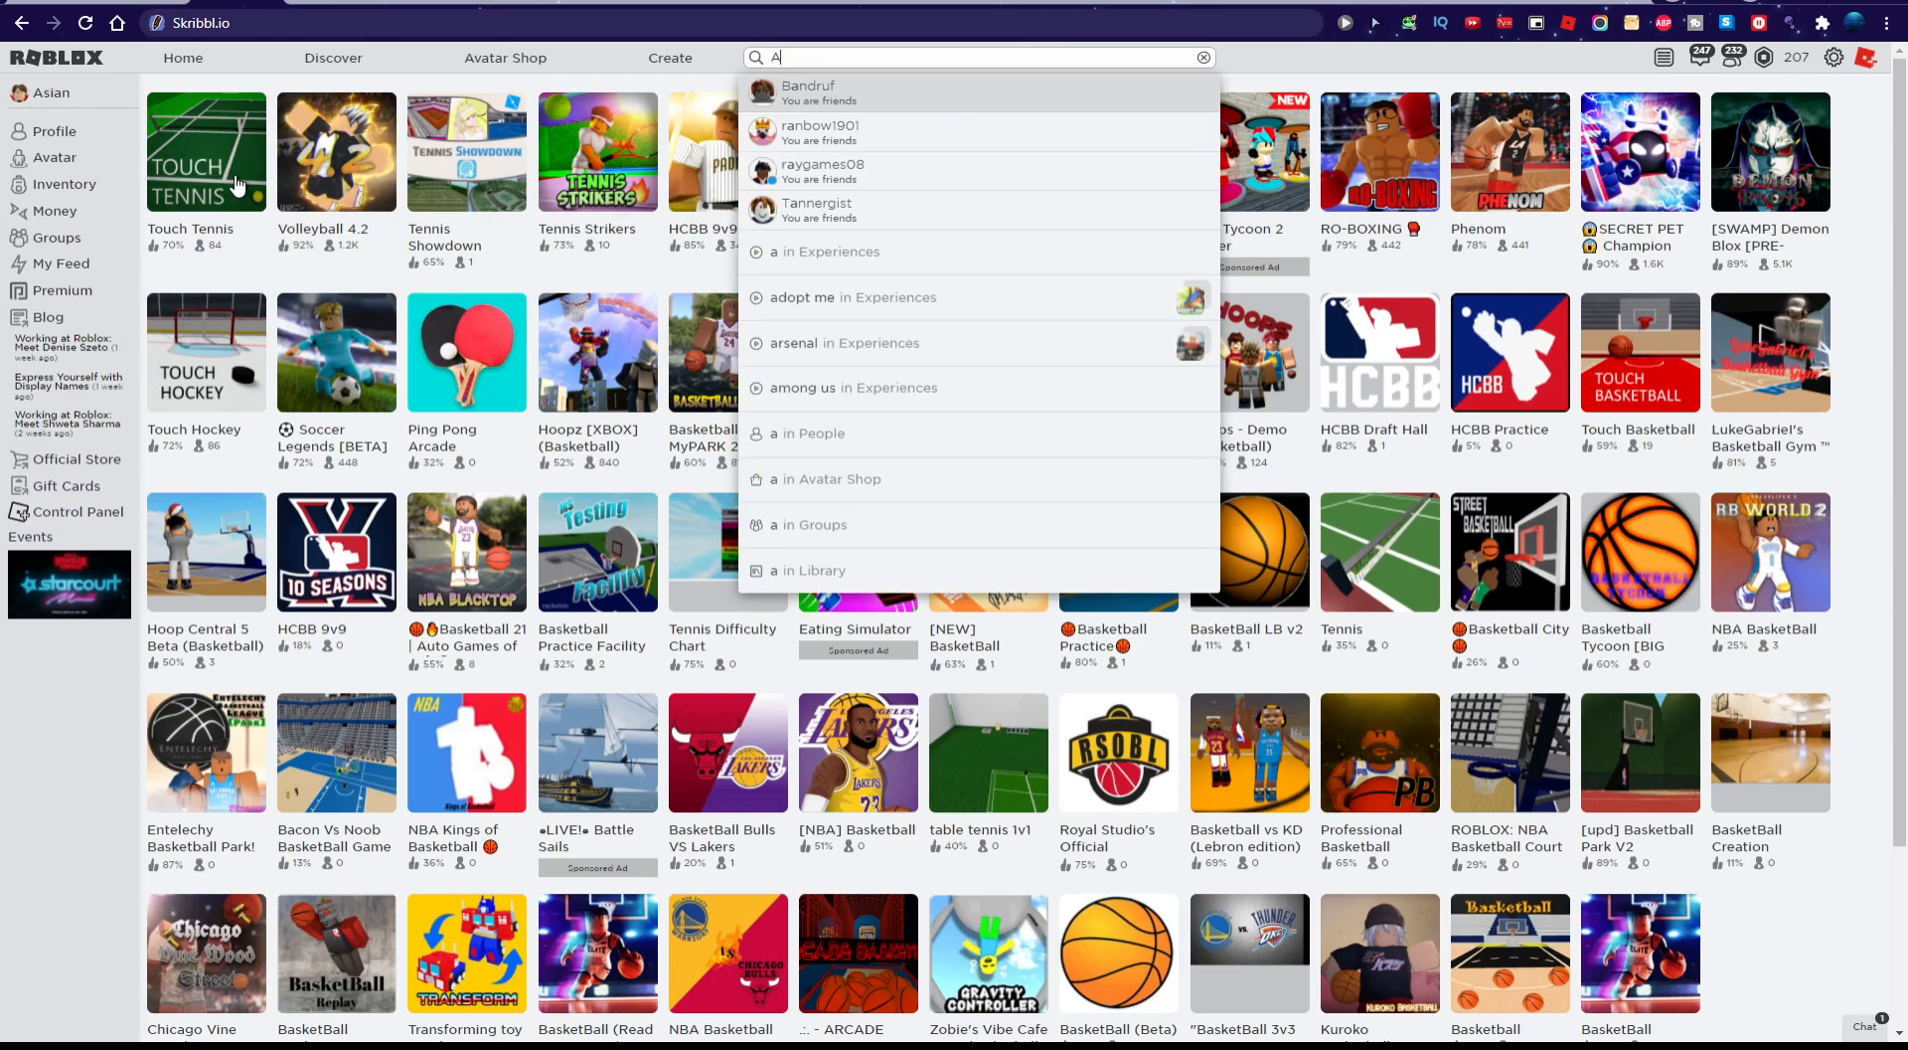
text(DOSF)
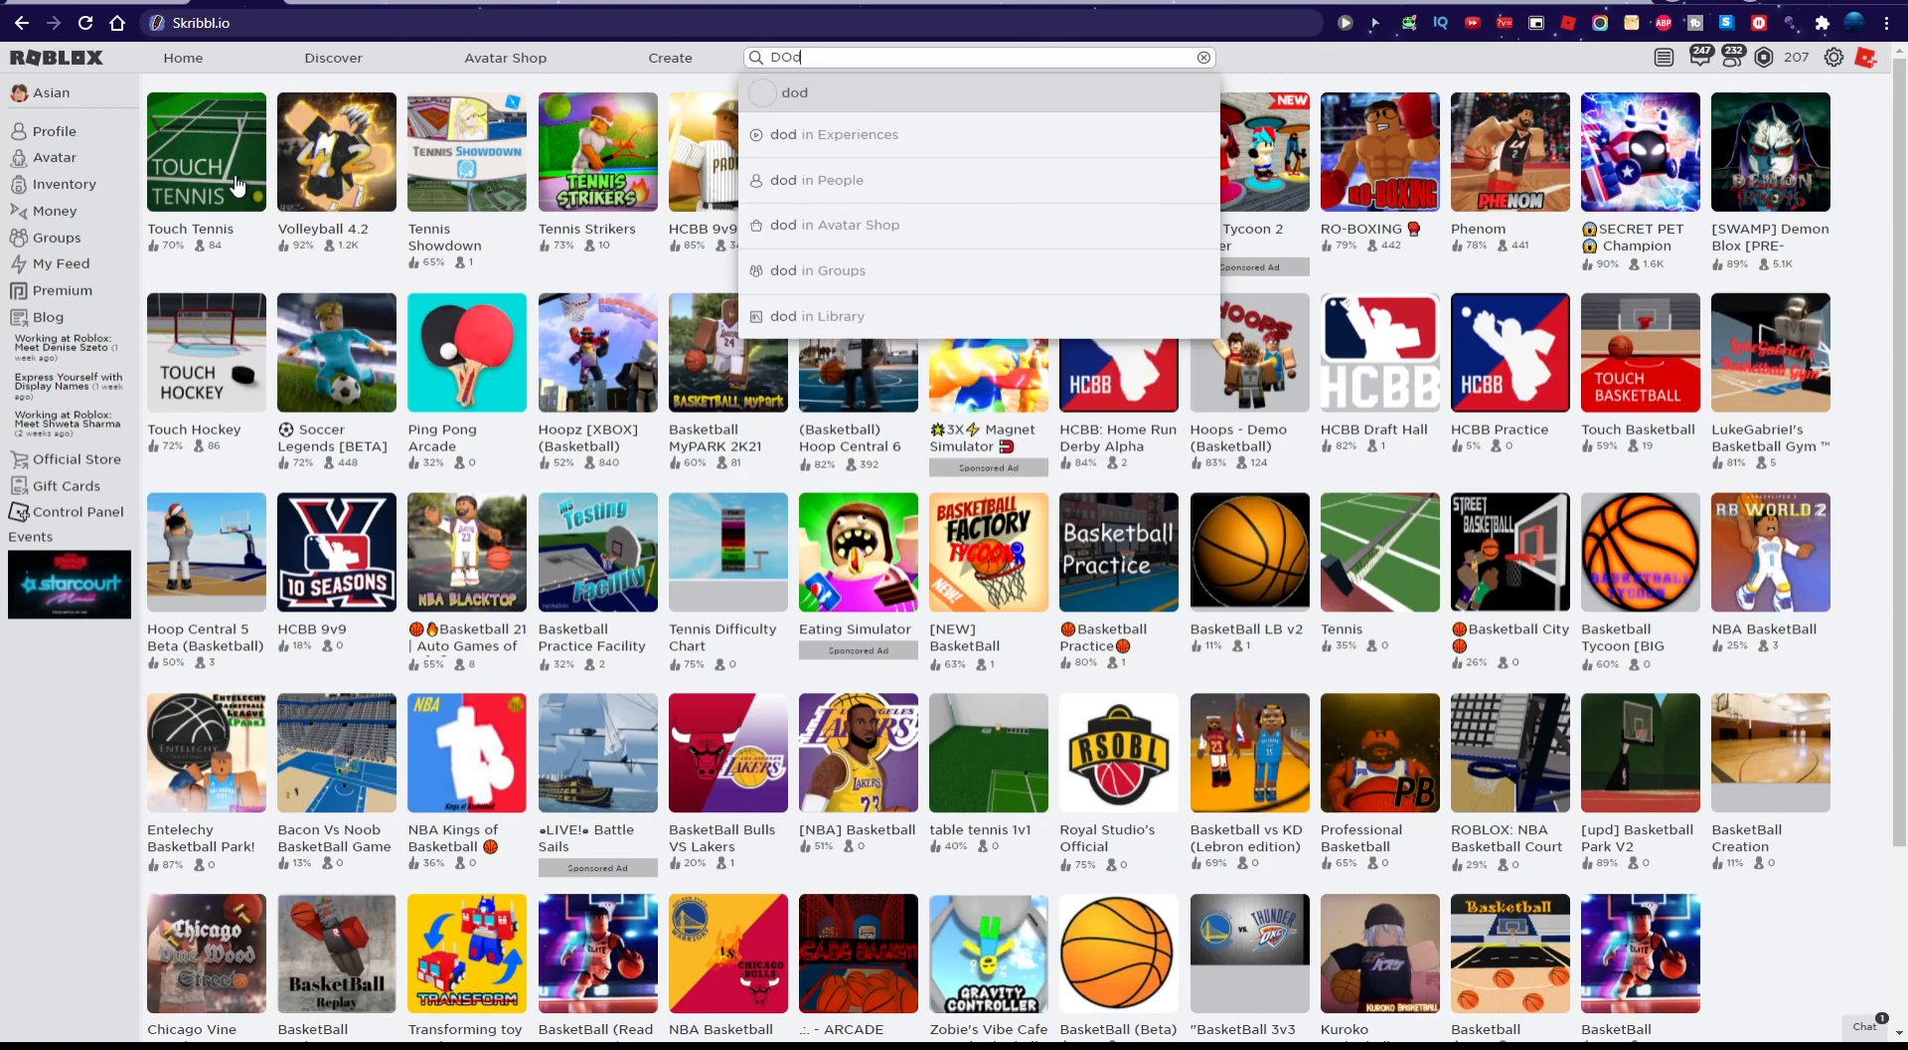
text(fwv)
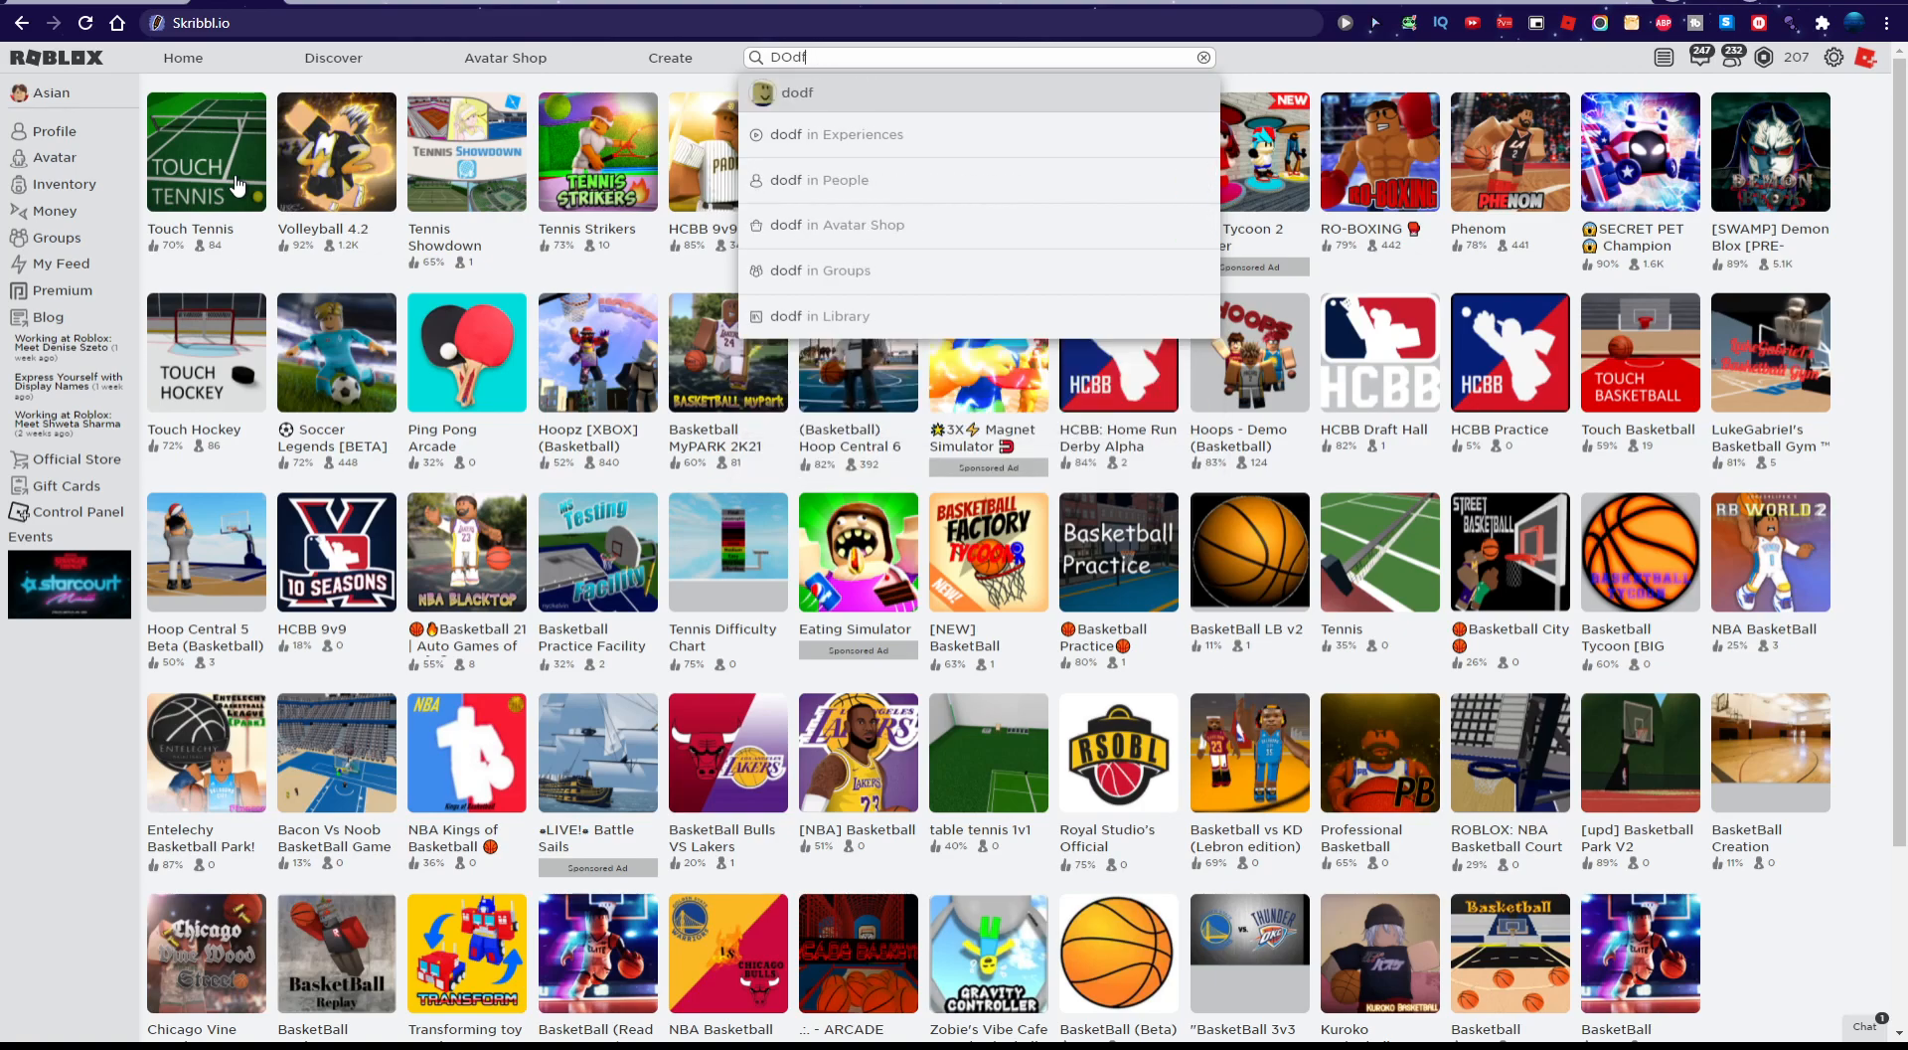
text(g)
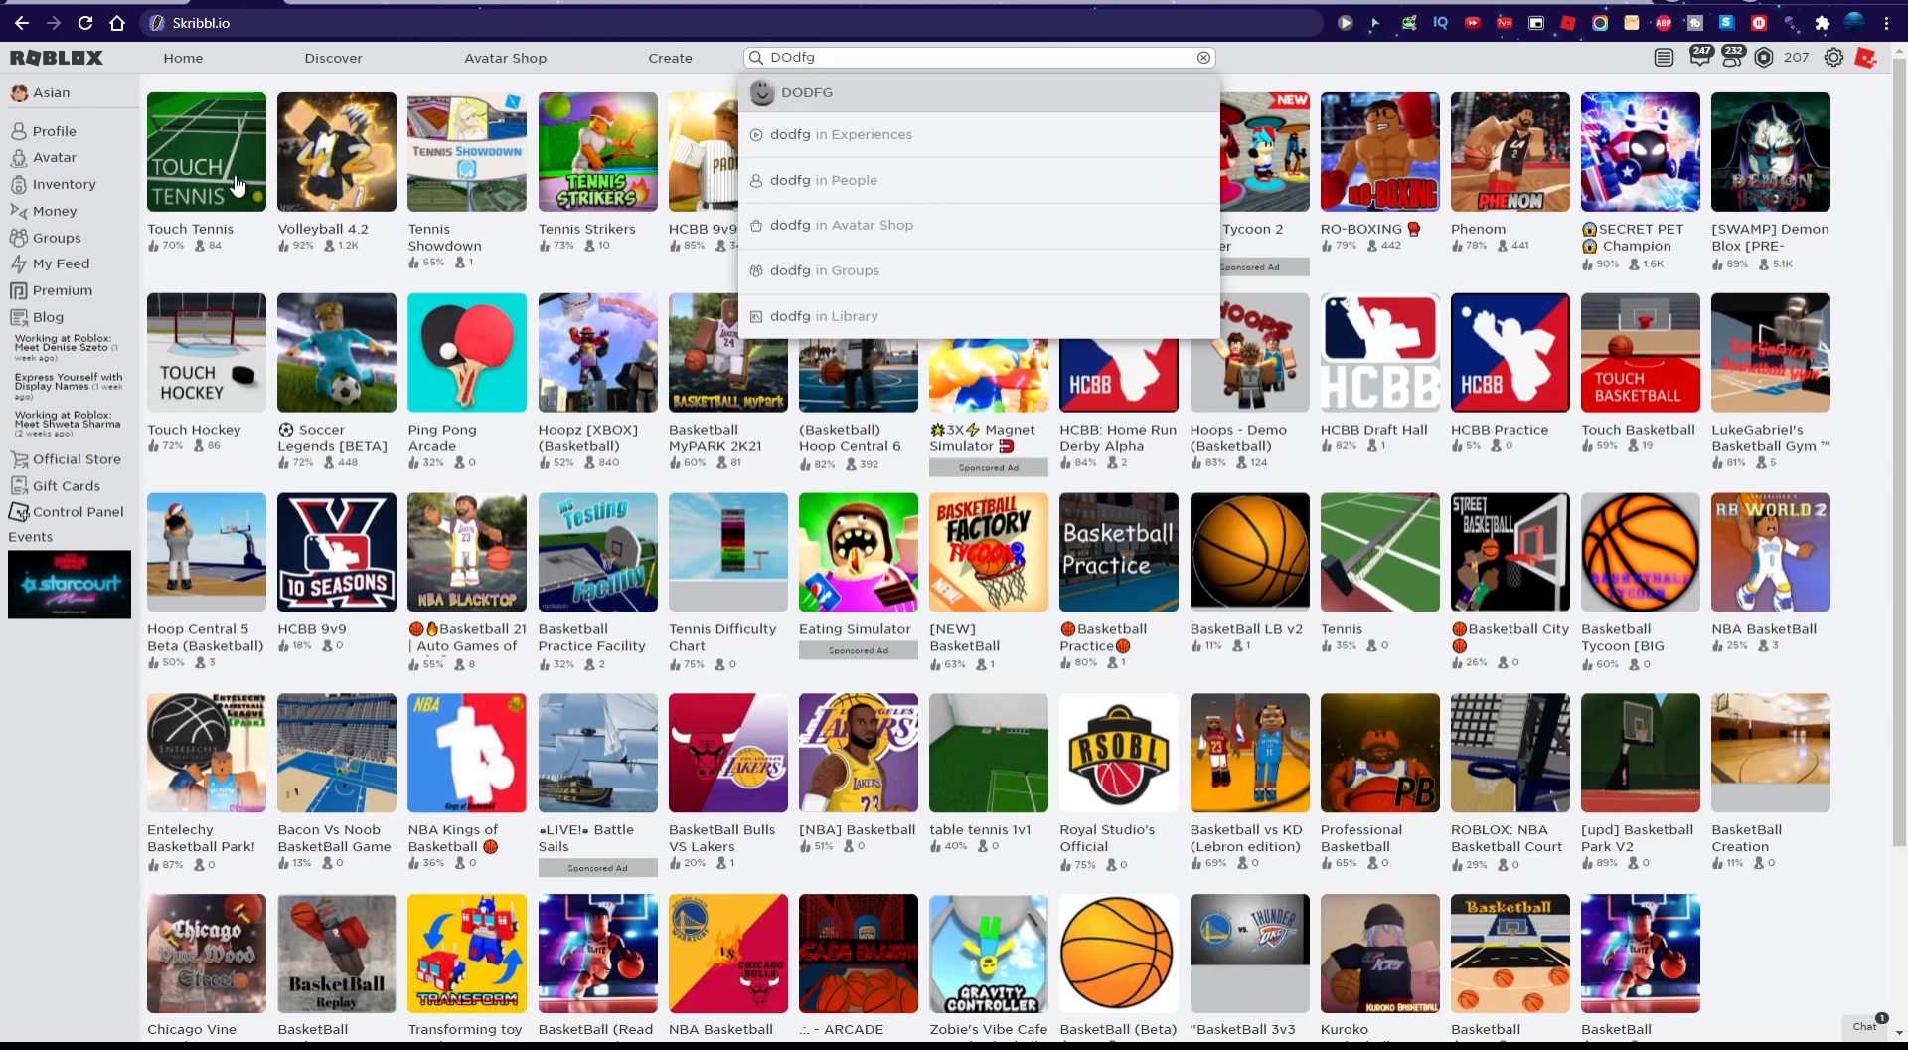
key(Backspace)
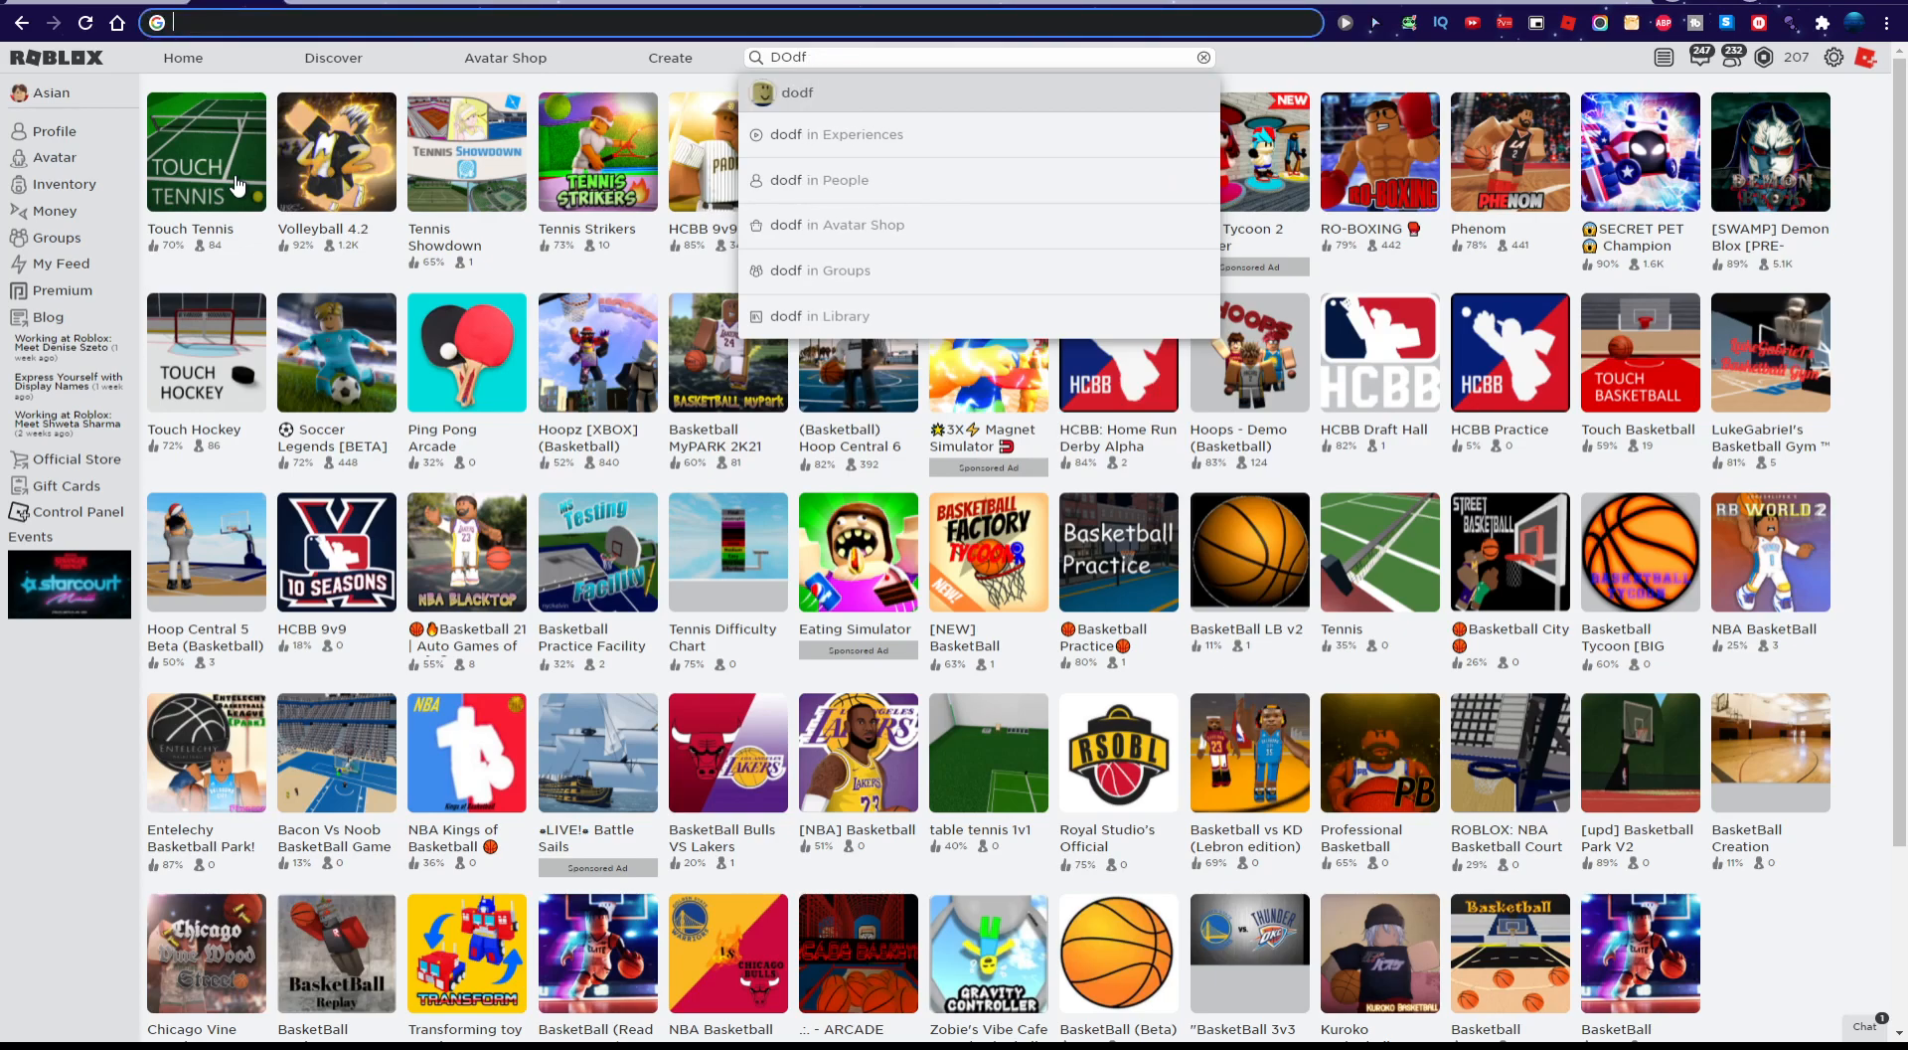